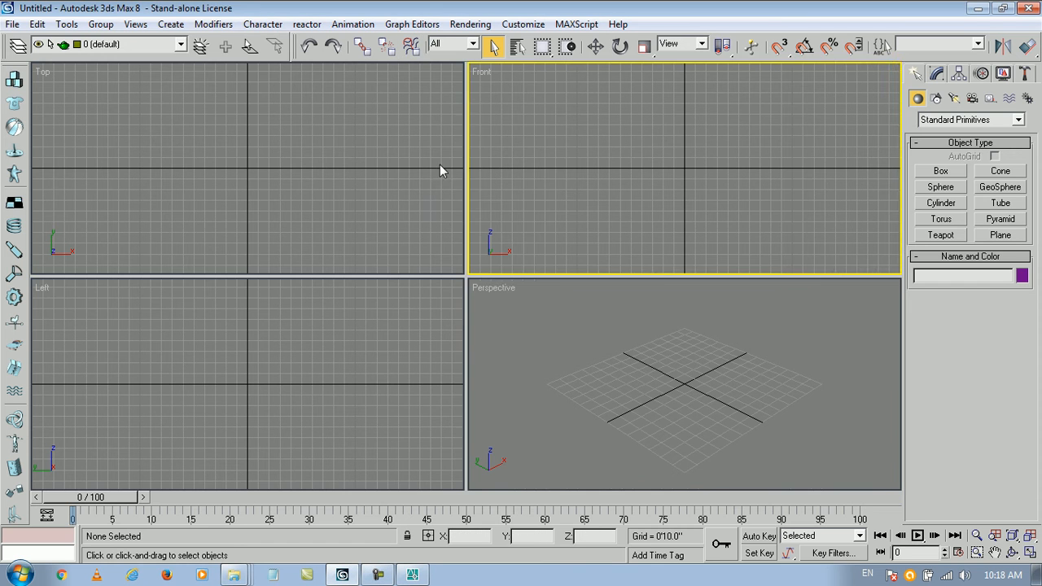
Step: Activate the Perspective viewport and return to the Standard Primitives list for box creation
{"action": "left_click", "coordinate": [675, 383]}
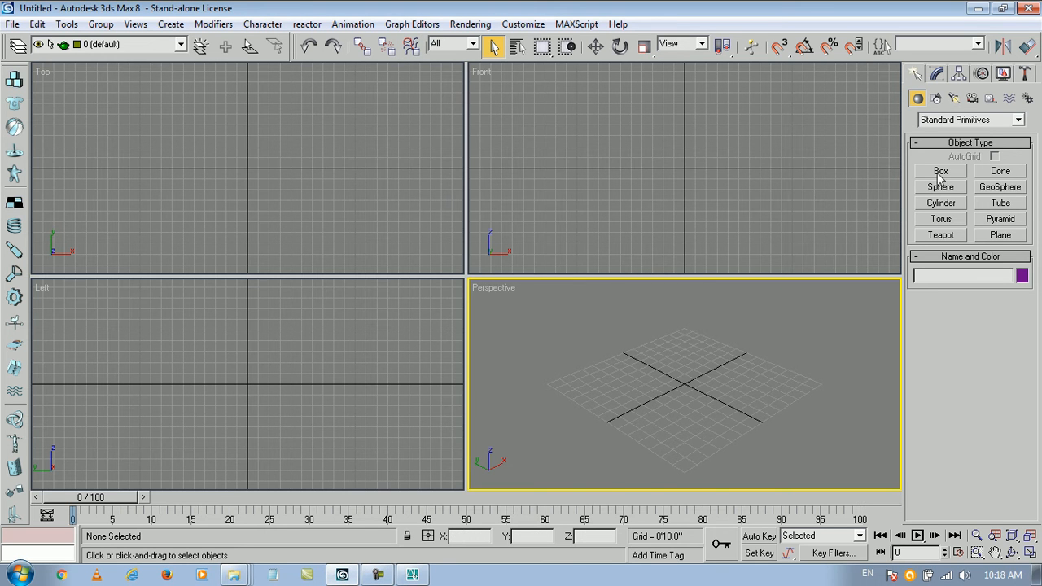
{"action": "left_click", "coordinate": [971, 119]}
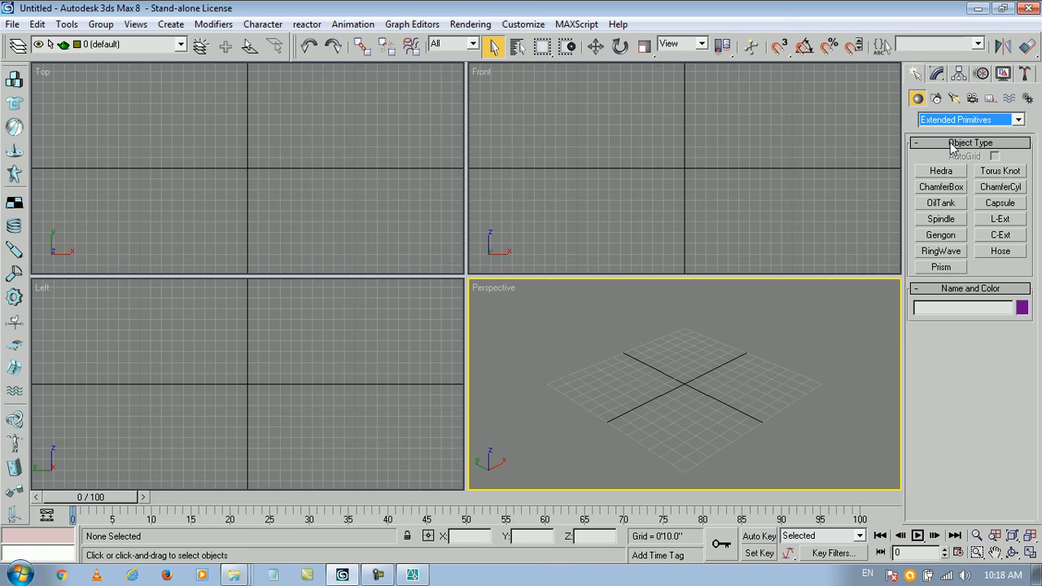
{"action": "left_click", "coordinate": [964, 120]}
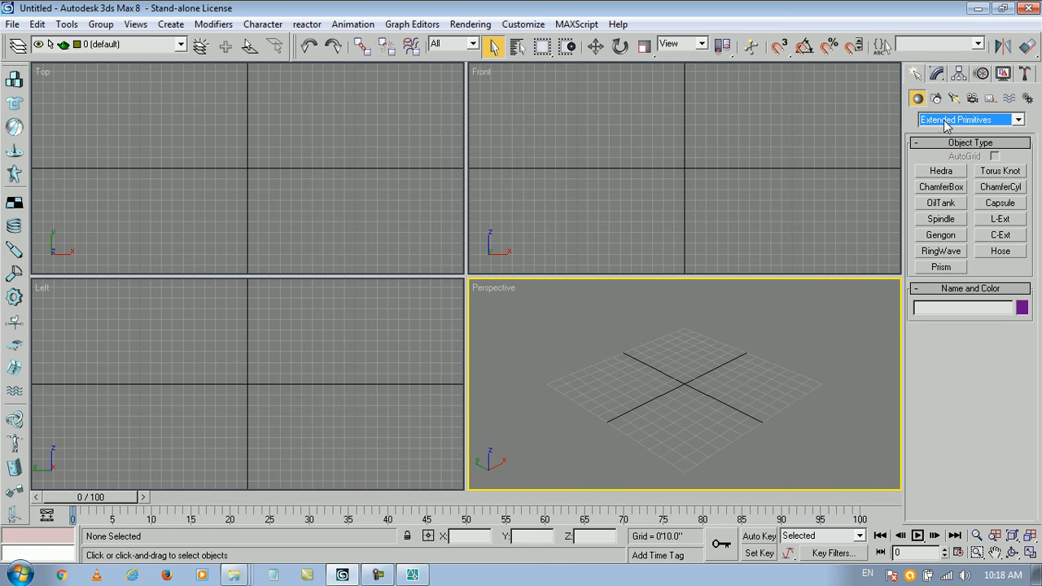
{"action": "left_click", "coordinate": [1002, 121]}
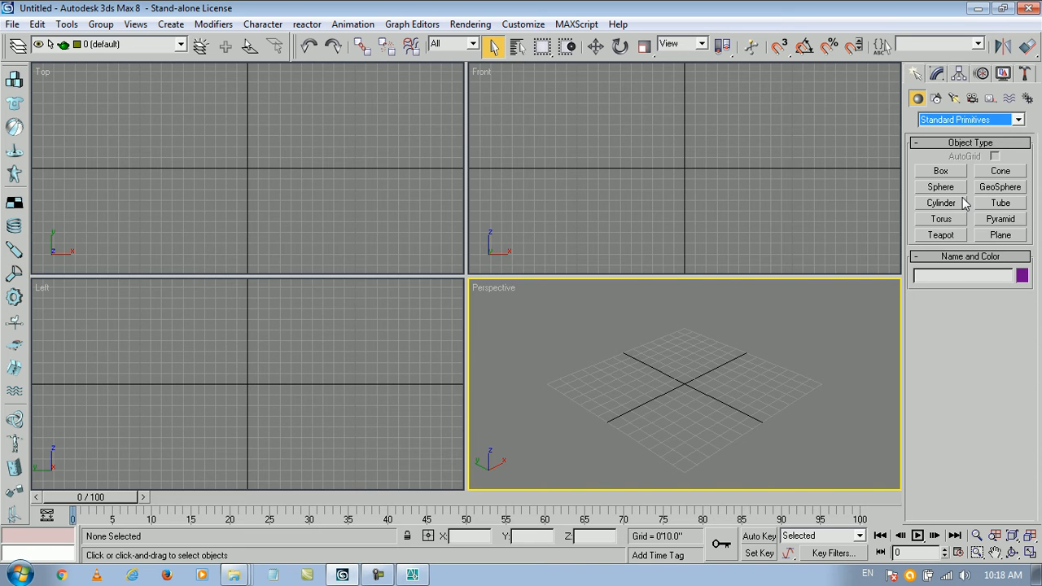
{"action": "mouse_move", "coordinate": [420, 50]}
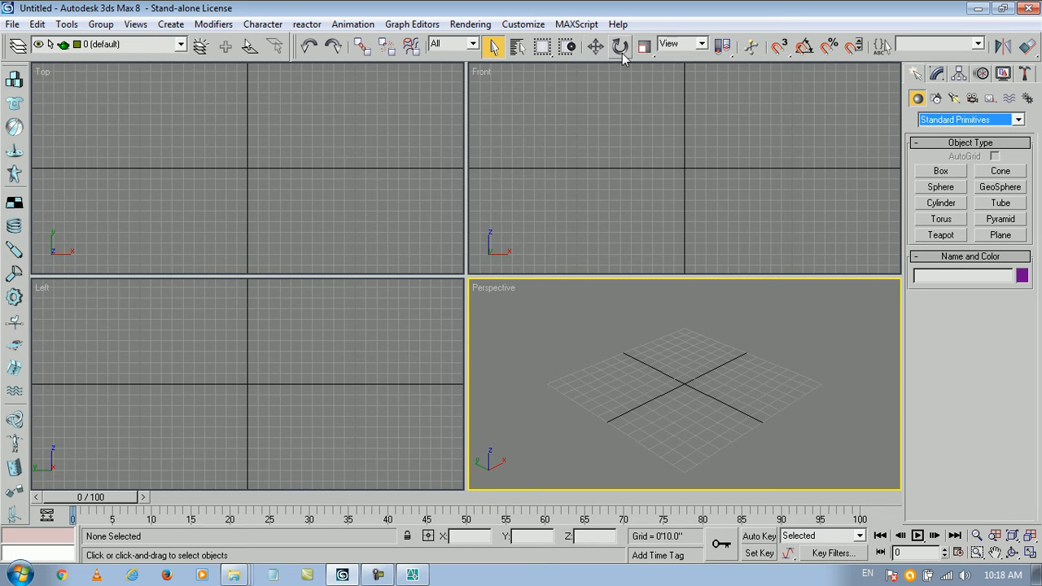
{"action": "mouse_move", "coordinate": [642, 46]}
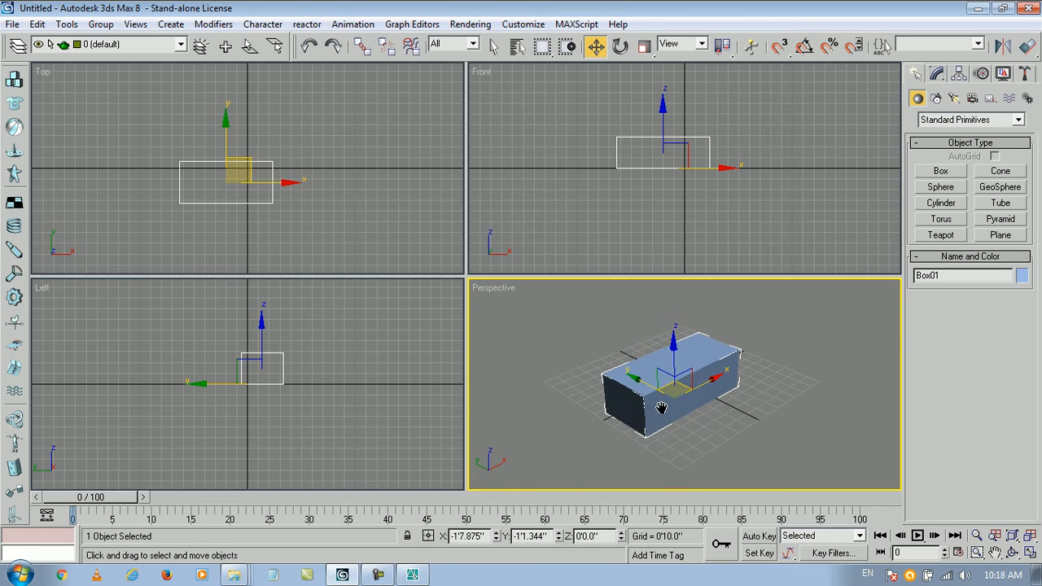
{"action": "mouse_move", "coordinate": [614, 45]}
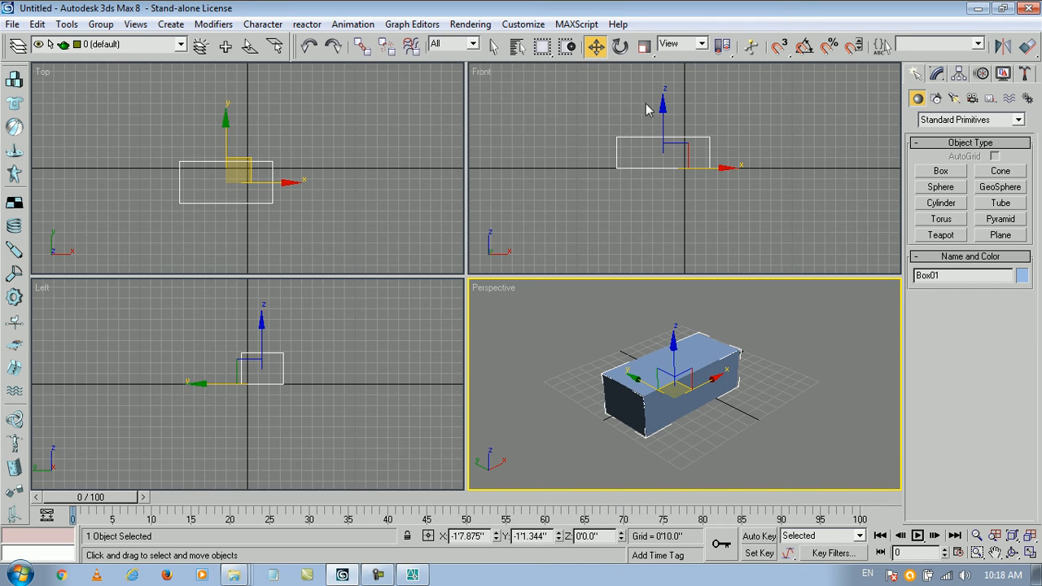
Step: Rotate Box01 around its side and vertical axes, then undo back to its level orientation
{"action": "left_click", "coordinate": [622, 46]}
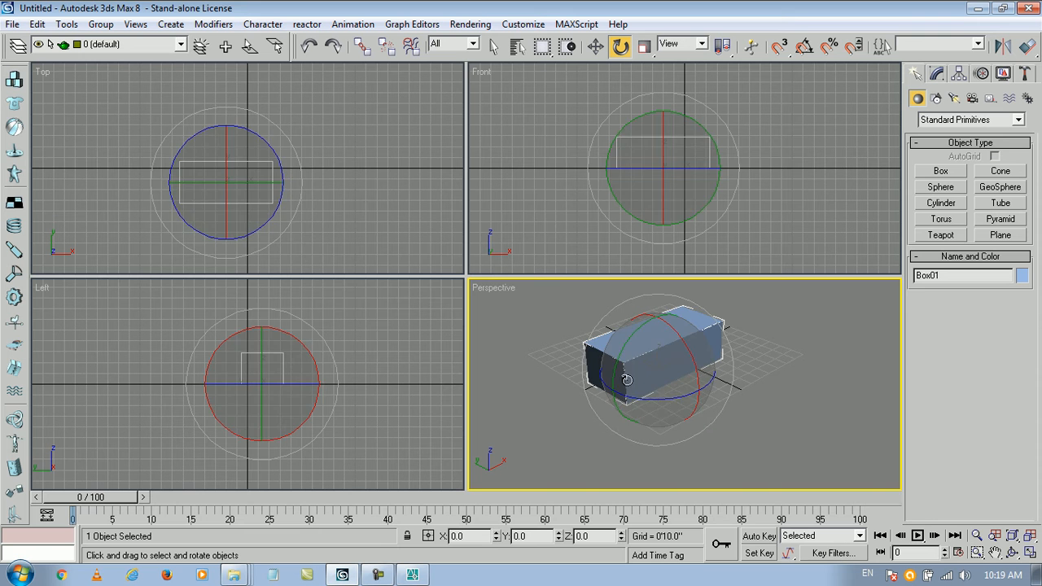
{"action": "left_click_drag", "start_coordinate": [627, 378], "coordinate": [676, 334]}
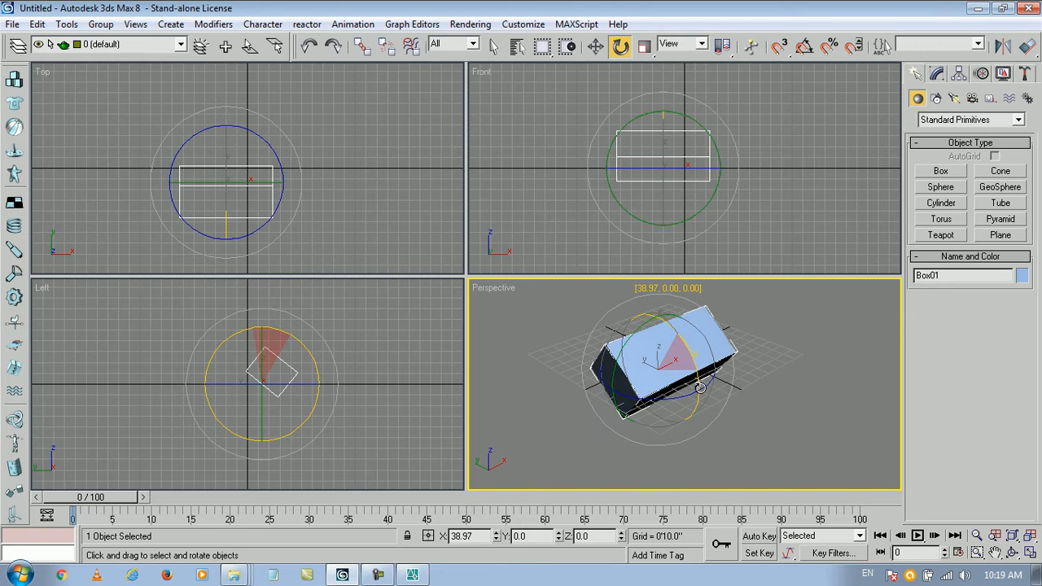
{"action": "left_click_drag", "start_coordinate": [698, 388], "coordinate": [732, 489]}
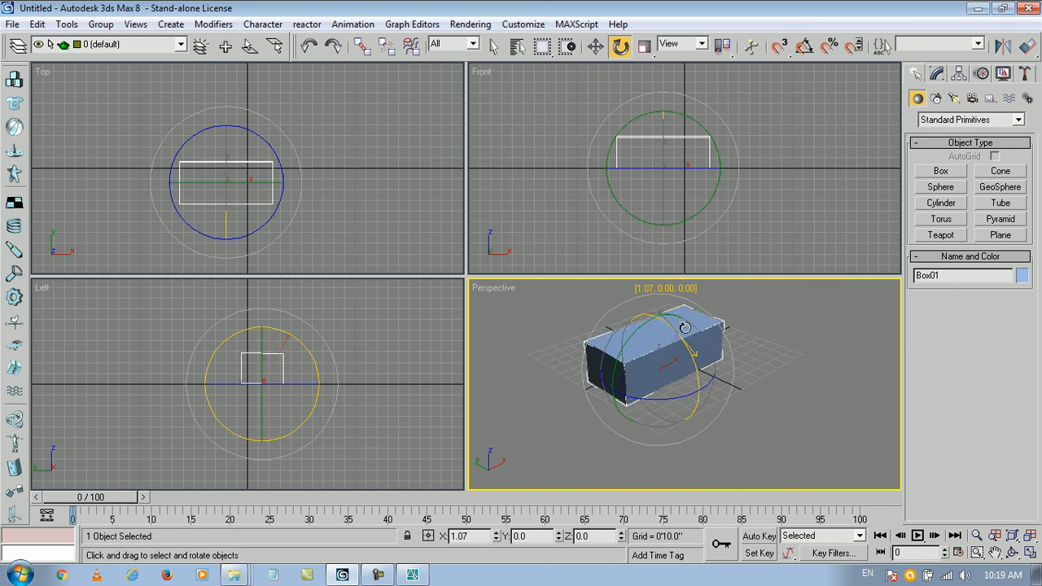
{"action": "left_click_drag", "start_coordinate": [684, 328], "coordinate": [621, 373]}
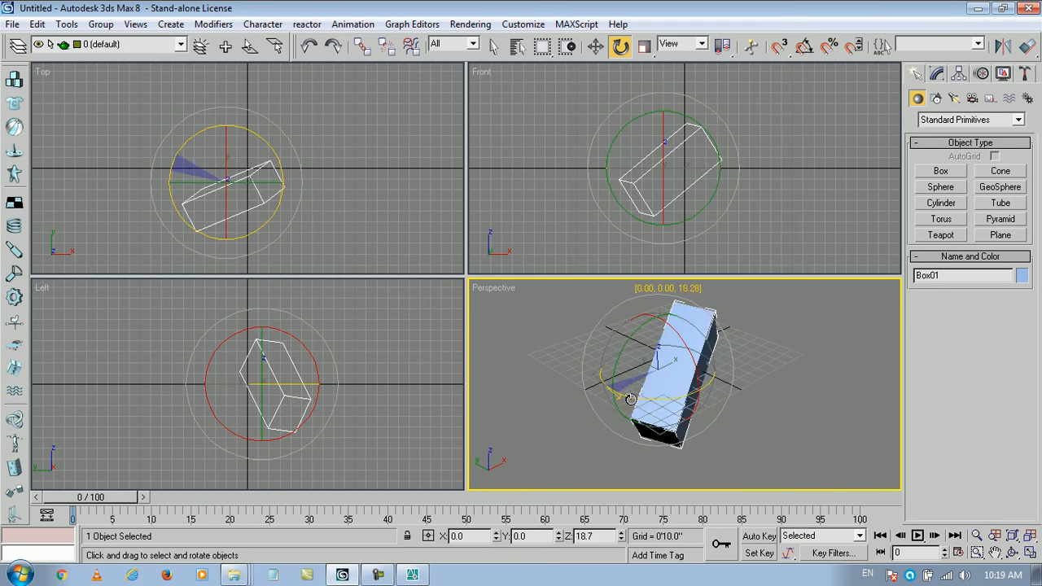
{"action": "left_click_drag", "start_coordinate": [632, 399], "coordinate": [880, 337]}
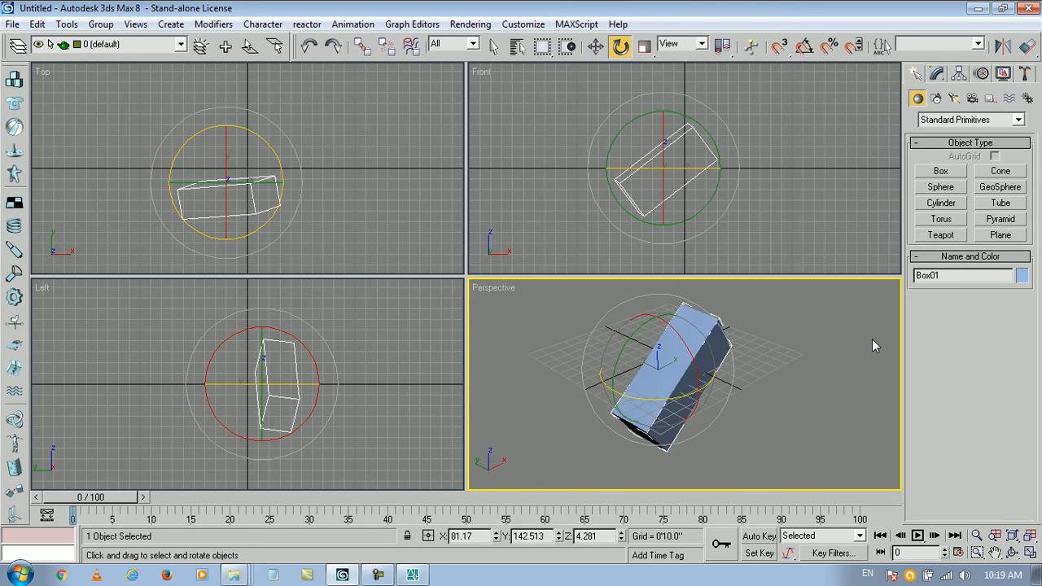
{"action": "key", "text": "Delete"}
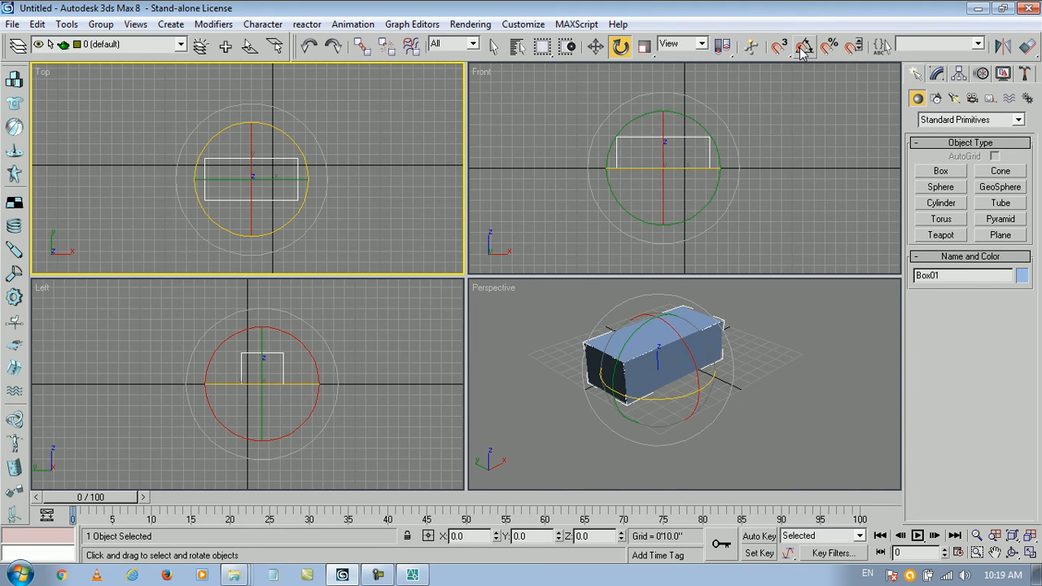
{"action": "mouse_move", "coordinate": [798, 45]}
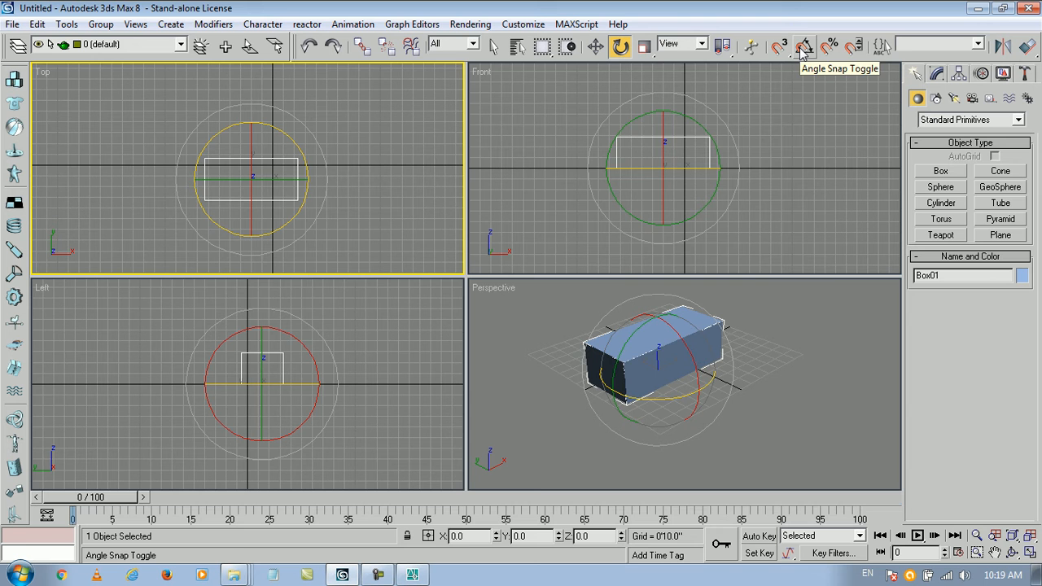
Step: Enable Angle Snap and spin Box01 around Z in the Top view, returning it to its start angle
{"action": "left_click", "coordinate": [804, 46]}
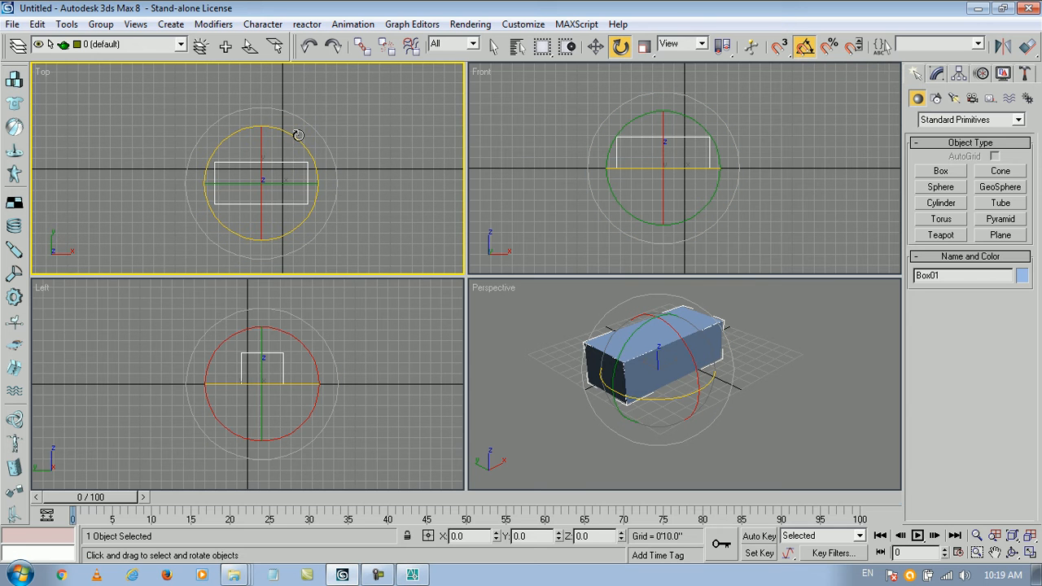
{"action": "left_click_drag", "start_coordinate": [293, 144], "coordinate": [307, 147]}
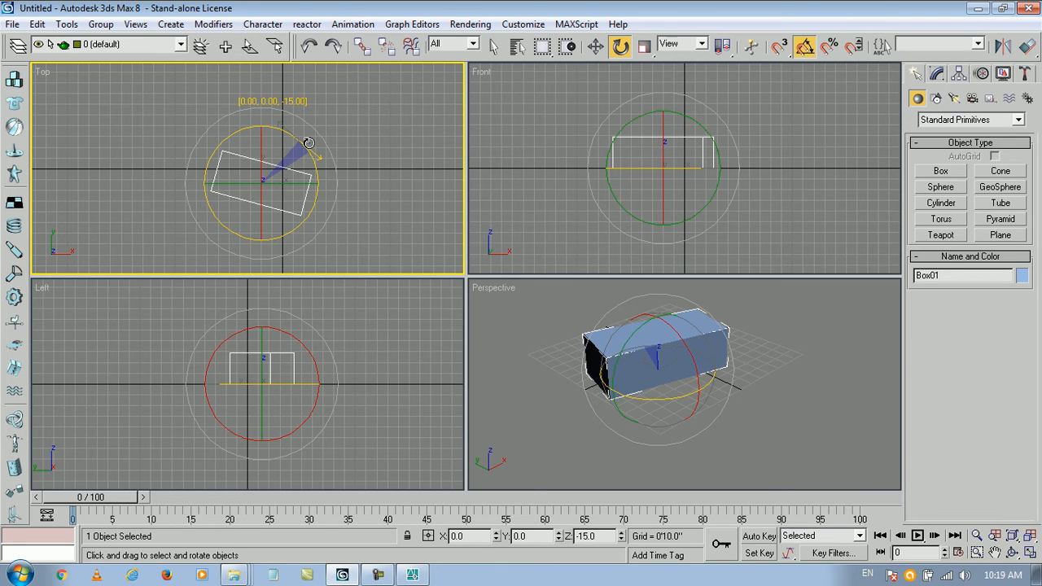
{"action": "left_click_drag", "start_coordinate": [308, 143], "coordinate": [313, 148]}
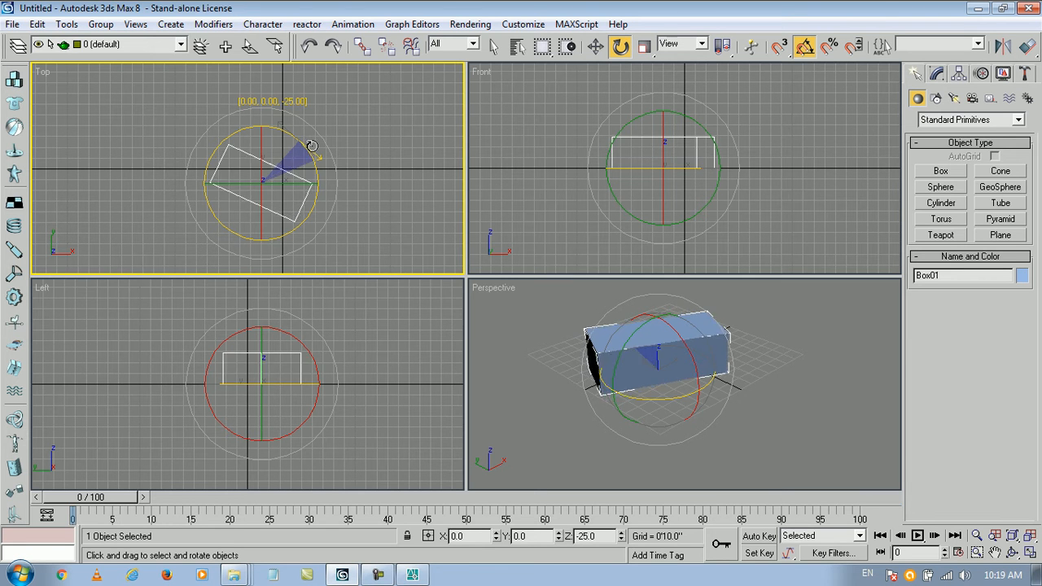
{"action": "left_click_drag", "start_coordinate": [312, 147], "coordinate": [332, 199]}
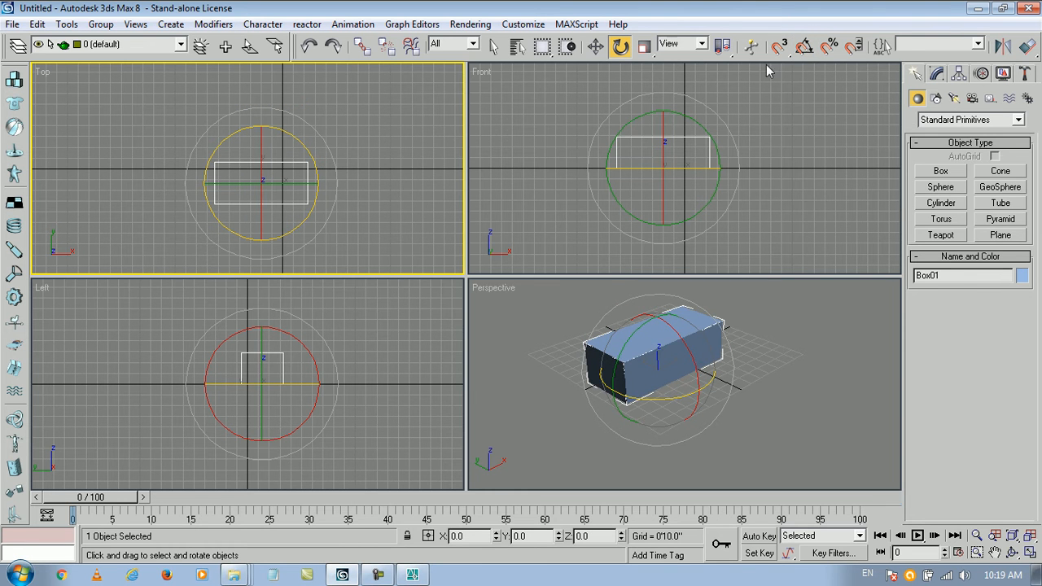
{"action": "left_click_drag", "start_coordinate": [277, 187], "coordinate": [306, 154]}
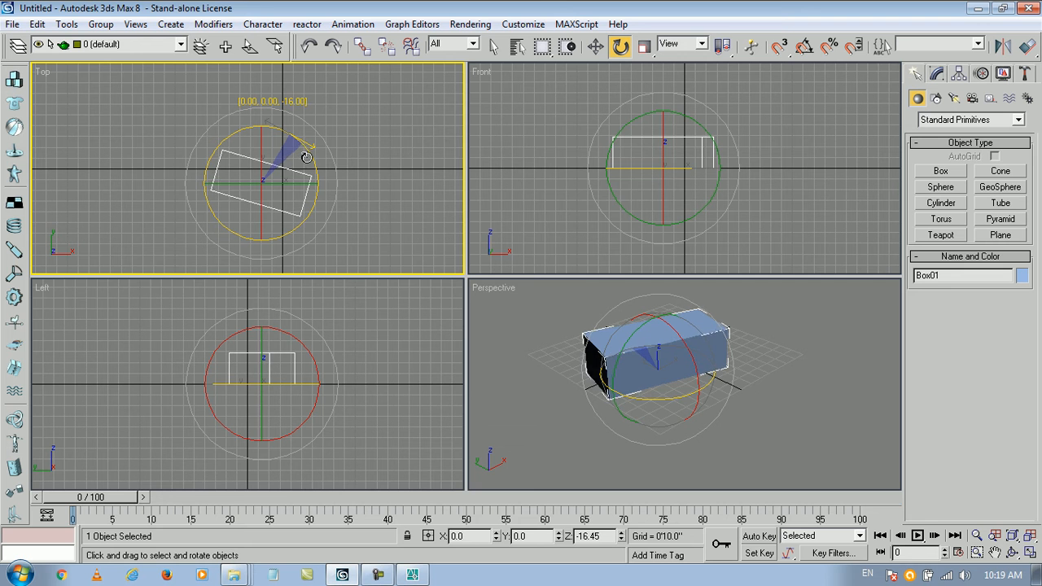
{"action": "left_click_drag", "start_coordinate": [306, 156], "coordinate": [349, 341]}
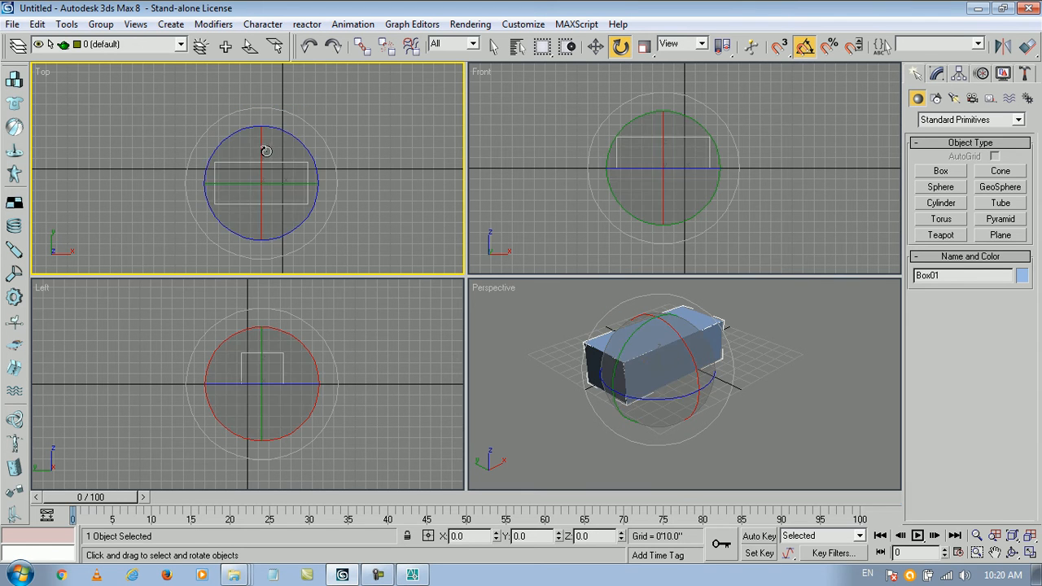
Step: Turn Box01 -90° around Z with angle snap, check its Modify parameters, and deselect it
{"action": "left_click_drag", "start_coordinate": [267, 149], "coordinate": [339, 194]}
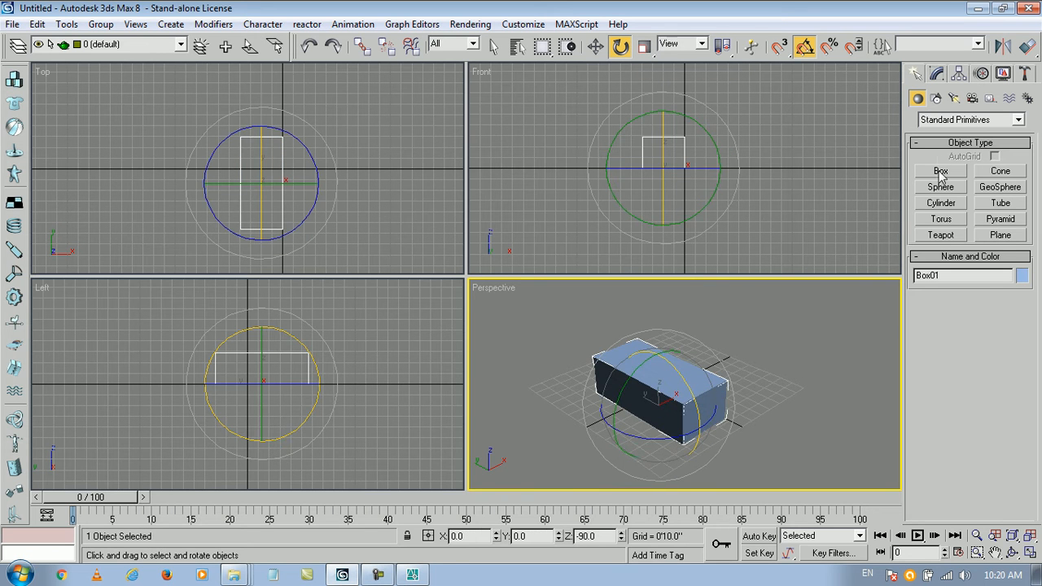
{"action": "left_click", "coordinate": [938, 71]}
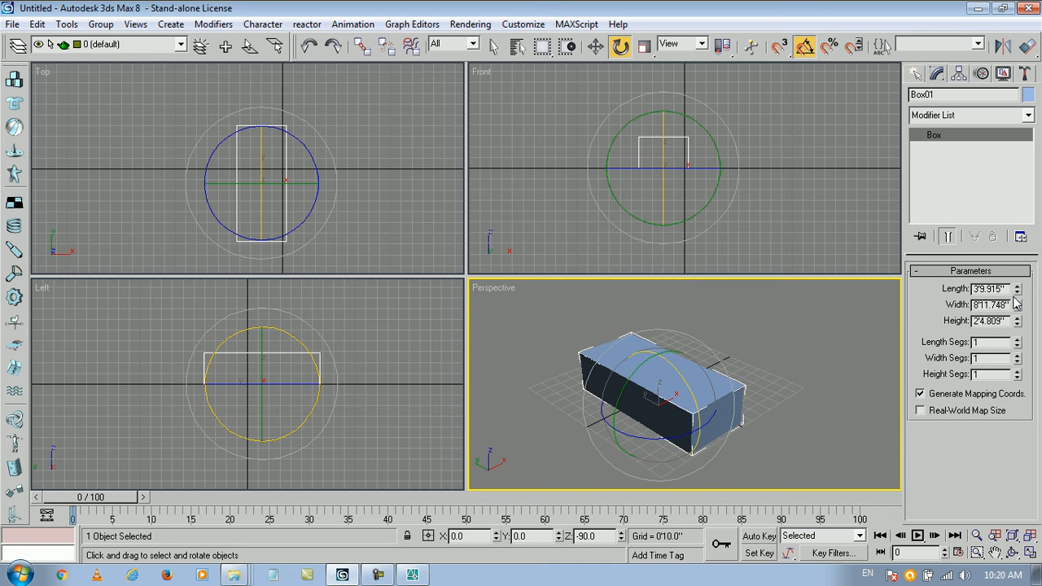
{"action": "left_click_drag", "start_coordinate": [1016, 317], "coordinate": [1016, 309]}
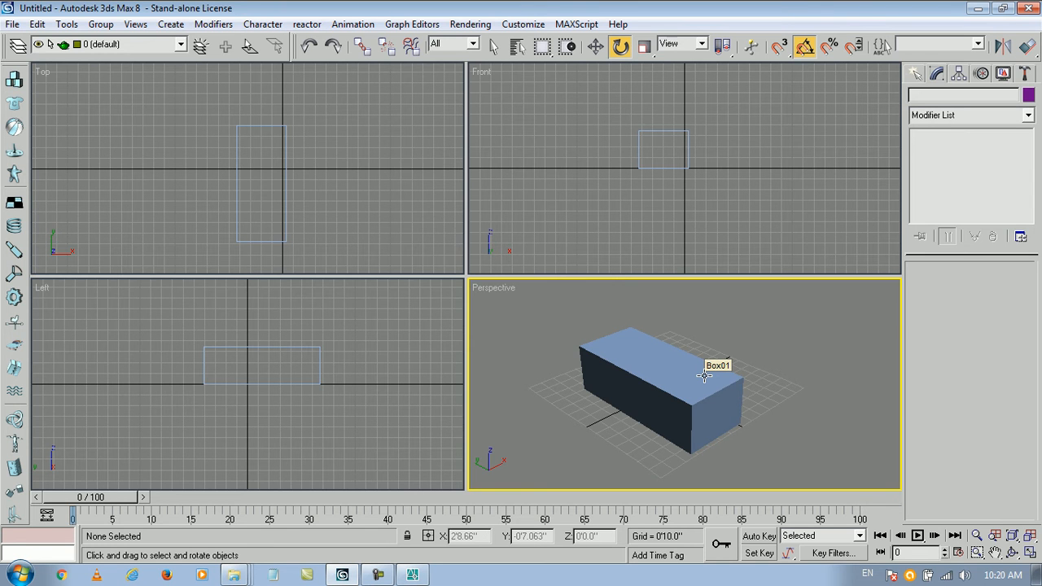
{"action": "mouse_move", "coordinate": [700, 363]}
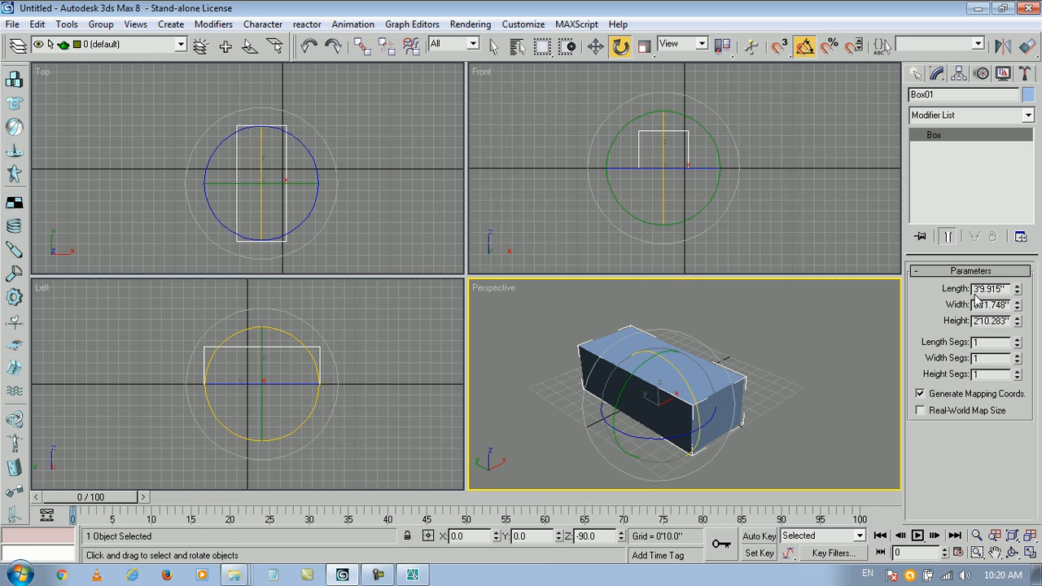
{"action": "left_click", "coordinate": [703, 407]}
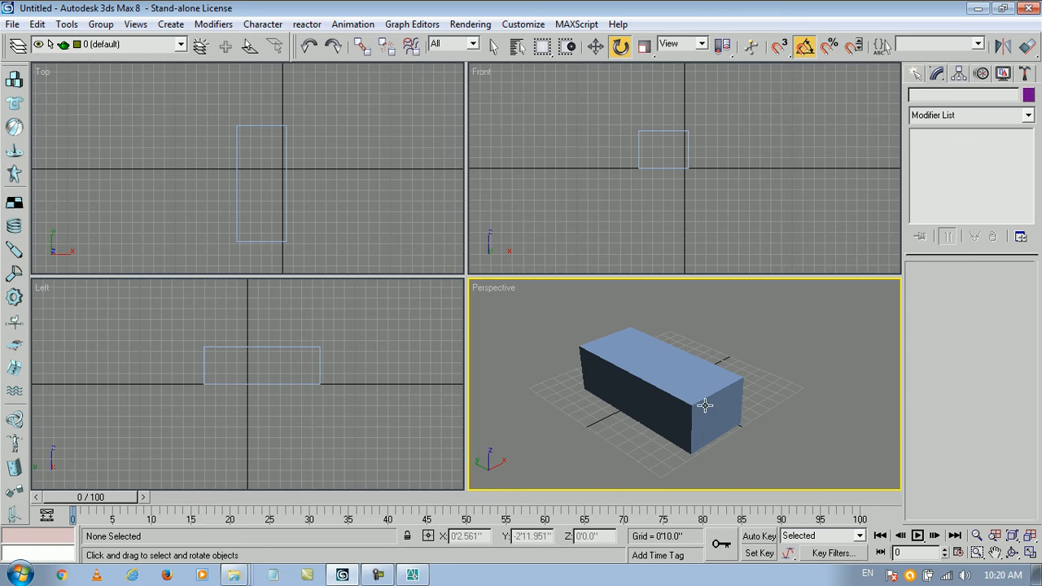
Step: Convert Box01 to an Editable Poly via its right-click quad menu
{"action": "right_click", "coordinate": [707, 405]}
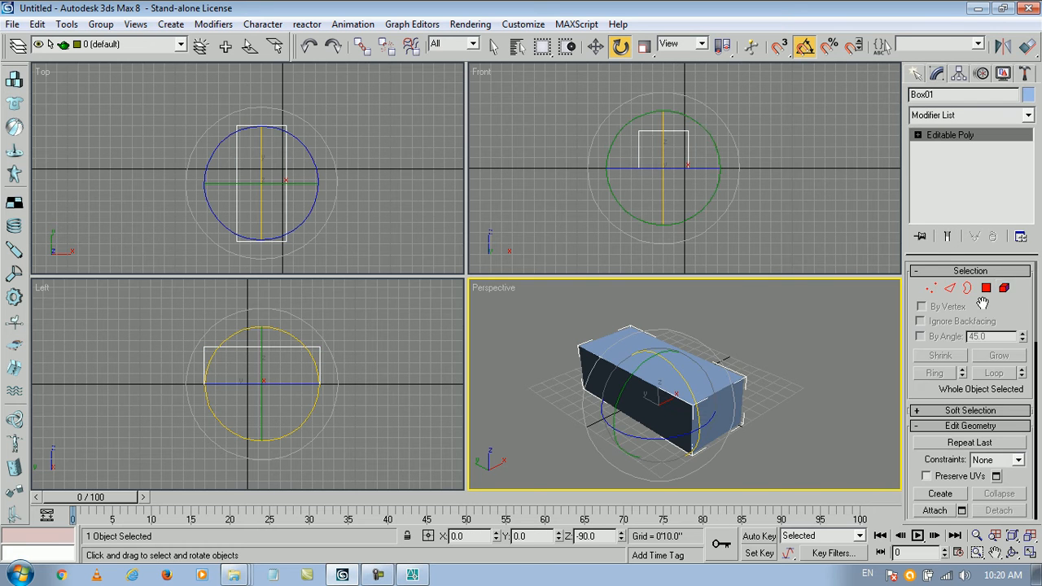
{"action": "left_click", "coordinate": [915, 73]}
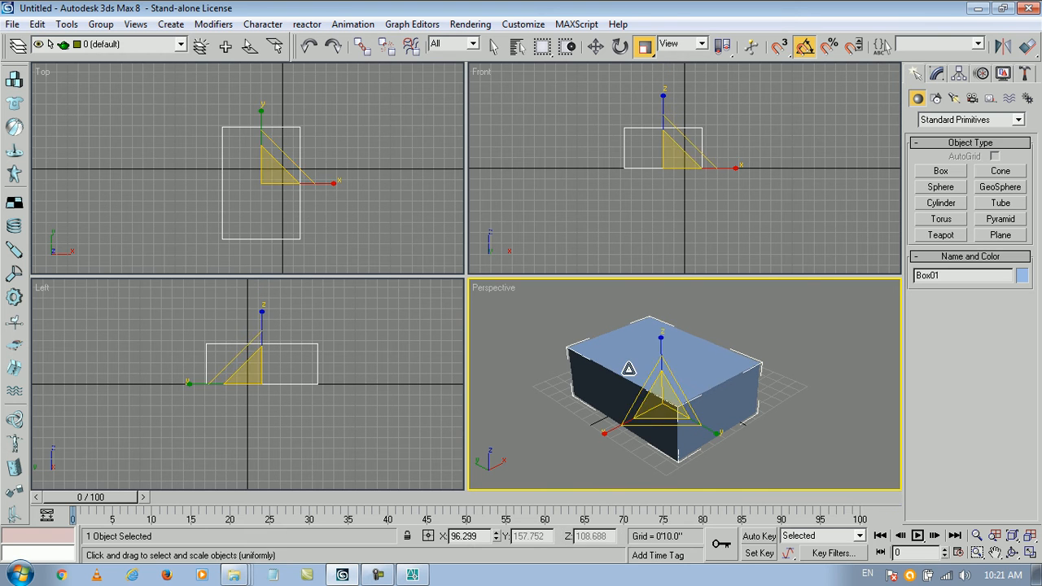
{"action": "mouse_move", "coordinate": [658, 402]}
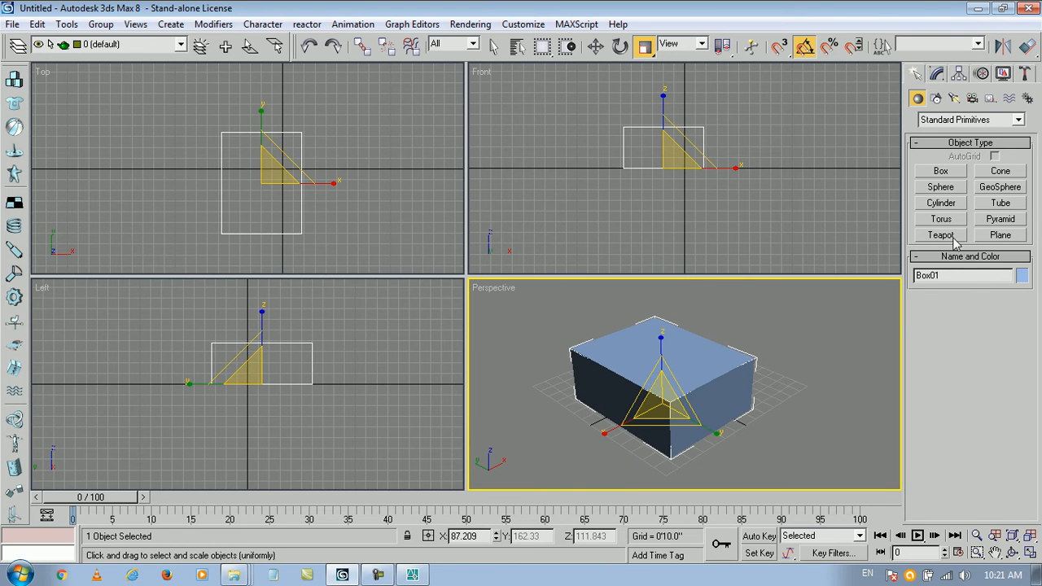
Step: Enlarge the teapot via its parameters, then pick Sphere for a new primitive beside it
{"action": "left_click", "coordinate": [941, 234]}
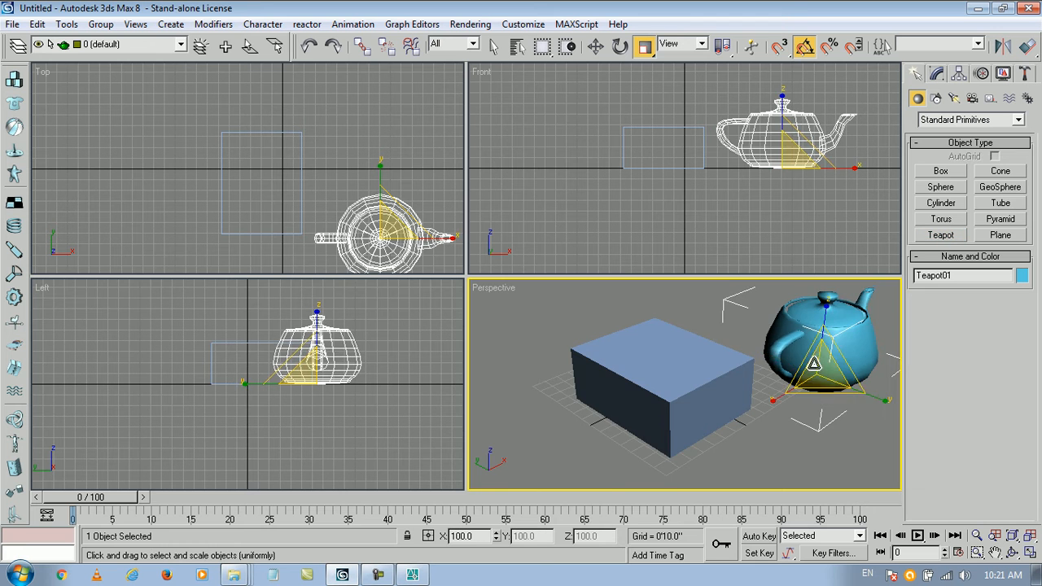
{"action": "left_click", "coordinate": [933, 74]}
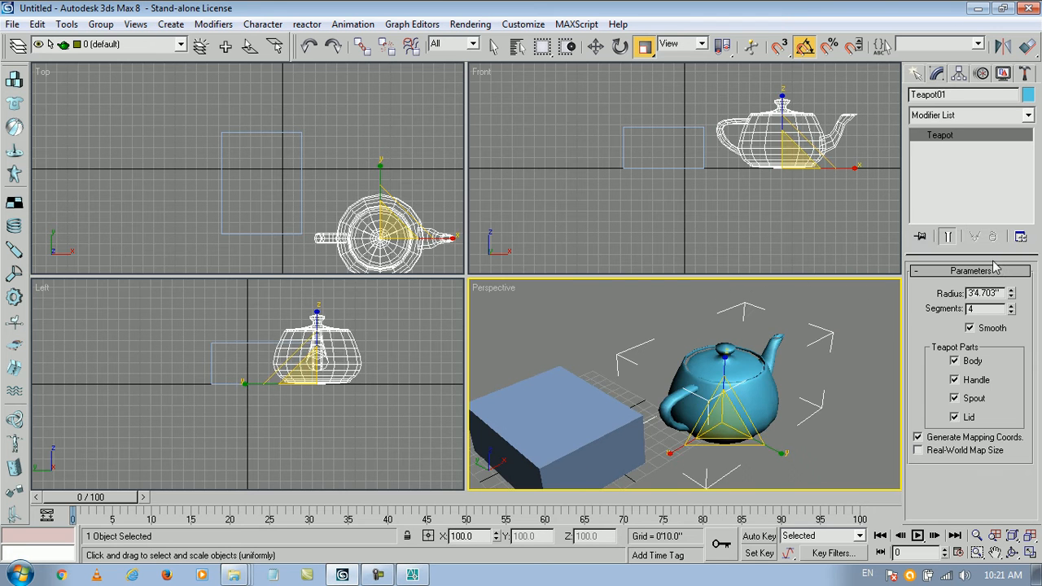
{"action": "left_click_drag", "start_coordinate": [1013, 290], "coordinate": [1013, 285]}
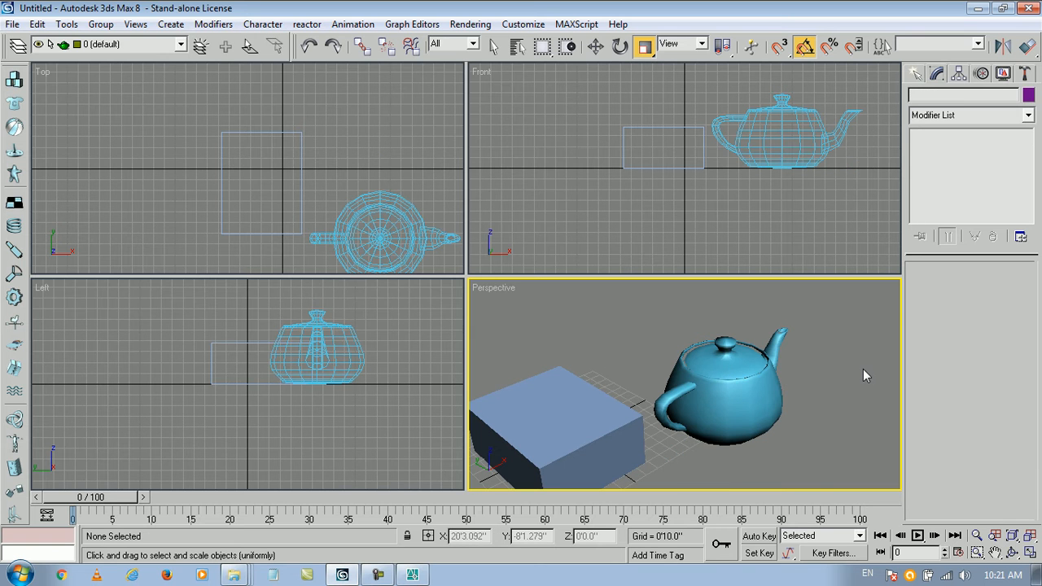
{"action": "left_click", "coordinate": [716, 391]}
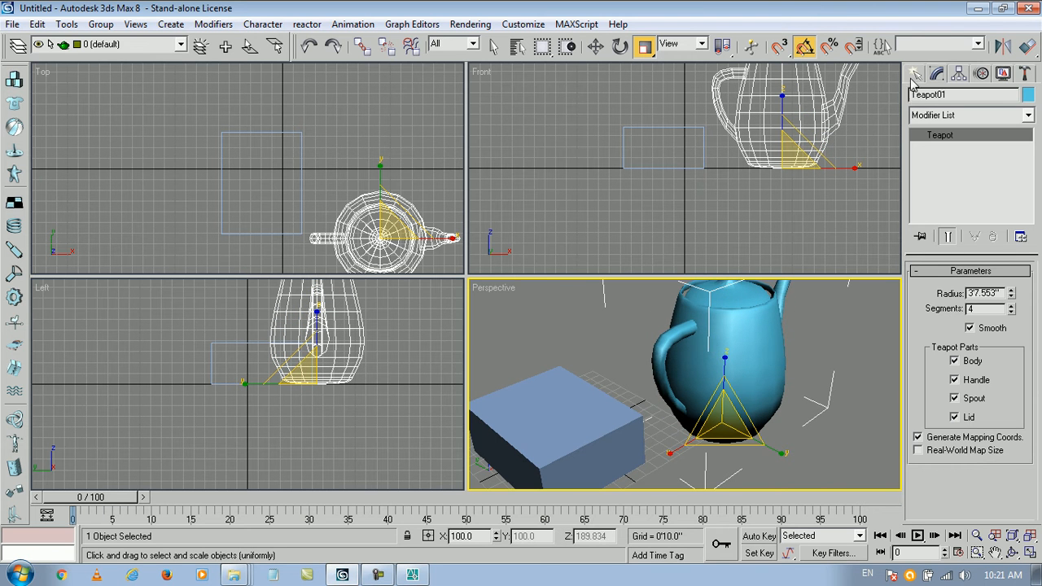
{"action": "left_click", "coordinate": [915, 73]}
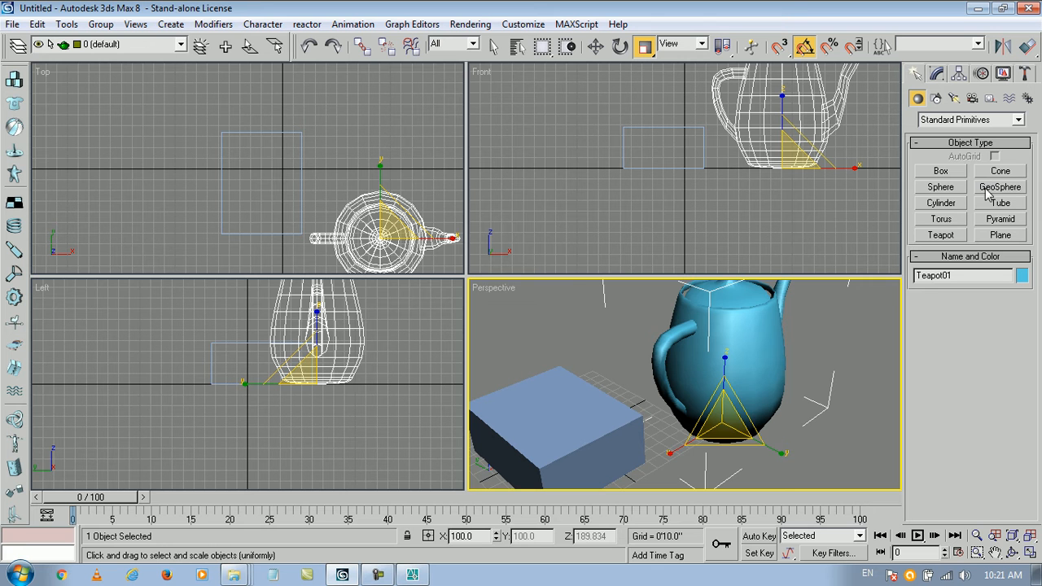
{"action": "left_click", "coordinate": [942, 186]}
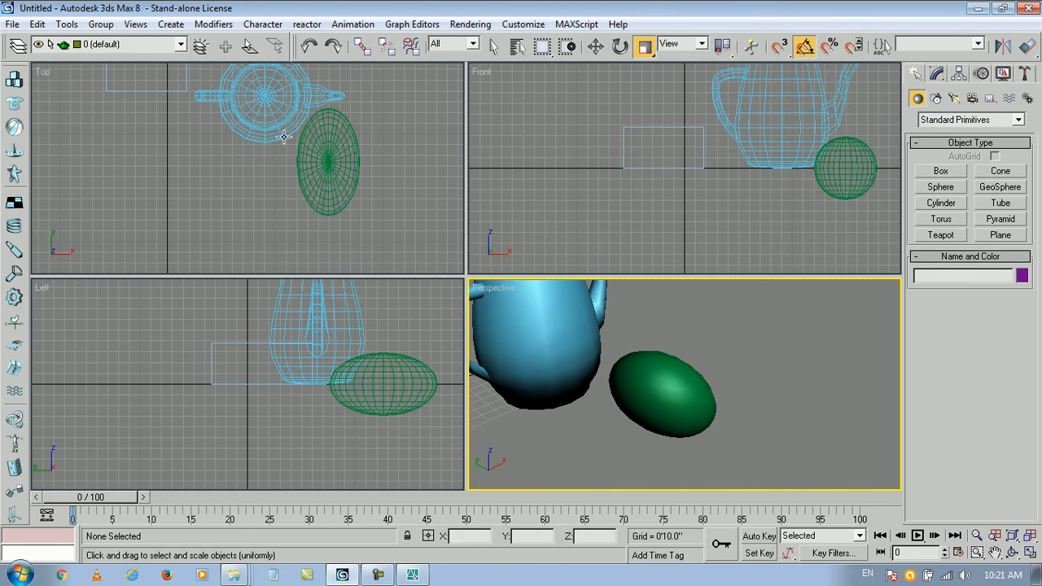
{"action": "mouse_move", "coordinate": [322, 134]}
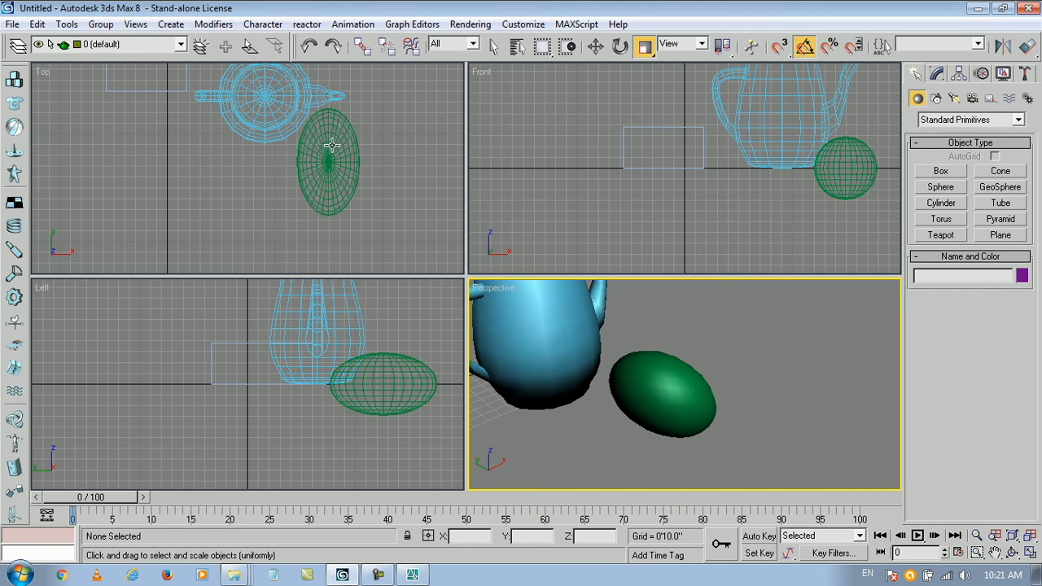
{"action": "mouse_move", "coordinate": [518, 342]}
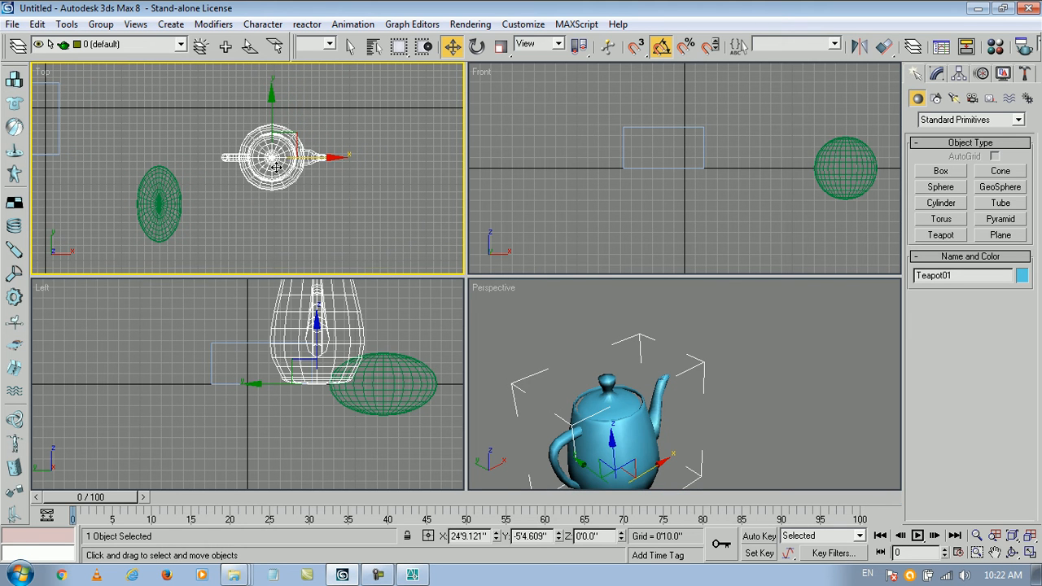
{"action": "mouse_move", "coordinate": [341, 166]}
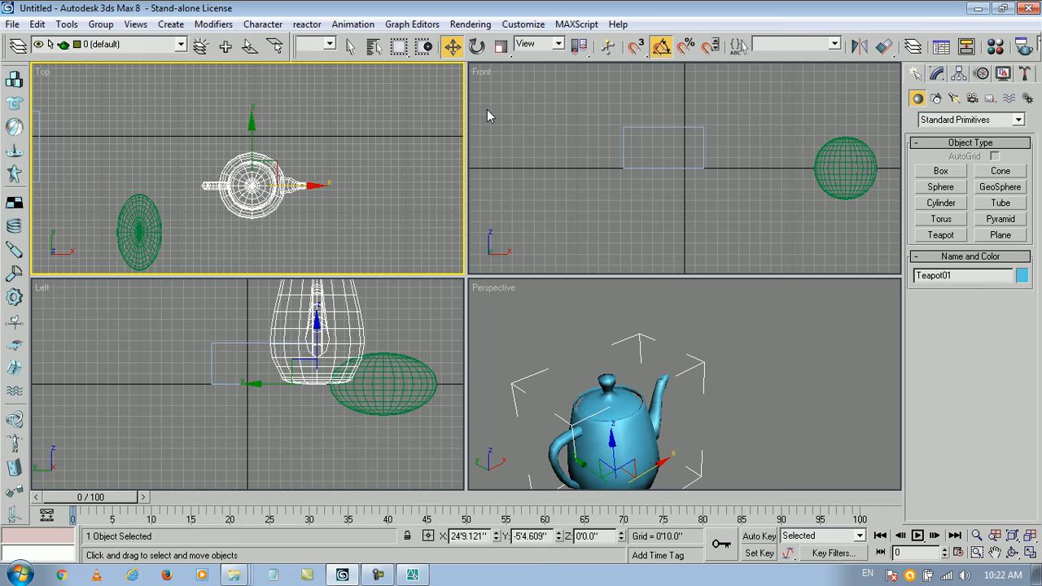
{"action": "mouse_move", "coordinate": [317, 185]}
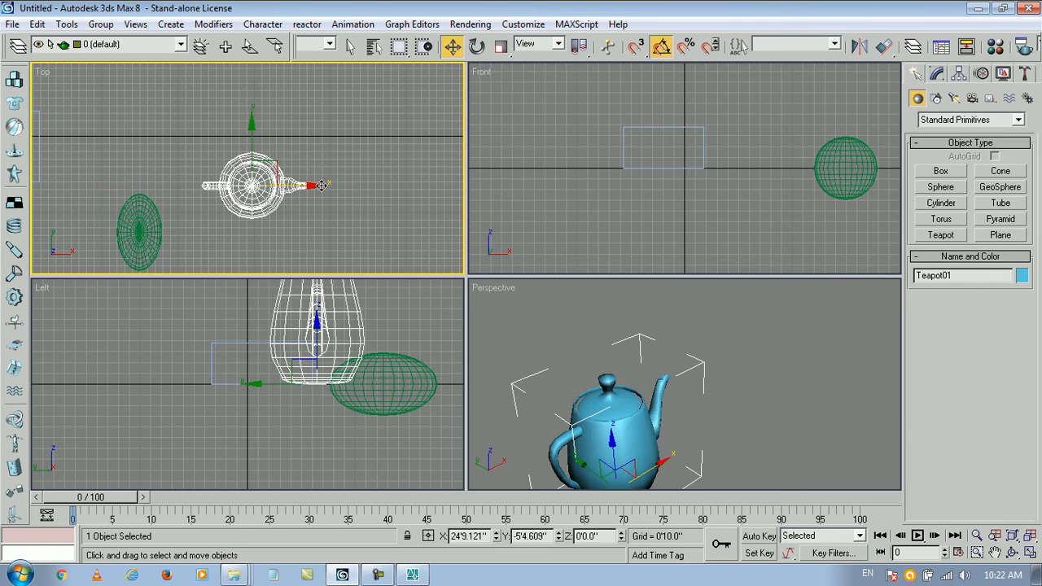
{"action": "mouse_move", "coordinate": [339, 201]}
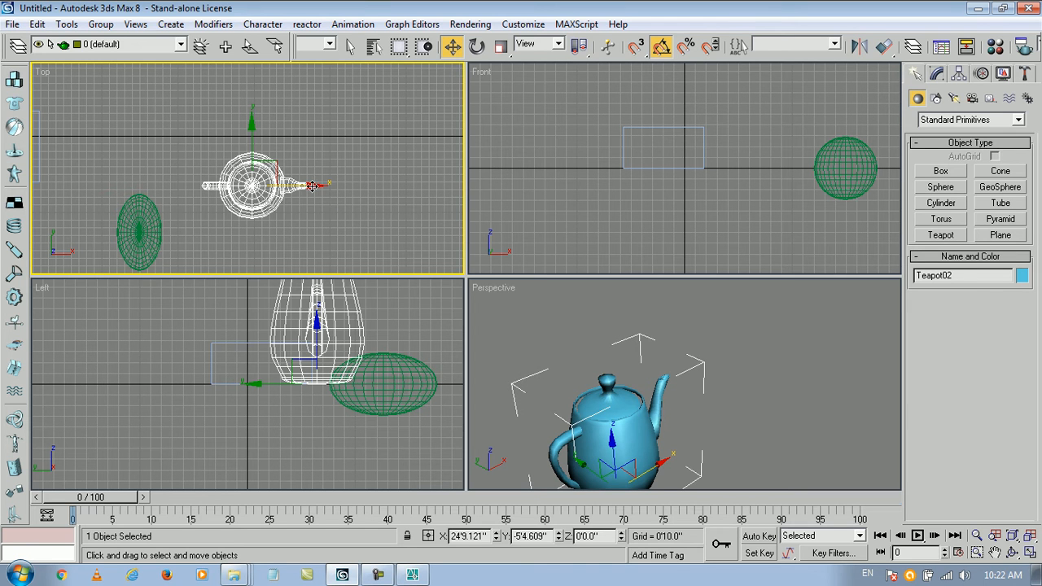
Step: Shift-drag copies off the teapot, confirming Copy clones up to Teapot09 around the egg
{"action": "left_click_drag", "start_coordinate": [309, 186], "coordinate": [367, 184]}
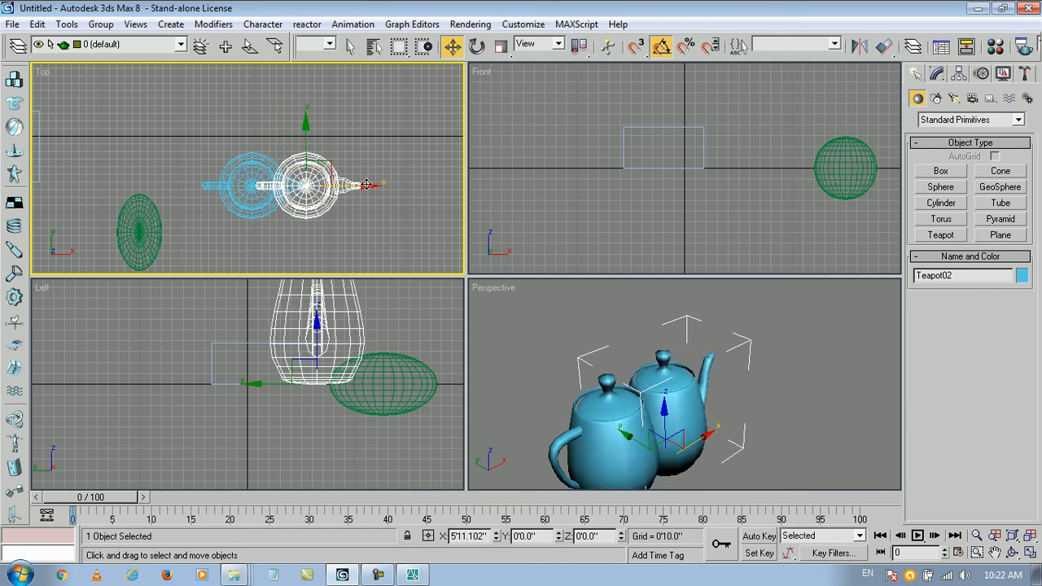
{"action": "left_click_drag", "start_coordinate": [366, 186], "coordinate": [394, 176]}
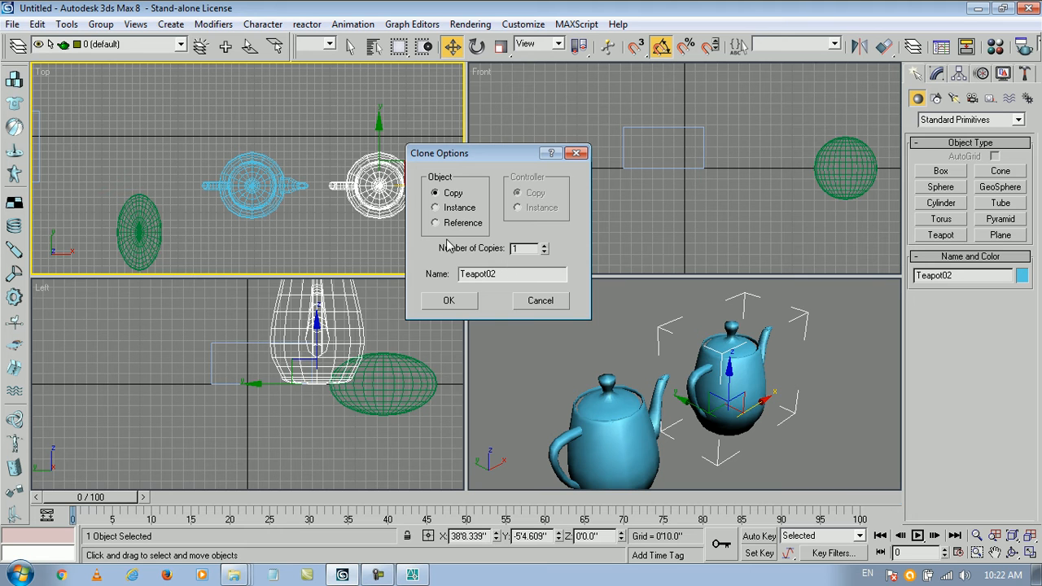
{"action": "left_click", "coordinate": [450, 299]}
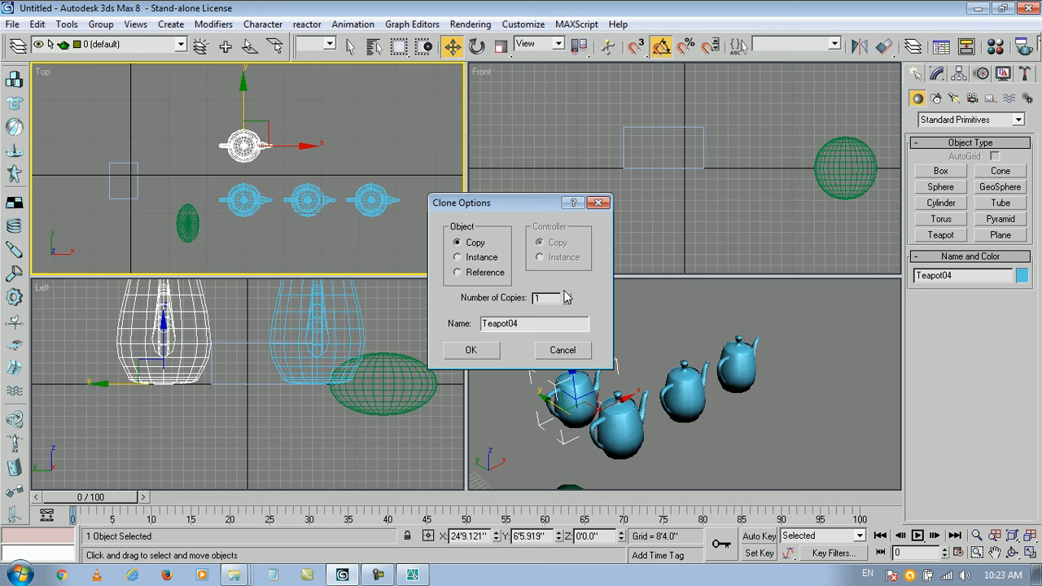
{"action": "left_click", "coordinate": [472, 350]}
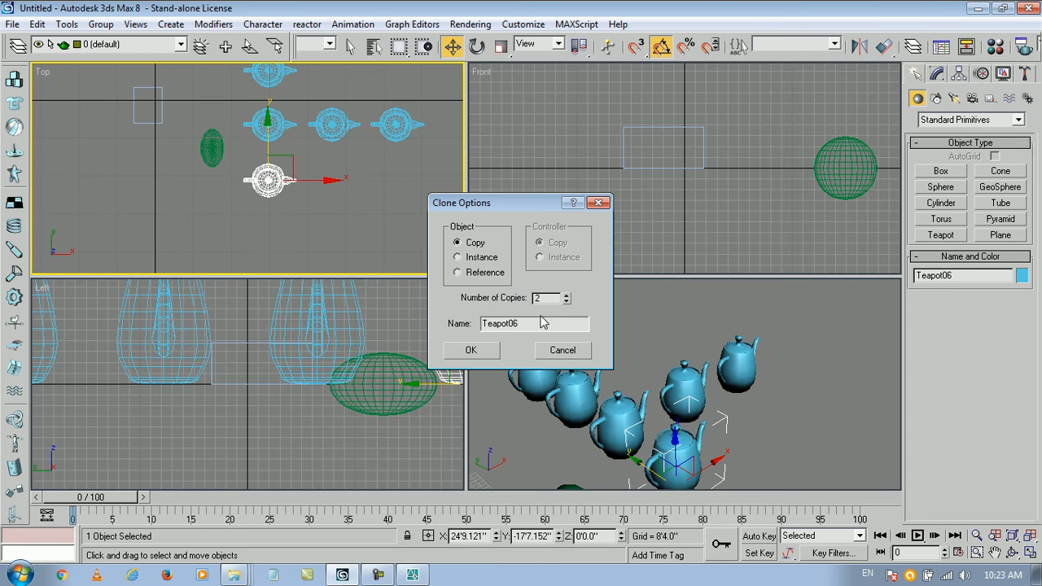
{"action": "left_click", "coordinate": [472, 350]}
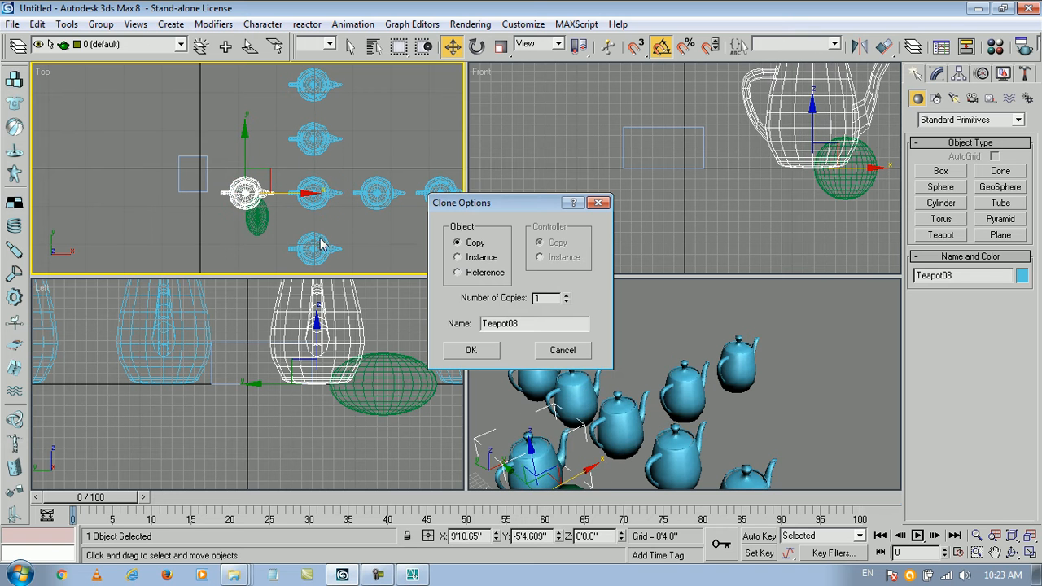
{"action": "left_click", "coordinate": [473, 351]}
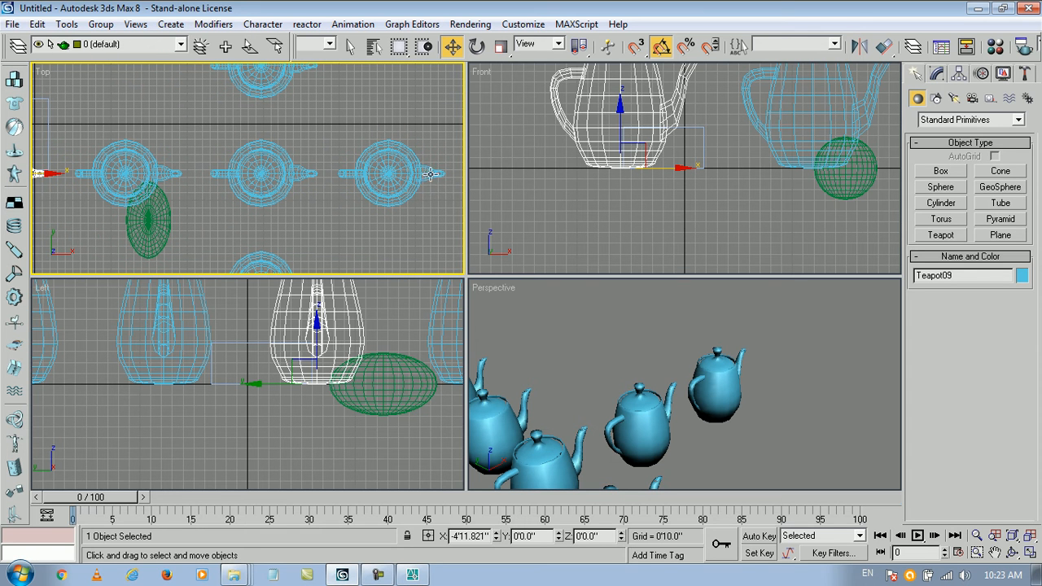
{"action": "mouse_move", "coordinate": [234, 180]}
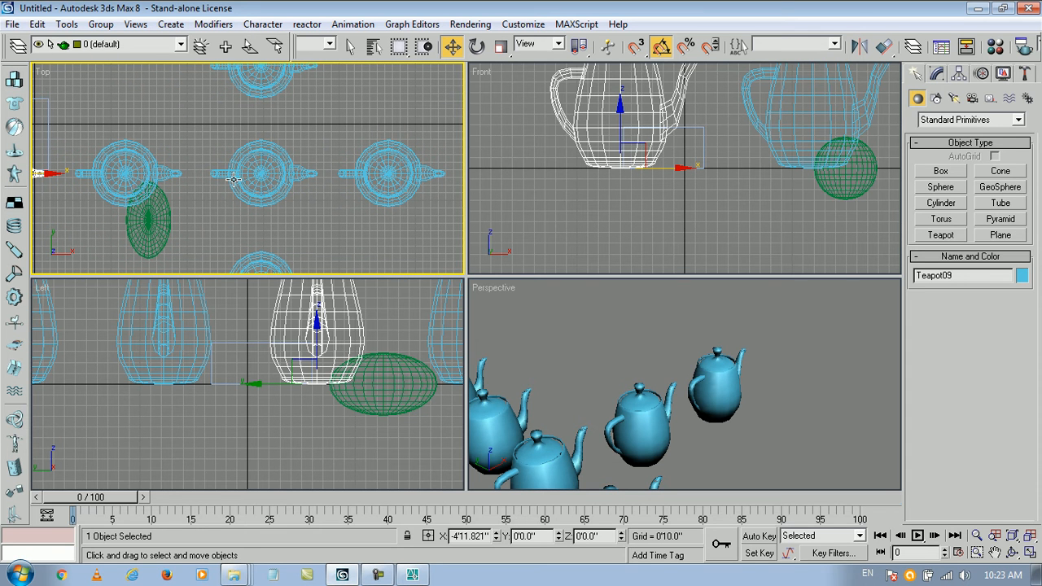
{"action": "mouse_move", "coordinate": [233, 183]}
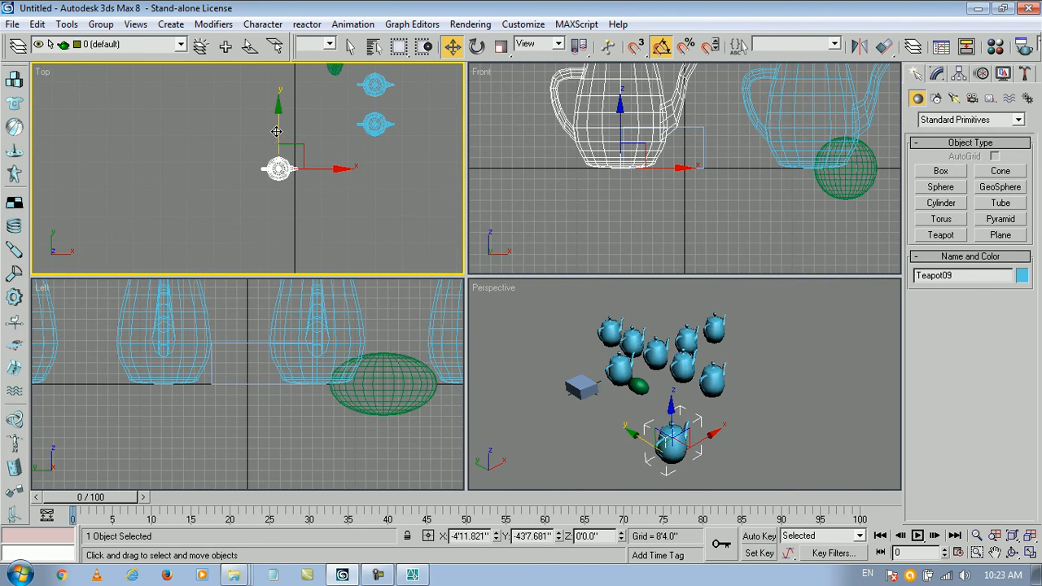
Step: Reposition the newest teapot copy lower and to the right in the scene
{"action": "left_click_drag", "start_coordinate": [277, 166], "coordinate": [371, 195]}
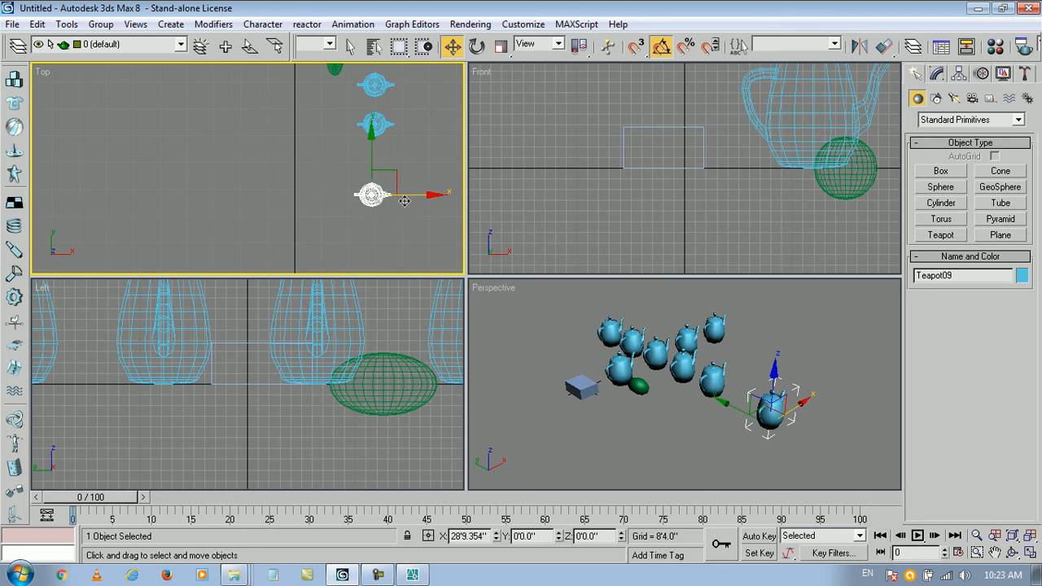
{"action": "left_click_drag", "start_coordinate": [371, 194], "coordinate": [229, 171]}
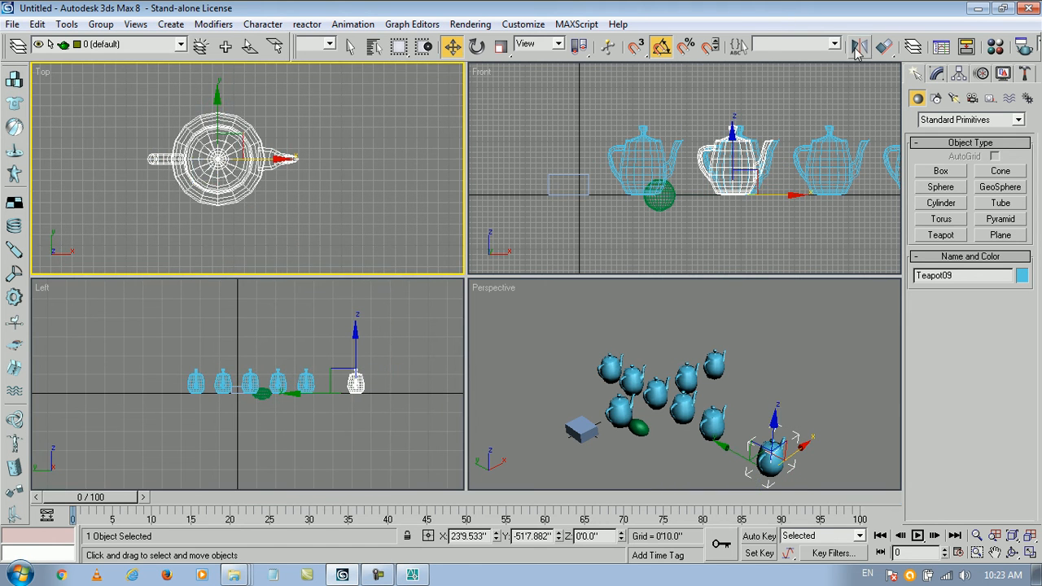
Step: Preview the Mirror tool on the teapot along Y, Z and back to X
{"action": "left_click", "coordinate": [860, 45]}
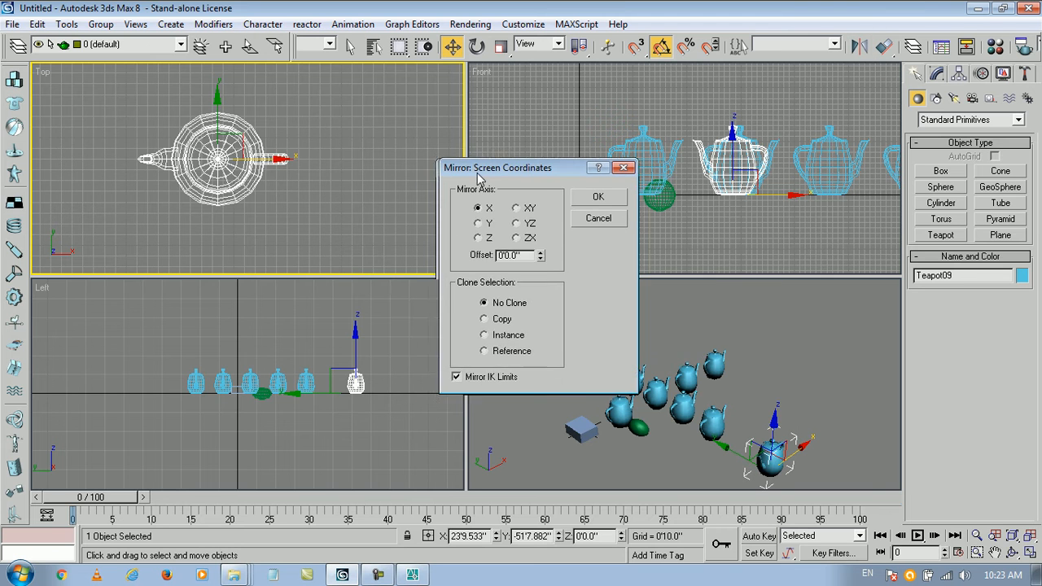
{"action": "left_click_drag", "start_coordinate": [497, 167], "coordinate": [596, 150]}
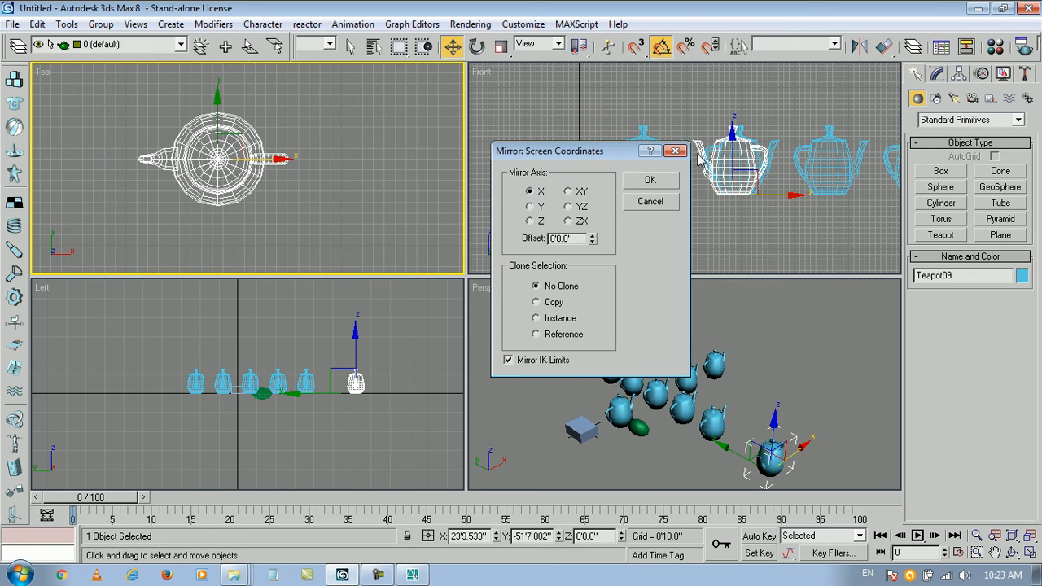
{"action": "left_click", "coordinate": [651, 179]}
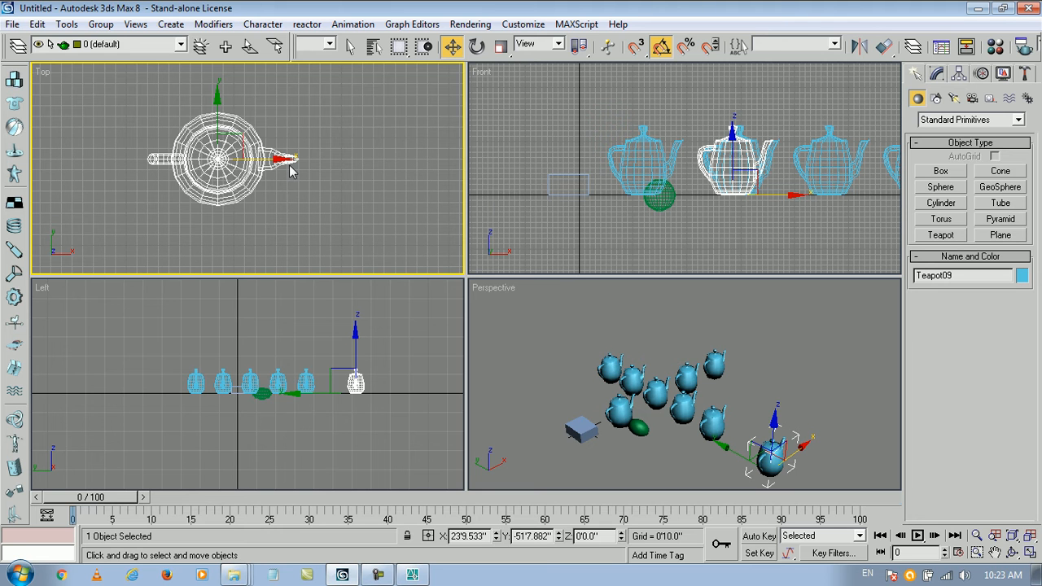
{"action": "left_click", "coordinate": [860, 44]}
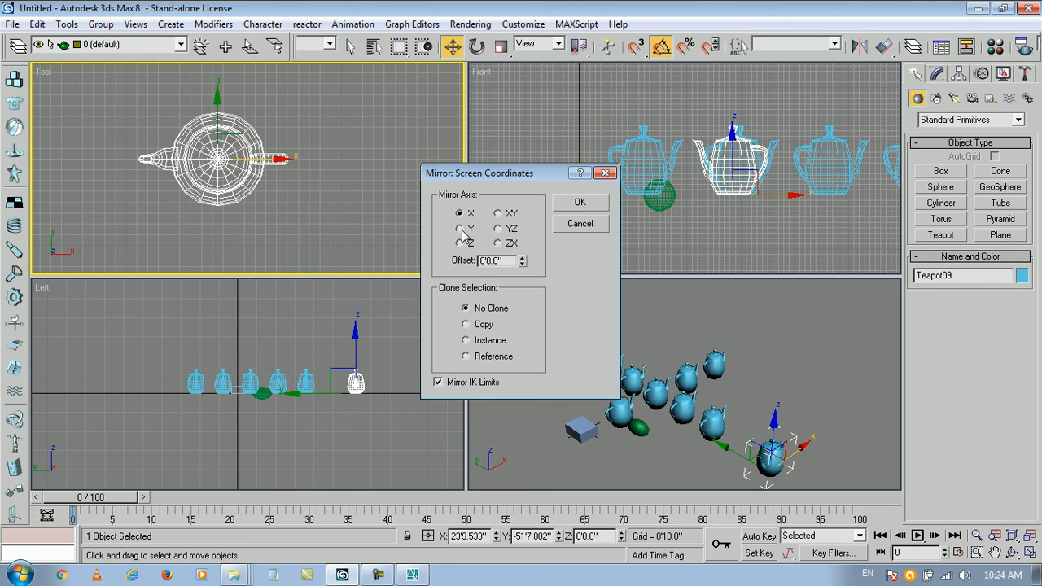
{"action": "left_click", "coordinate": [459, 228]}
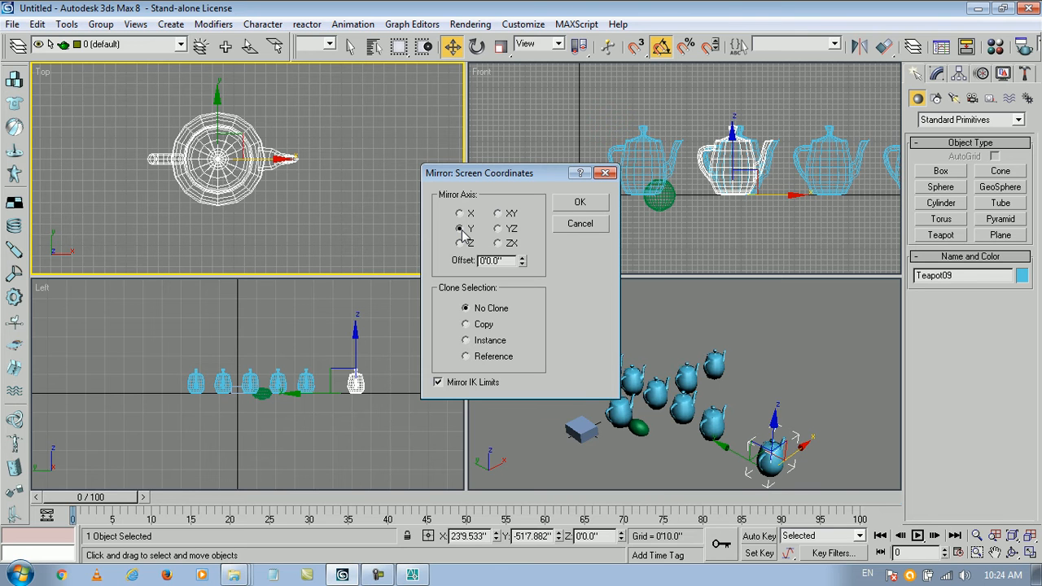
{"action": "left_click", "coordinate": [459, 244]}
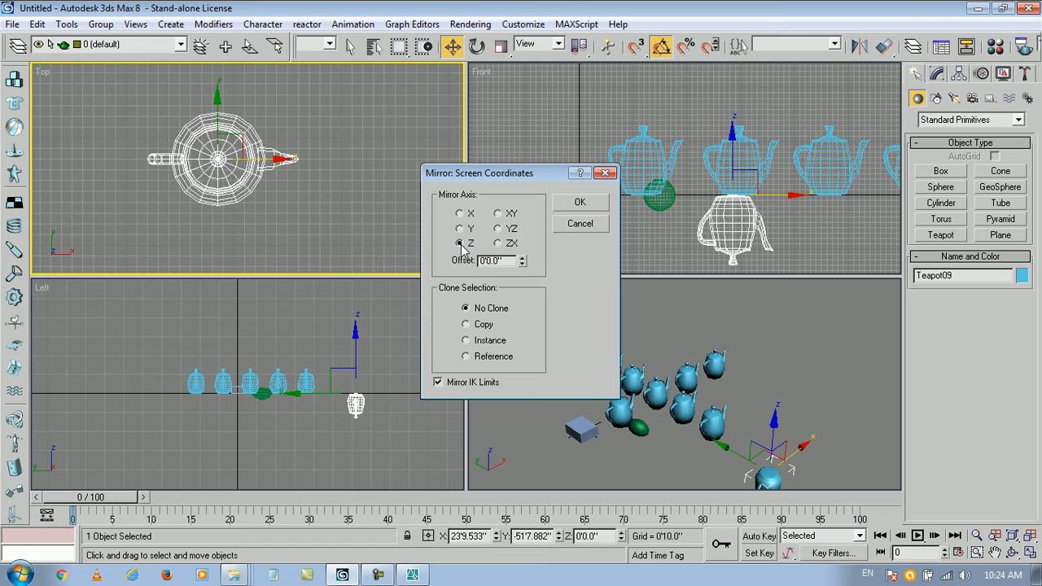
{"action": "left_click", "coordinate": [459, 244]}
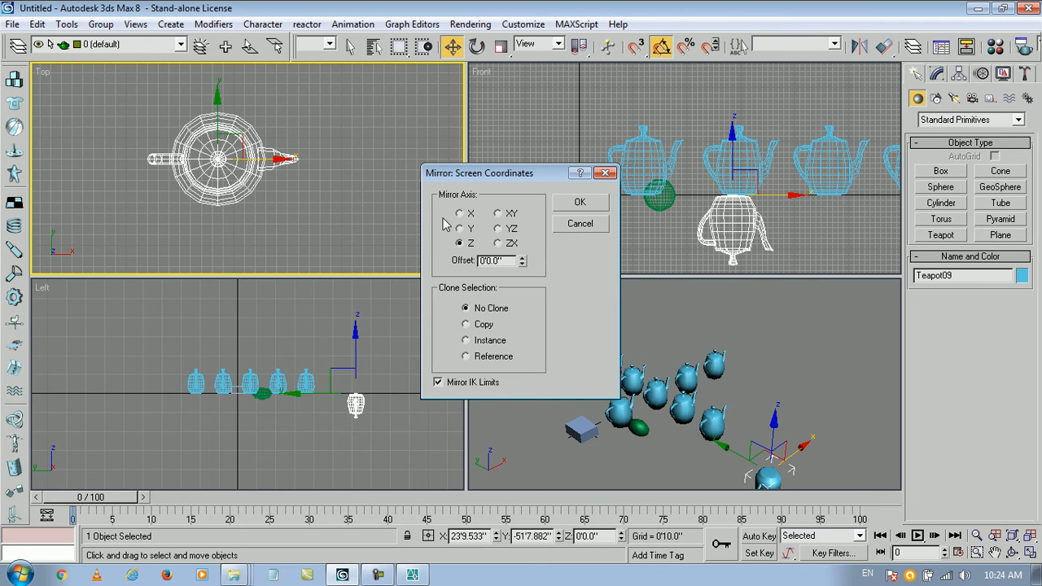
{"action": "left_click", "coordinate": [459, 214]}
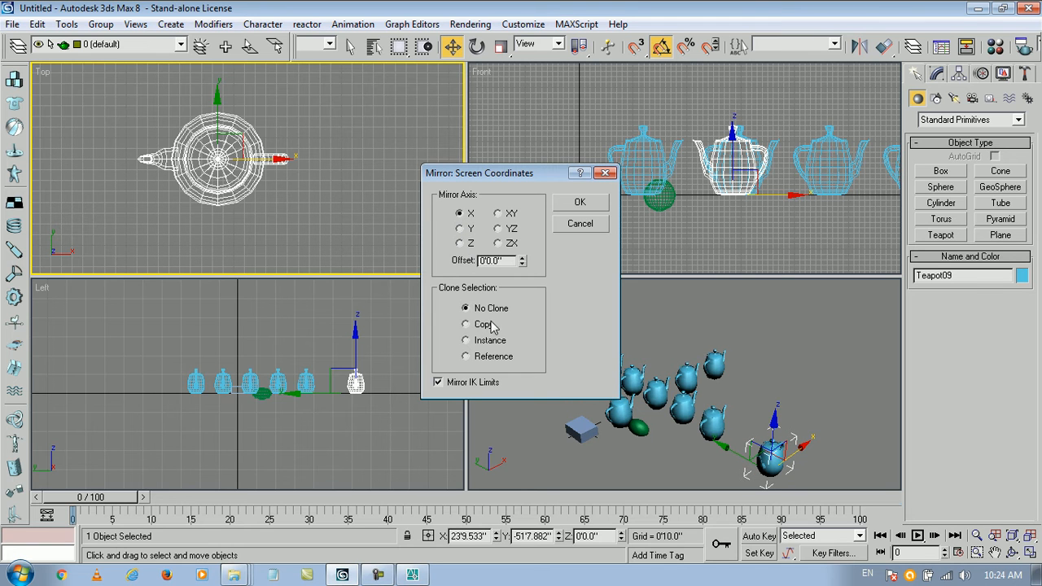
Step: Set Clone Selection to Copy, mirror axis X, and an offset for the Teapot10 copy
{"action": "left_click", "coordinate": [466, 324]}
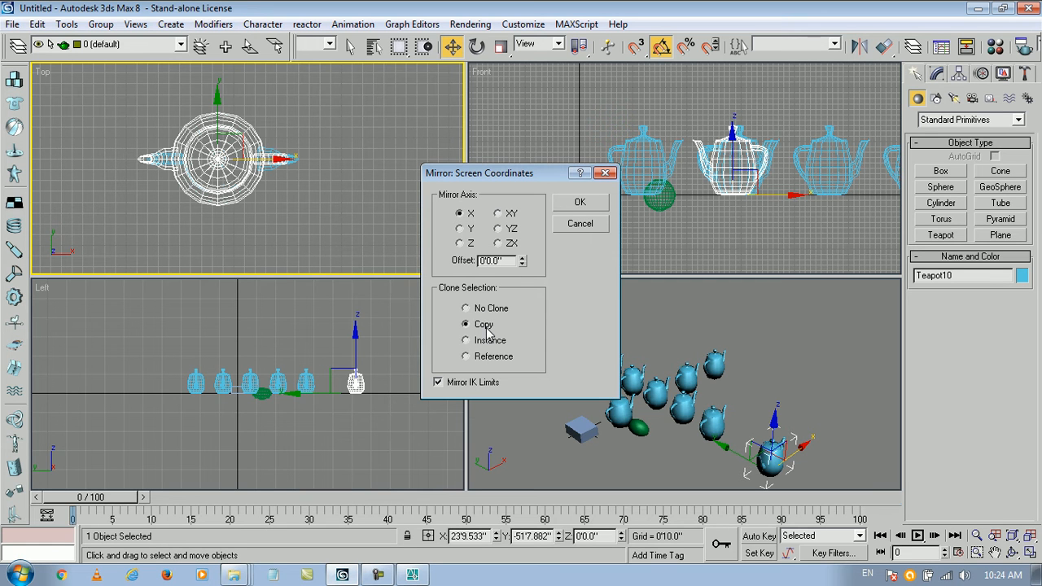
{"action": "left_click", "coordinate": [459, 228]}
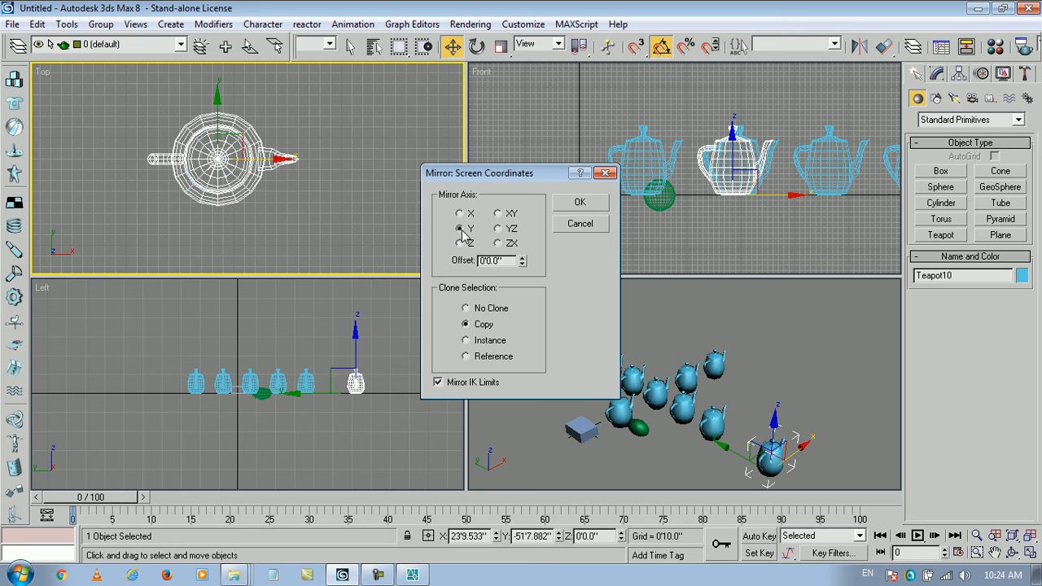
{"action": "left_click", "coordinate": [459, 214]}
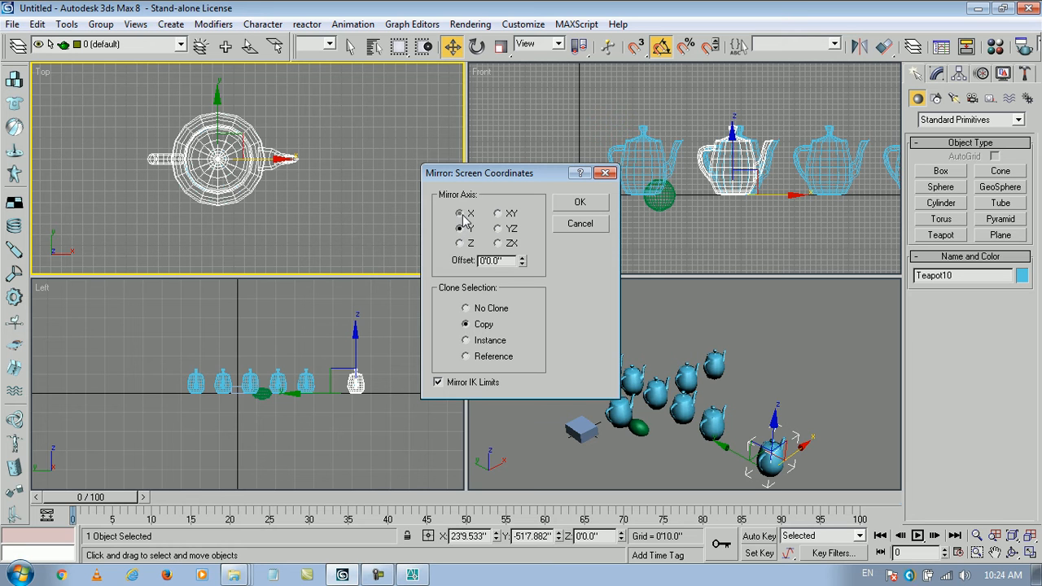
{"action": "left_click", "coordinate": [459, 212]}
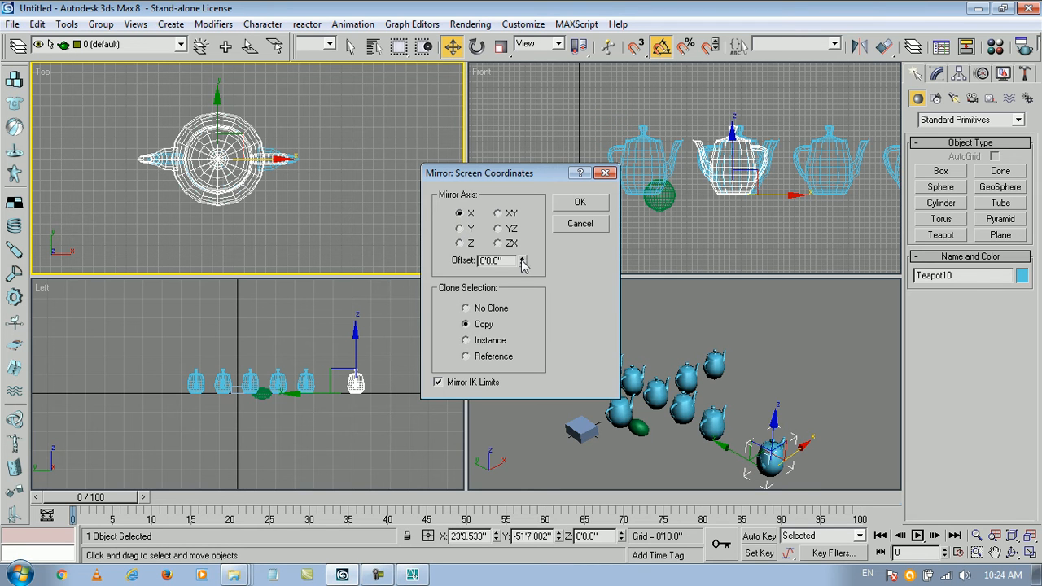
{"action": "mouse_move", "coordinate": [537, 262]}
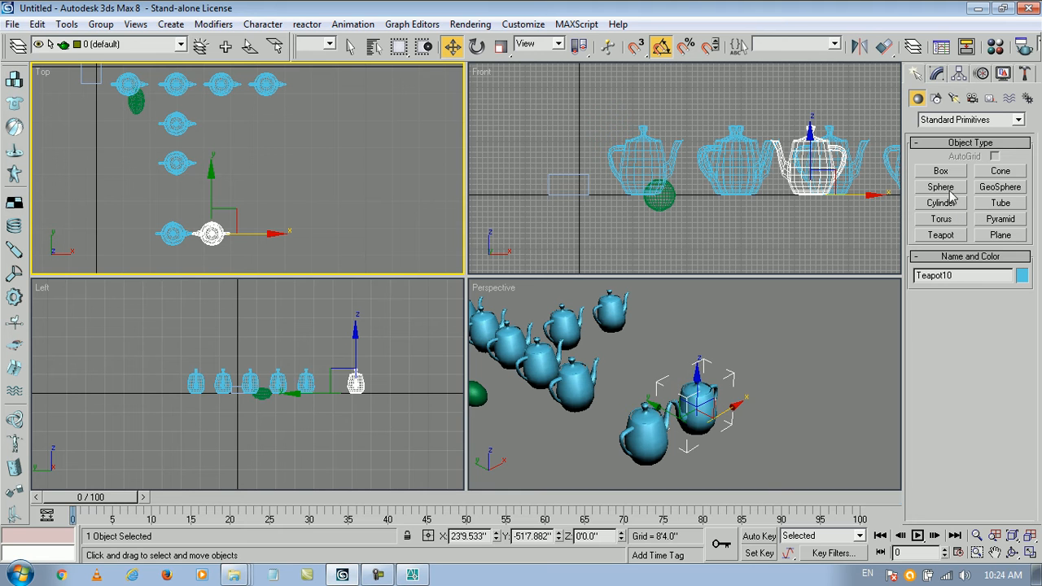
Step: Select the large red teapot and preview mirroring along Z, X, XY, ZX and Y axes
{"action": "left_click", "coordinate": [940, 171]}
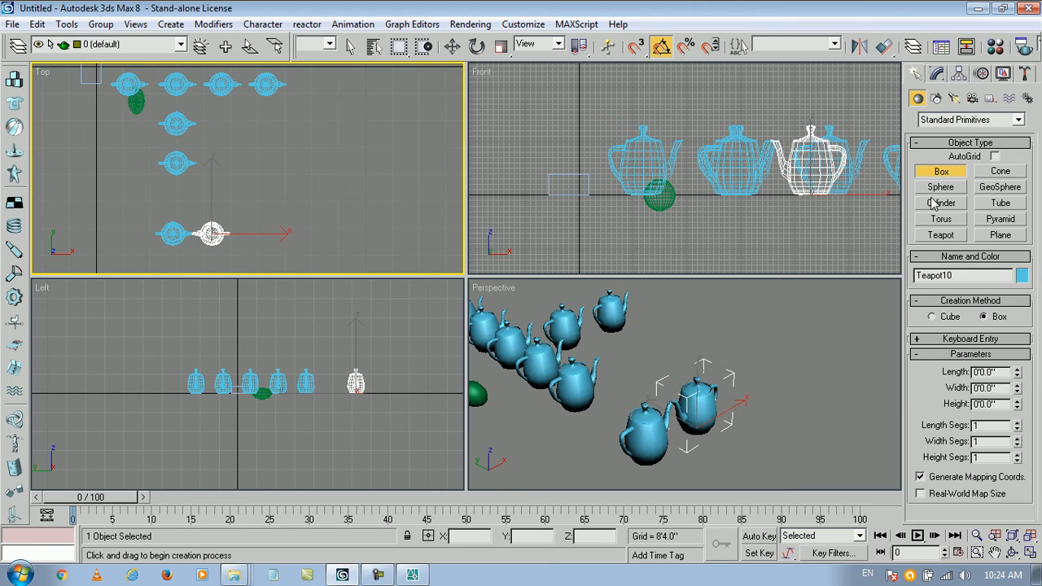
{"action": "left_click", "coordinate": [941, 234]}
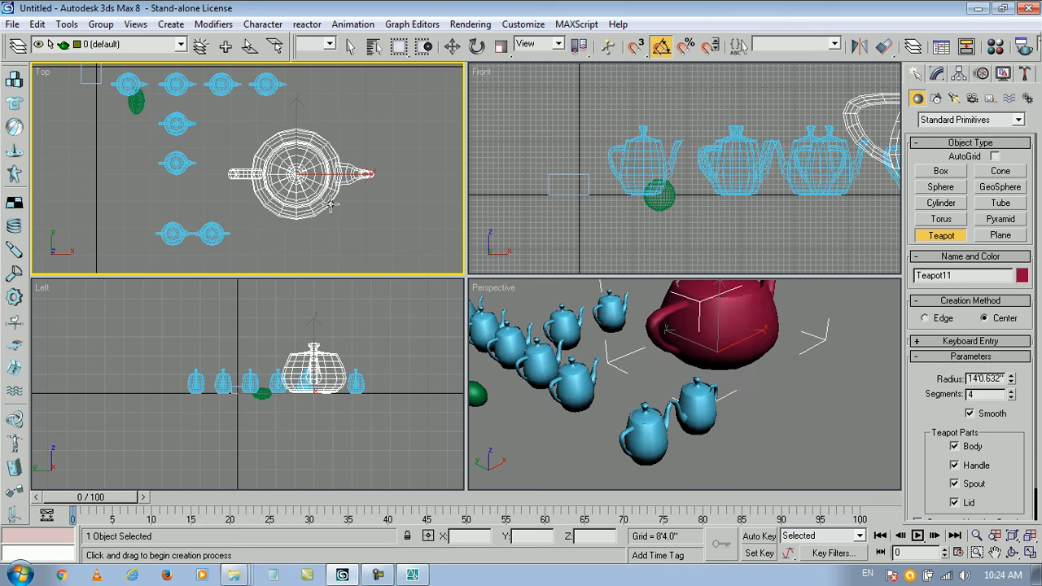
{"action": "left_click", "coordinate": [439, 46]}
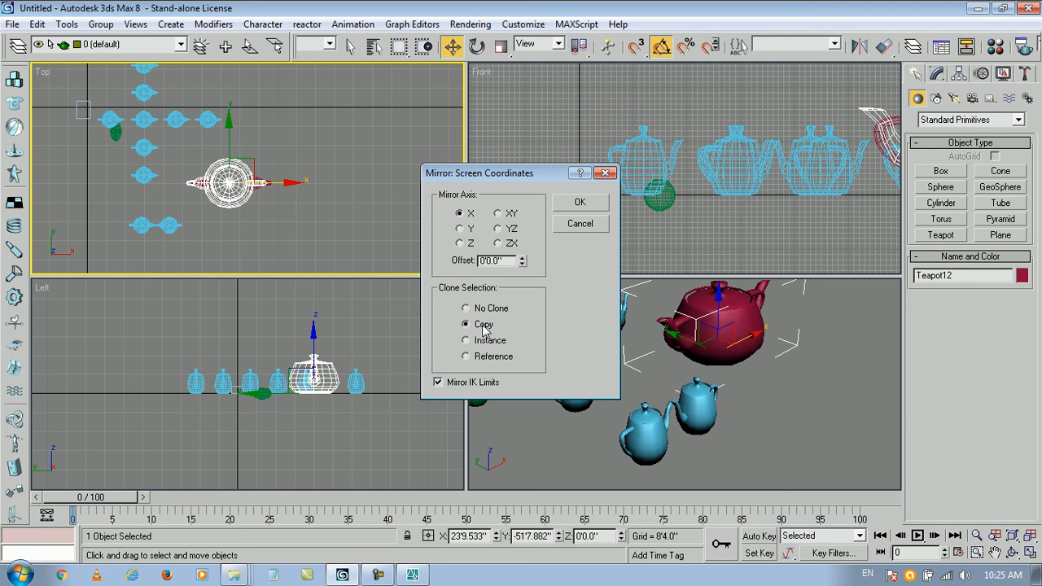
{"action": "left_click", "coordinate": [466, 308]}
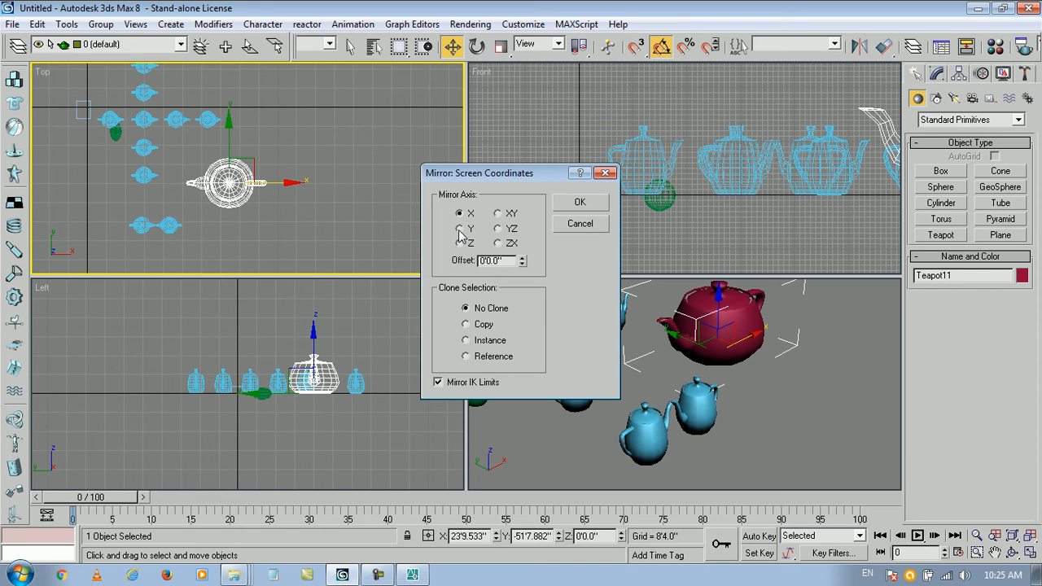
{"action": "left_click", "coordinate": [460, 245]}
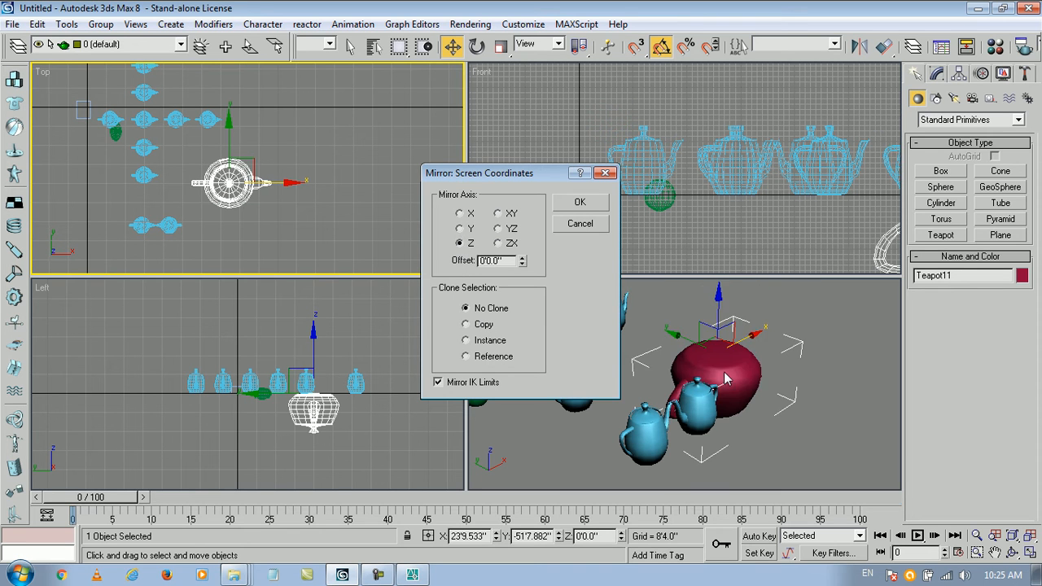
{"action": "left_click", "coordinate": [459, 214]}
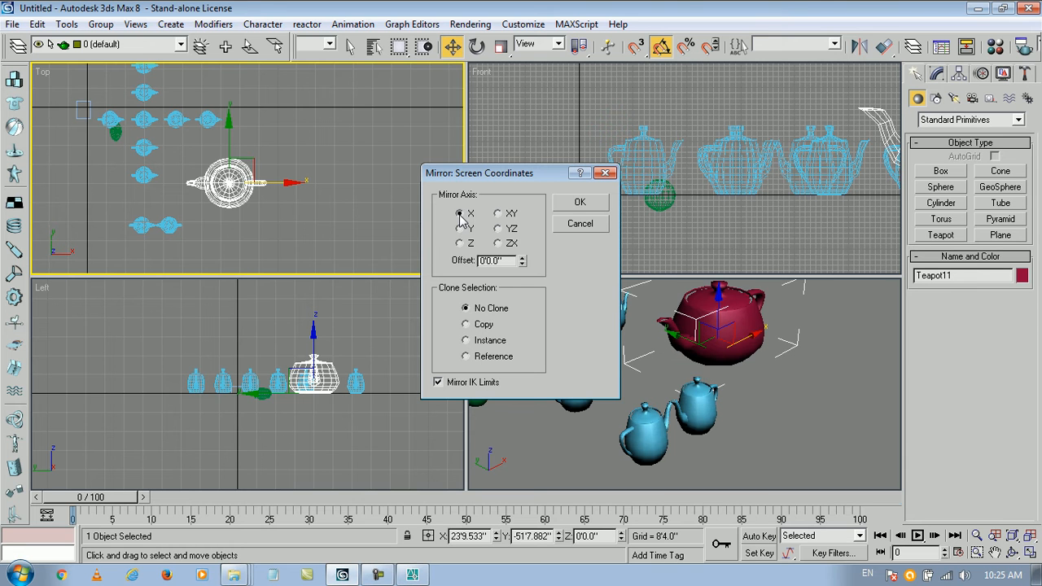
{"action": "left_click", "coordinate": [499, 214]}
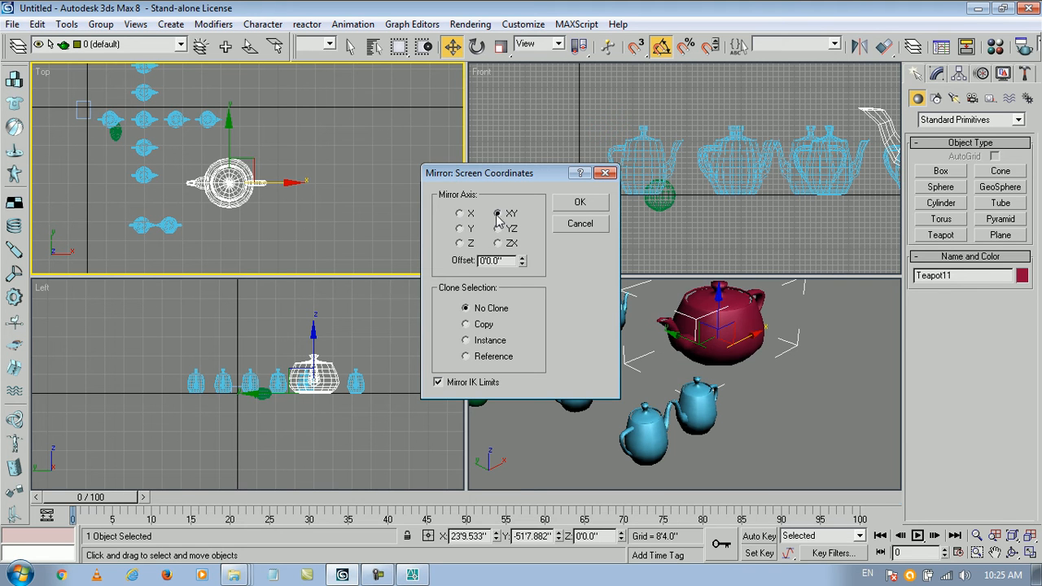
{"action": "left_click", "coordinate": [497, 245]}
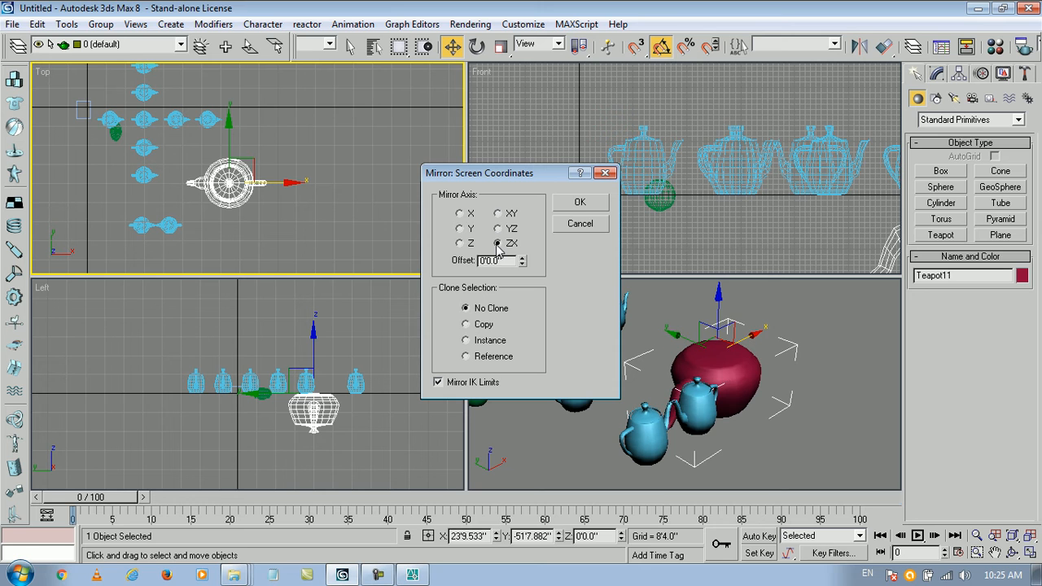
{"action": "left_click", "coordinate": [459, 228]}
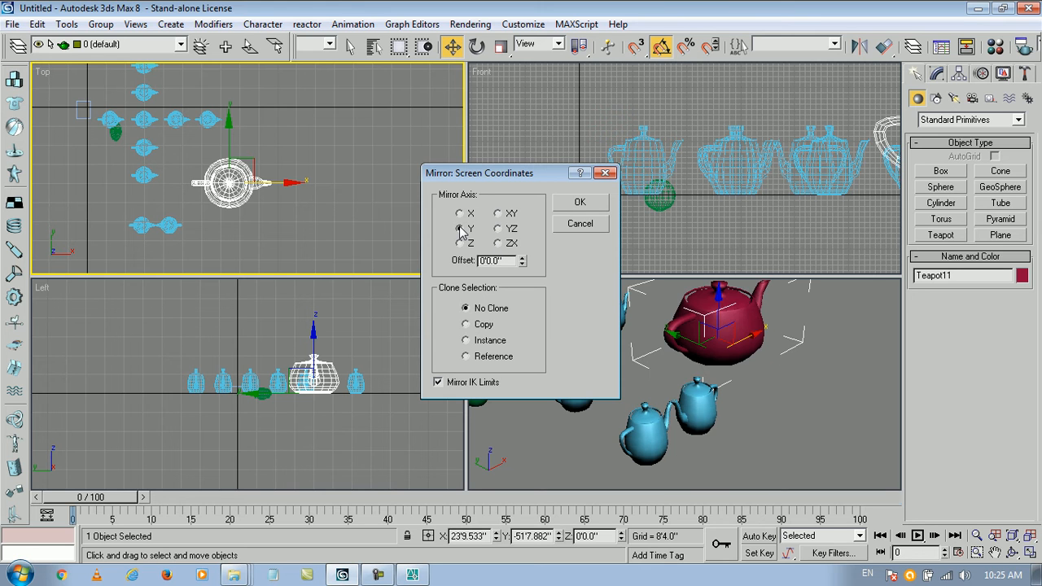
Step: Mirror a Copy along X and confirm the offset Teapot12 beside its source
{"action": "left_click", "coordinate": [466, 324]}
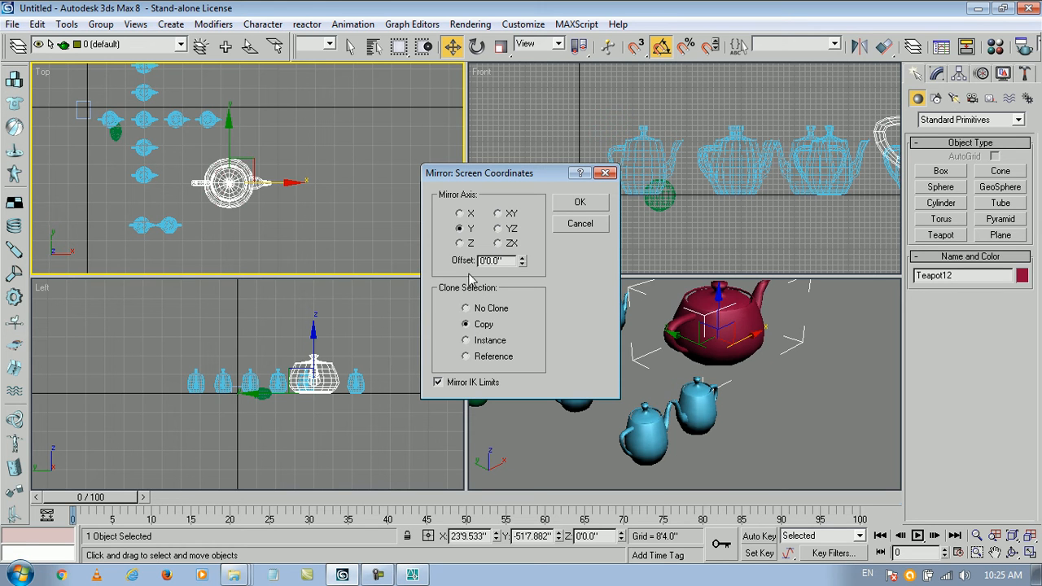
{"action": "left_click", "coordinate": [459, 212]}
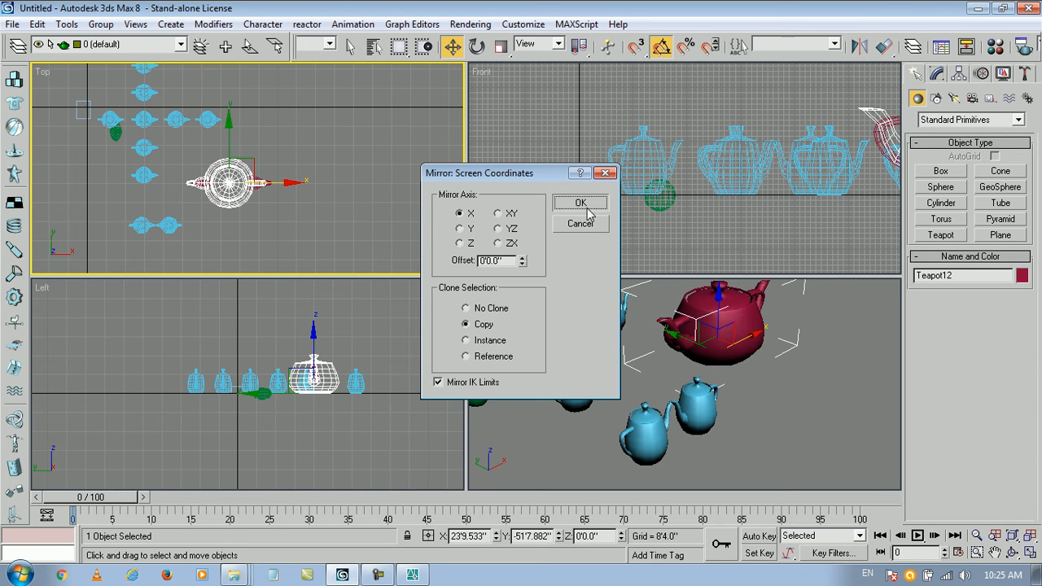
{"action": "left_click", "coordinate": [580, 202]}
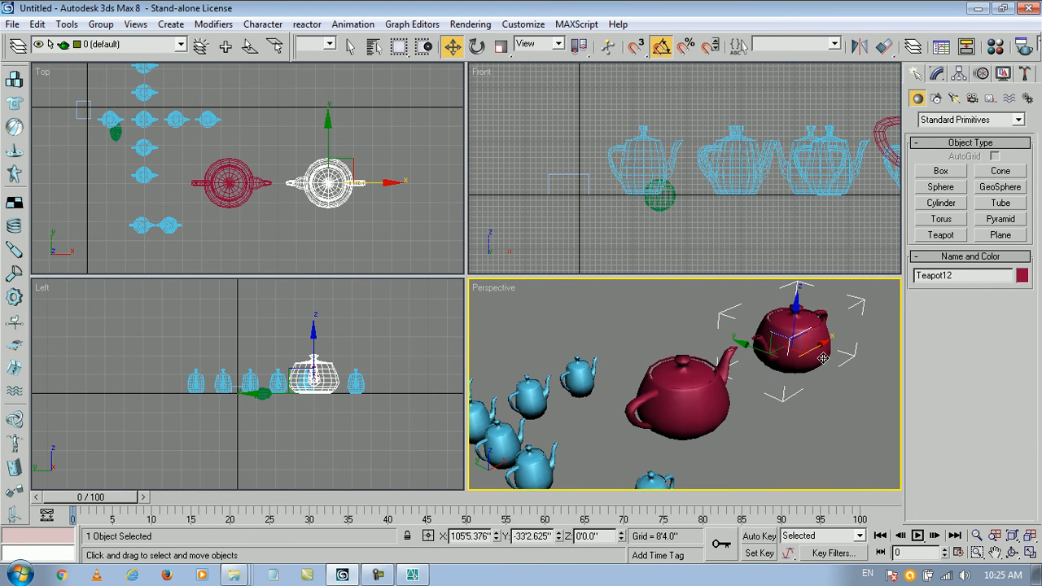
{"action": "mouse_move", "coordinate": [824, 355]}
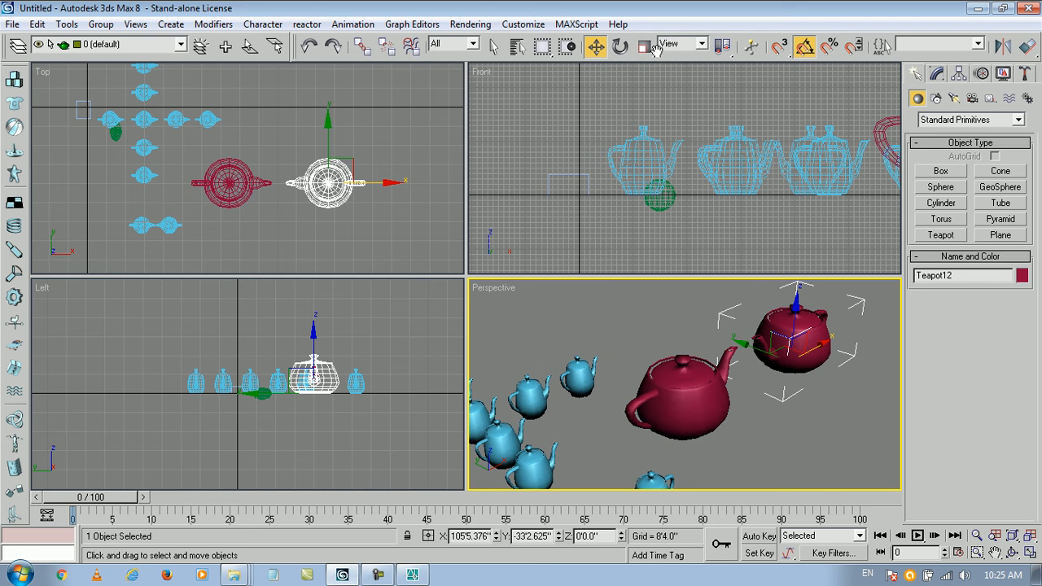
{"action": "mouse_move", "coordinate": [592, 45]}
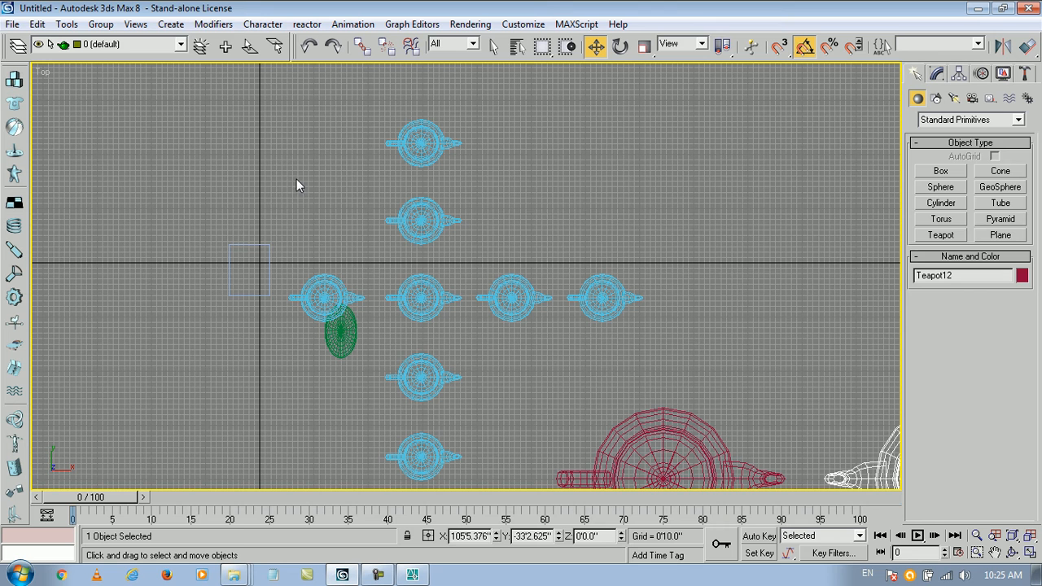
Step: Region-select the six teapots and green sphere in the maximized Top view
{"action": "left_click_drag", "start_coordinate": [287, 150], "coordinate": [508, 367]}
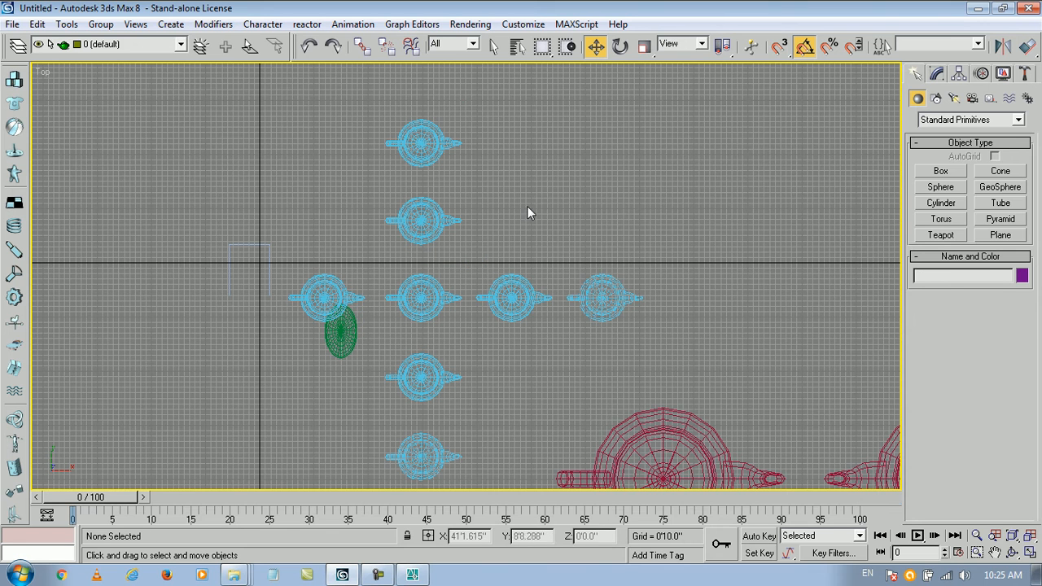
{"action": "mouse_move", "coordinate": [569, 46]}
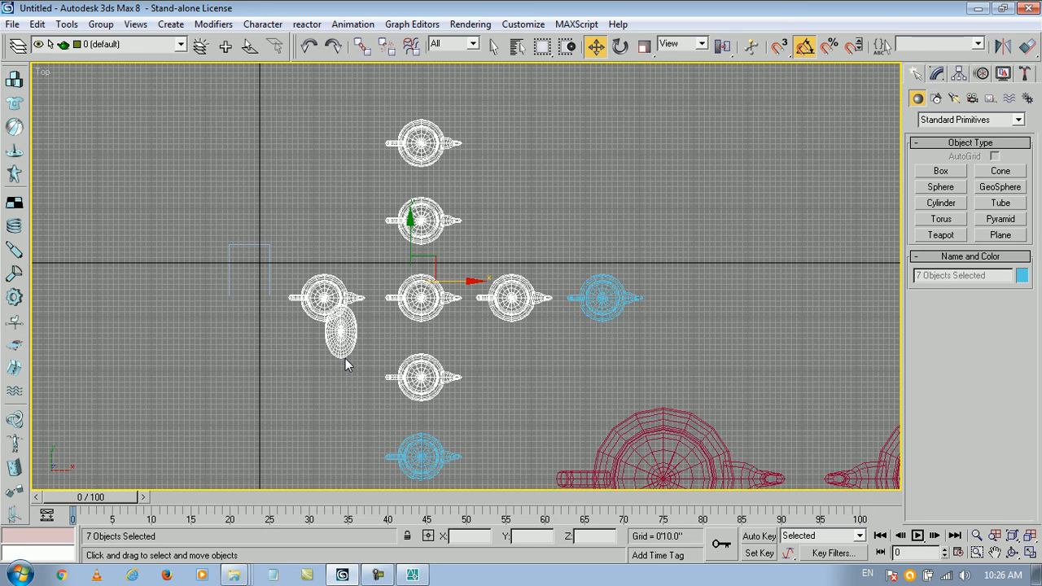
{"action": "mouse_move", "coordinate": [570, 46]}
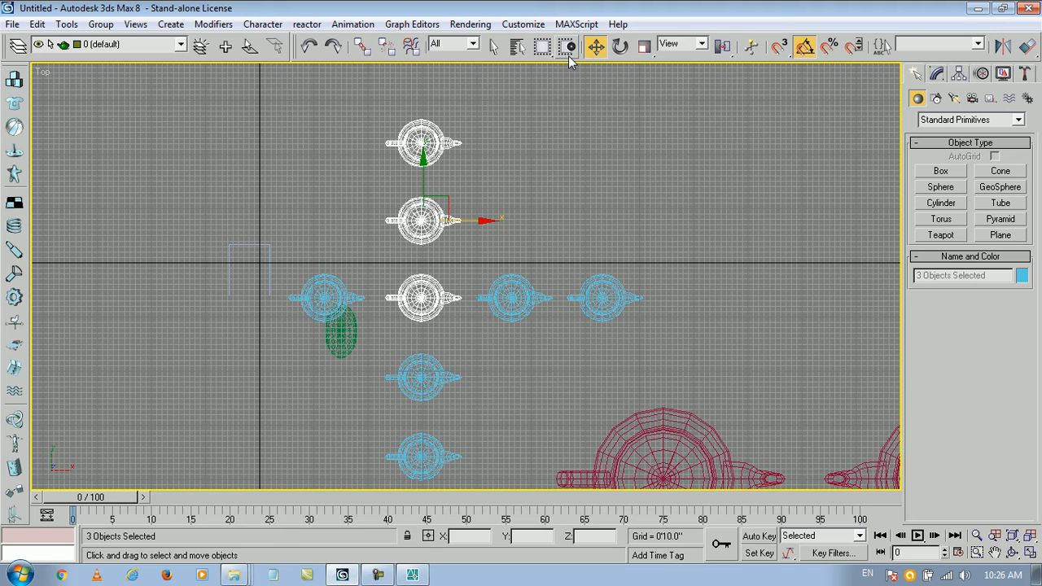
{"action": "mouse_move", "coordinate": [518, 47]}
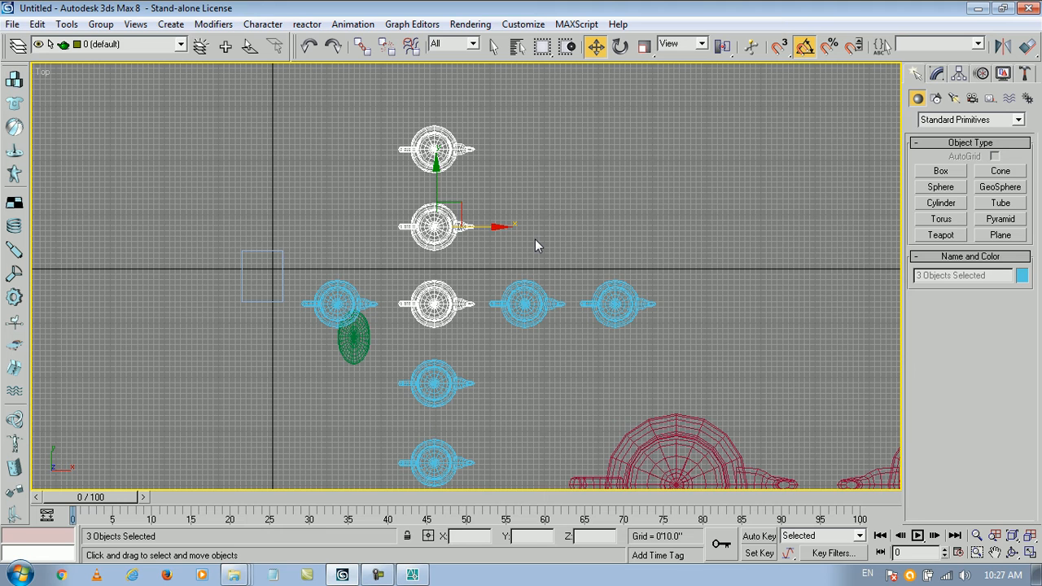
{"action": "mouse_move", "coordinate": [606, 236]}
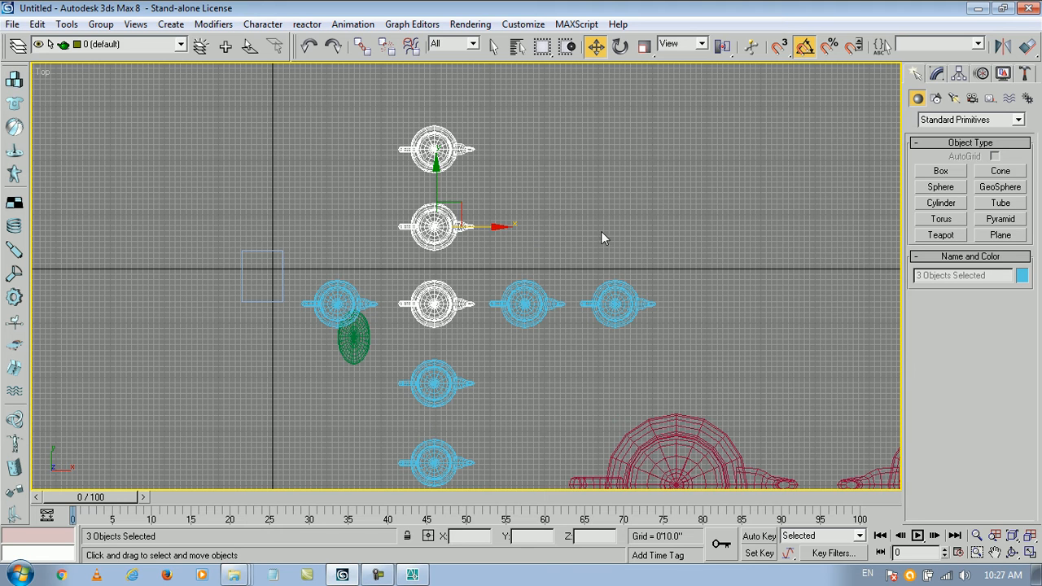
Step: Draw a Box, Cylinder, Torus, Plane and Cone from Standard Primitives in the Top view
{"action": "left_click", "coordinate": [515, 45]}
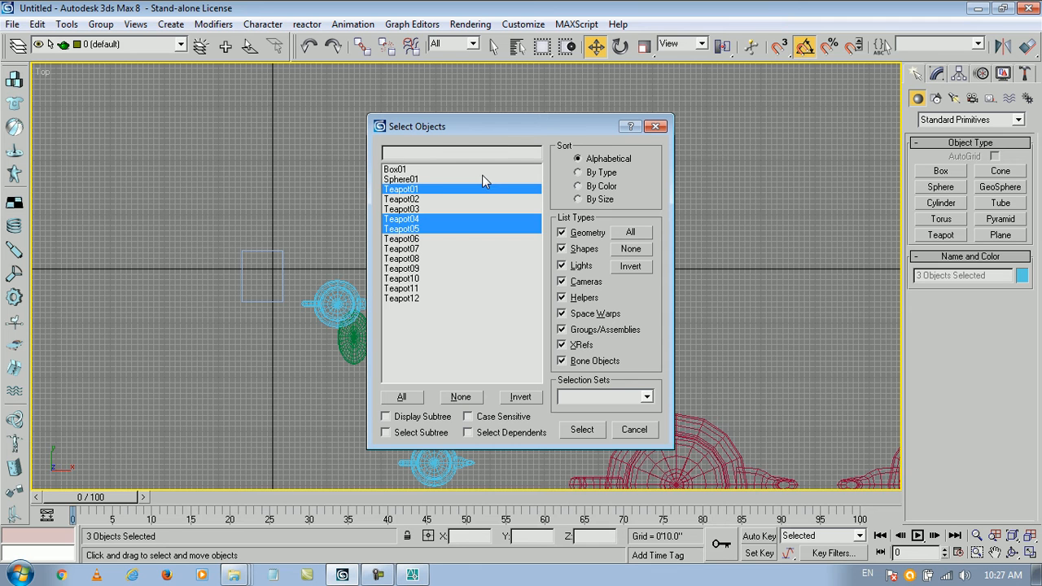
{"action": "left_click", "coordinate": [583, 430]}
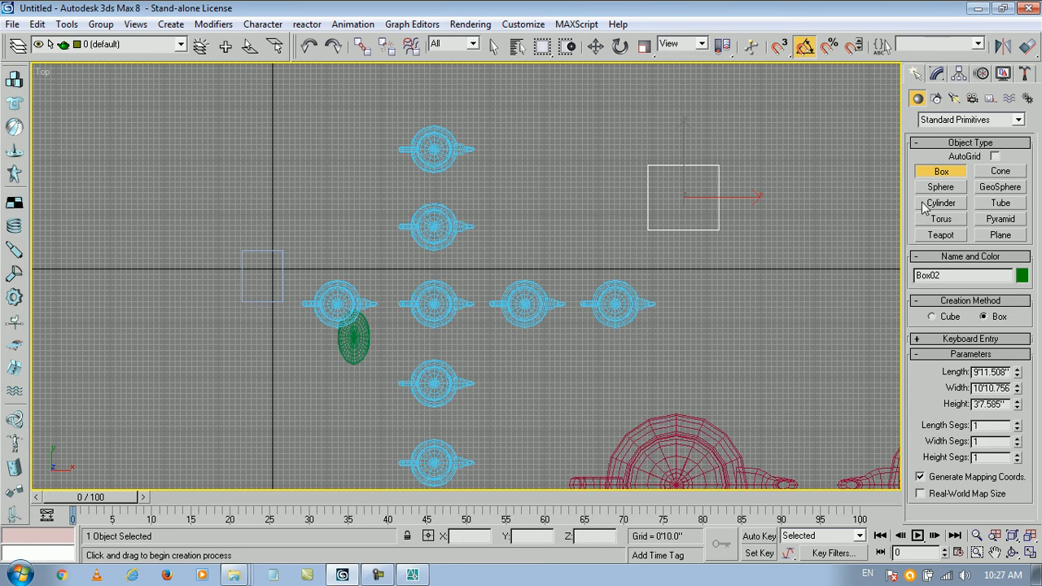
{"action": "left_click", "coordinate": [941, 201]}
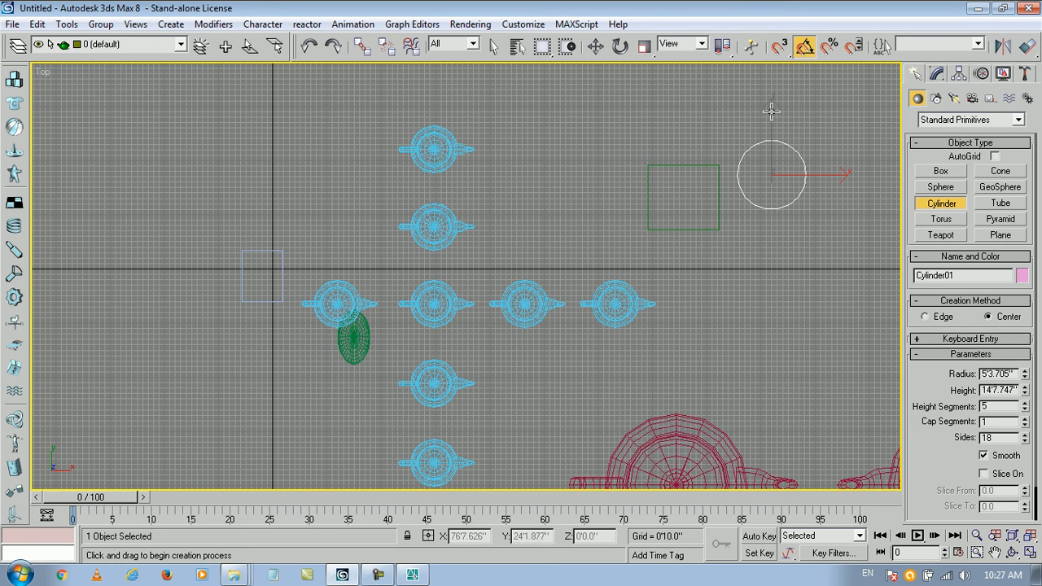
{"action": "left_click", "coordinate": [941, 219]}
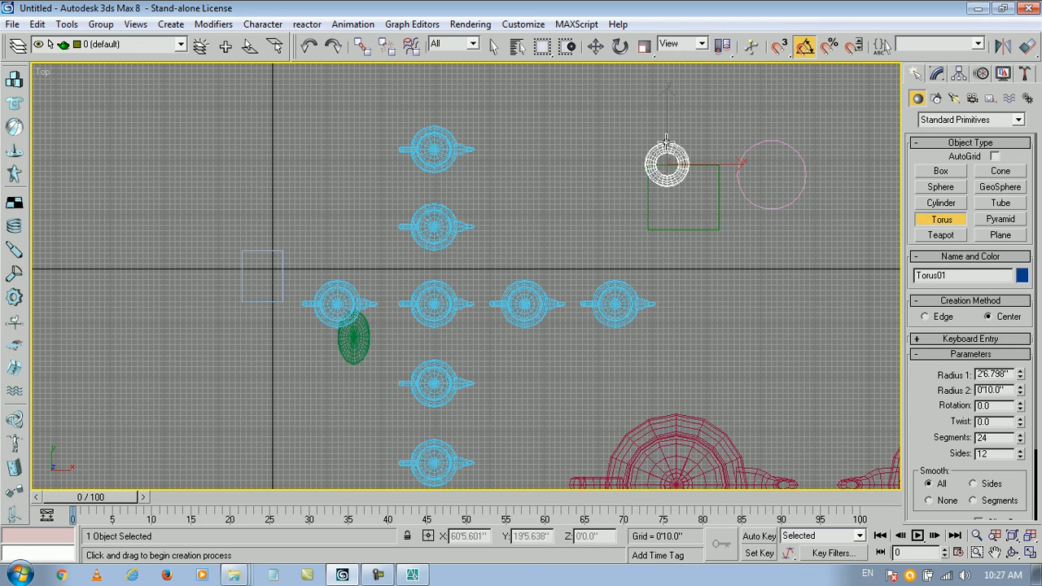
{"action": "left_click", "coordinate": [999, 234]}
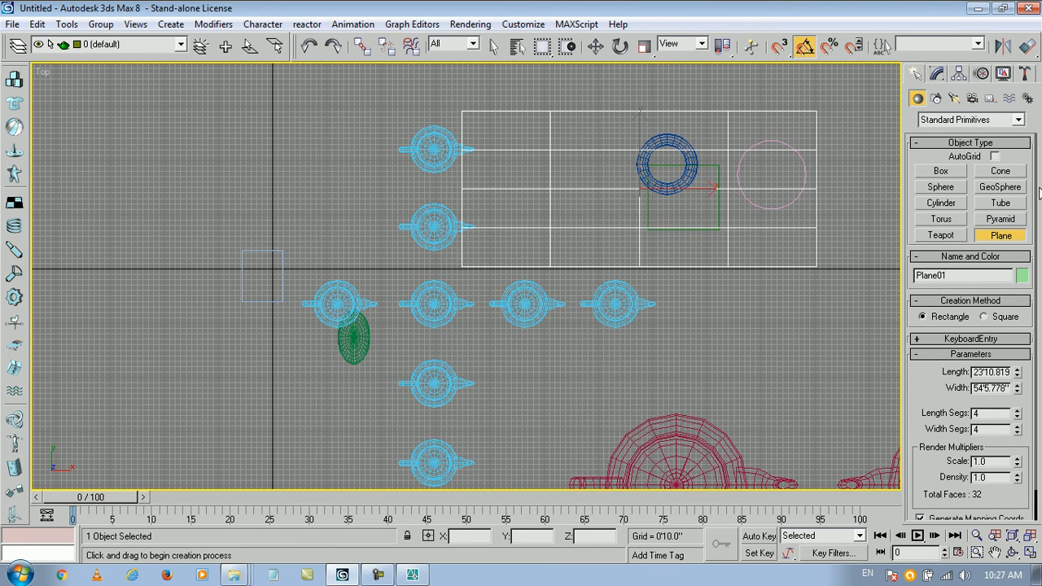
{"action": "left_click", "coordinate": [1000, 171]}
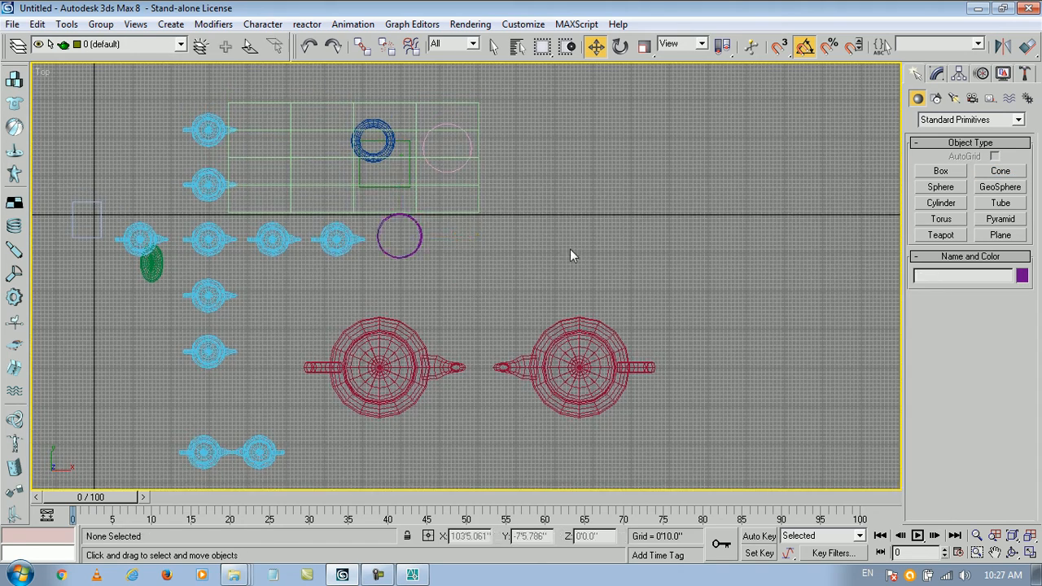
Step: Select Box01 and Box02 through Select by Name and nudge the green box, then clear the selection
{"action": "left_click_drag", "start_coordinate": [570, 254], "coordinate": [611, 178]}
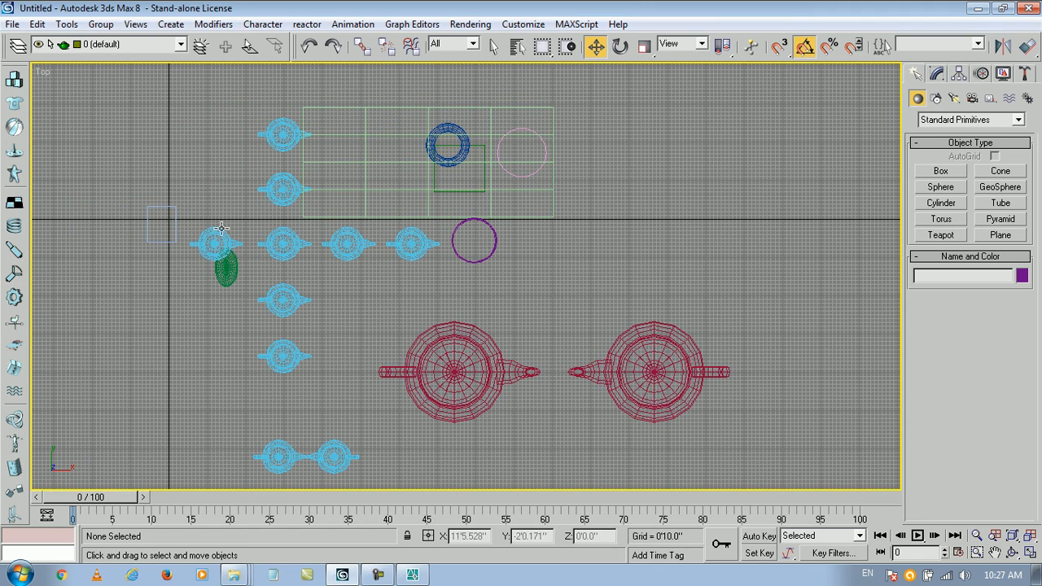
{"action": "left_click", "coordinate": [518, 46]}
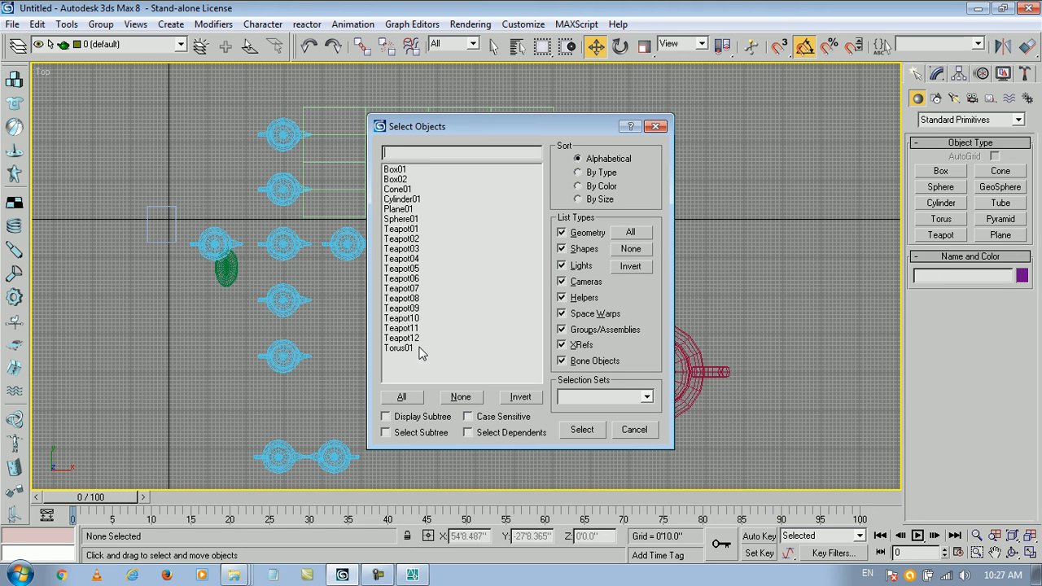
{"action": "mouse_move", "coordinate": [398, 178]}
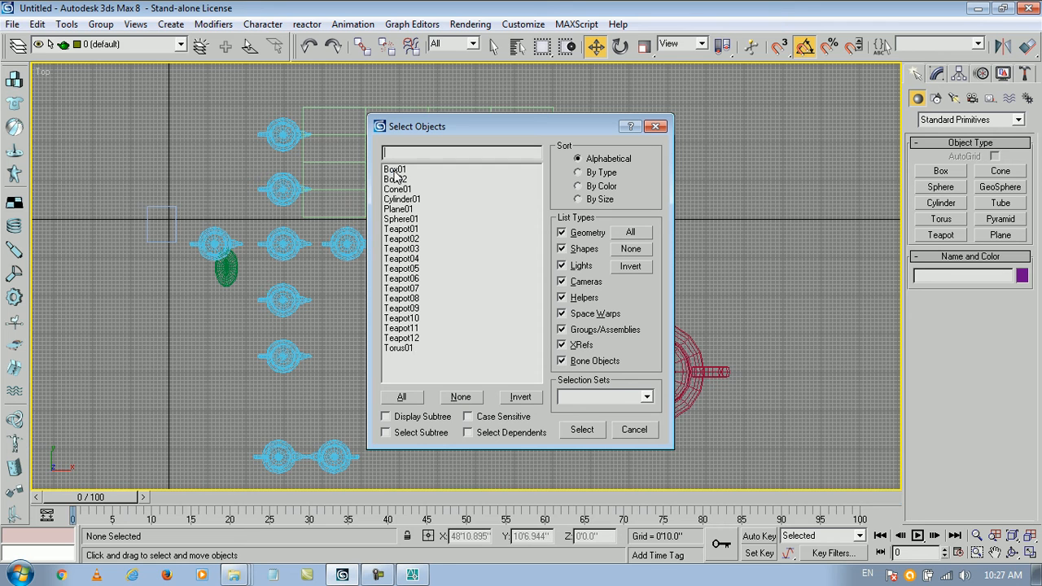
{"action": "left_click", "coordinate": [397, 189]}
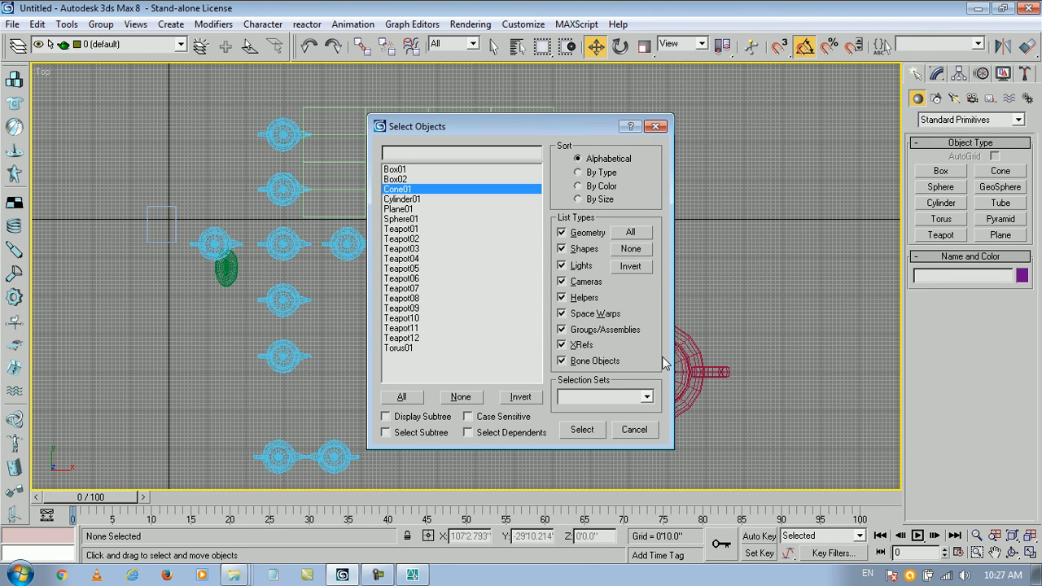
{"action": "left_click", "coordinate": [401, 167]}
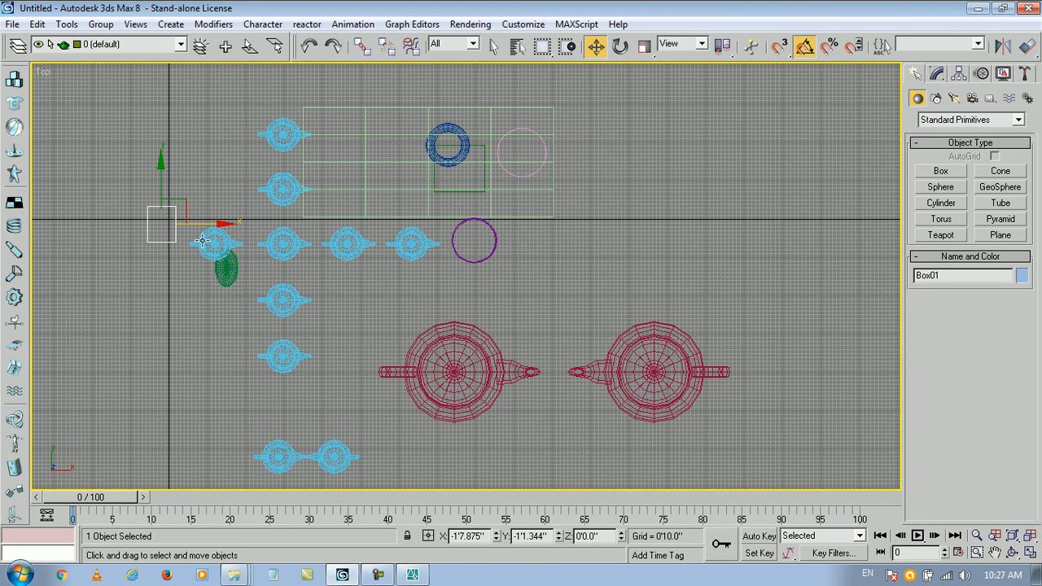
{"action": "mouse_move", "coordinate": [217, 237]}
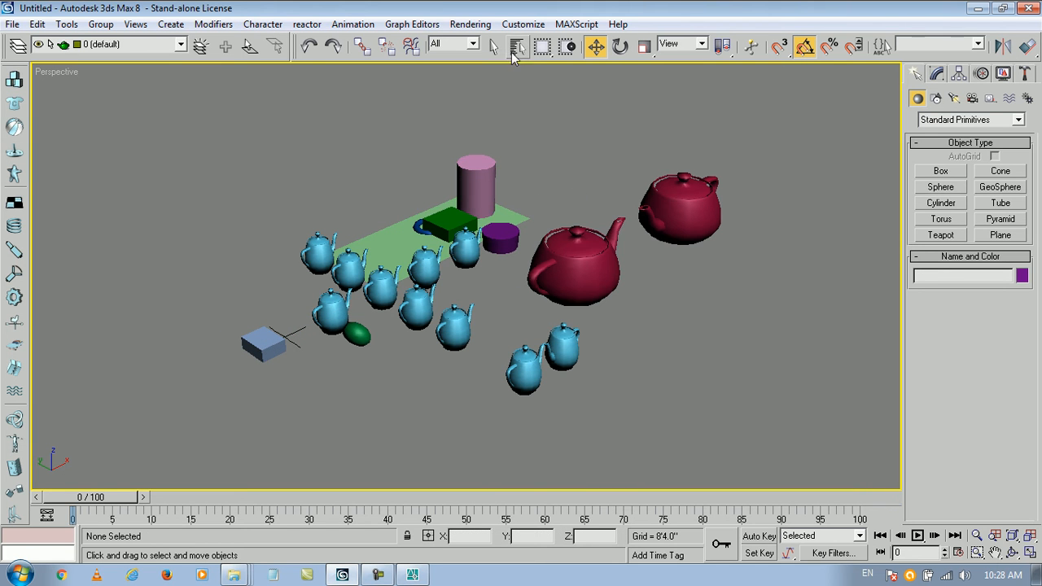
{"action": "left_click", "coordinate": [519, 47]}
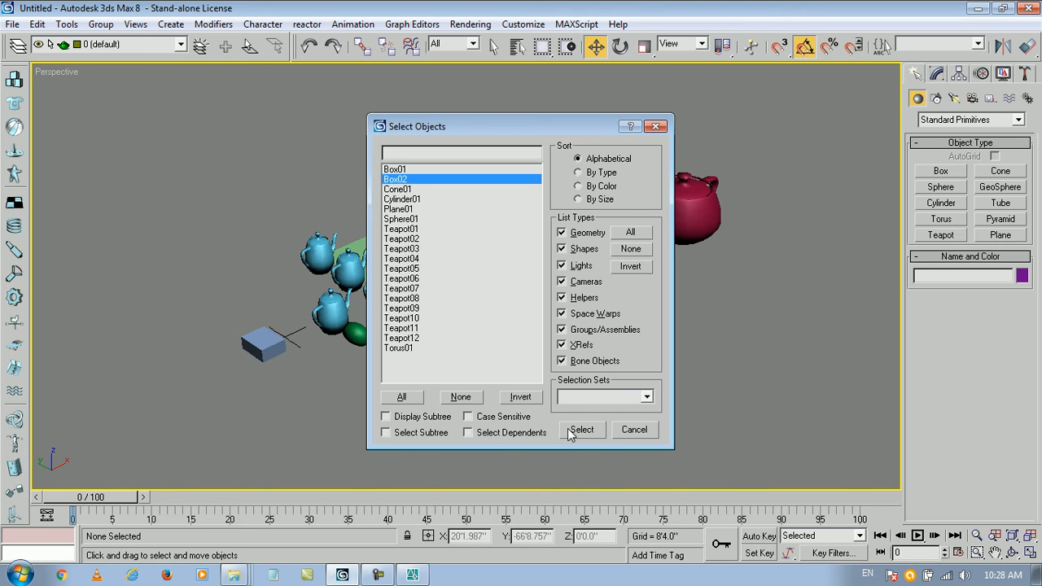
{"action": "left_click", "coordinate": [581, 430]}
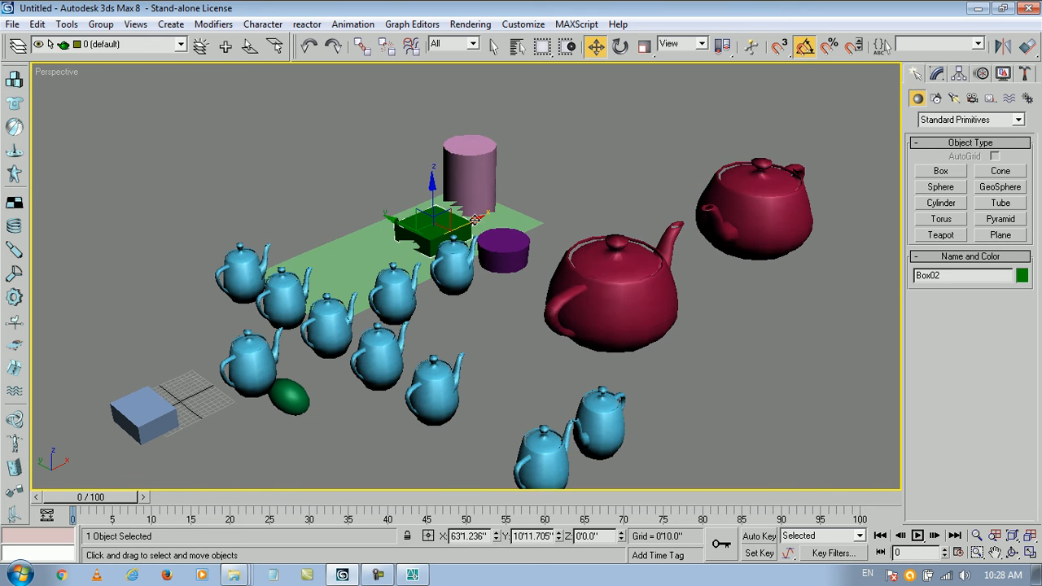
{"action": "left_click_drag", "start_coordinate": [443, 225], "coordinate": [587, 155]}
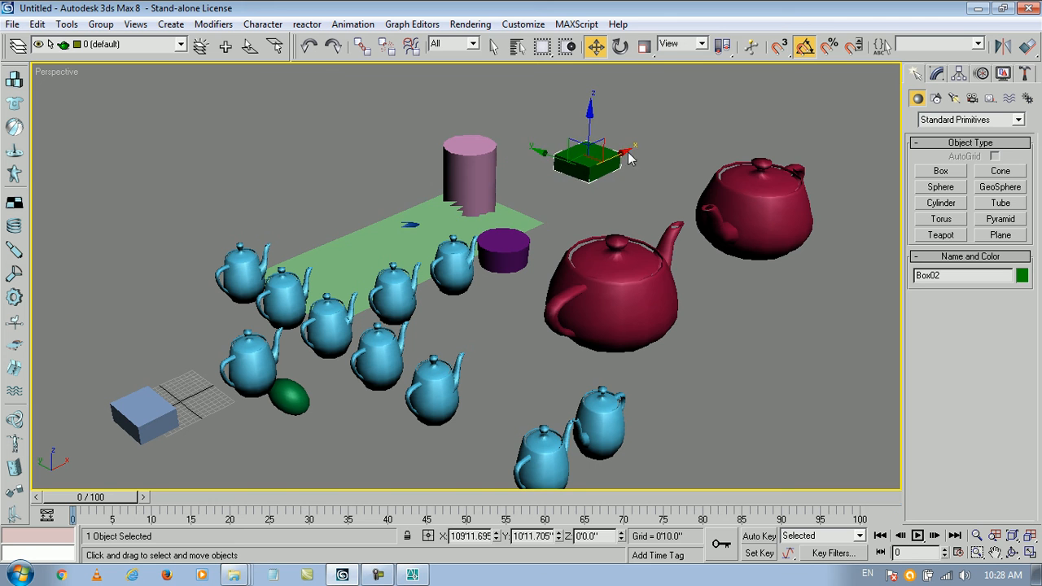
{"action": "left_click", "coordinate": [611, 293]}
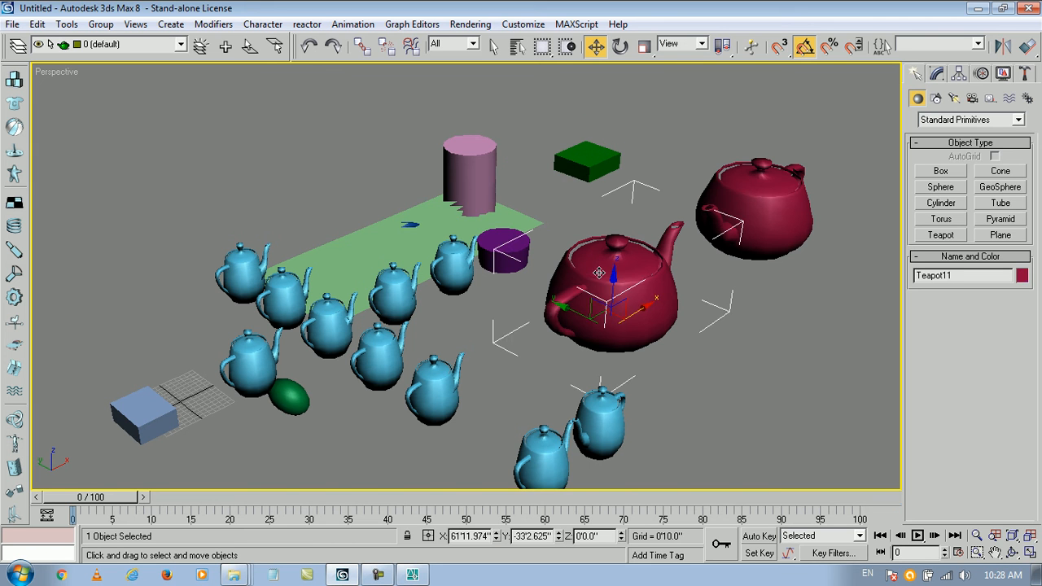
{"action": "left_click", "coordinate": [941, 75]}
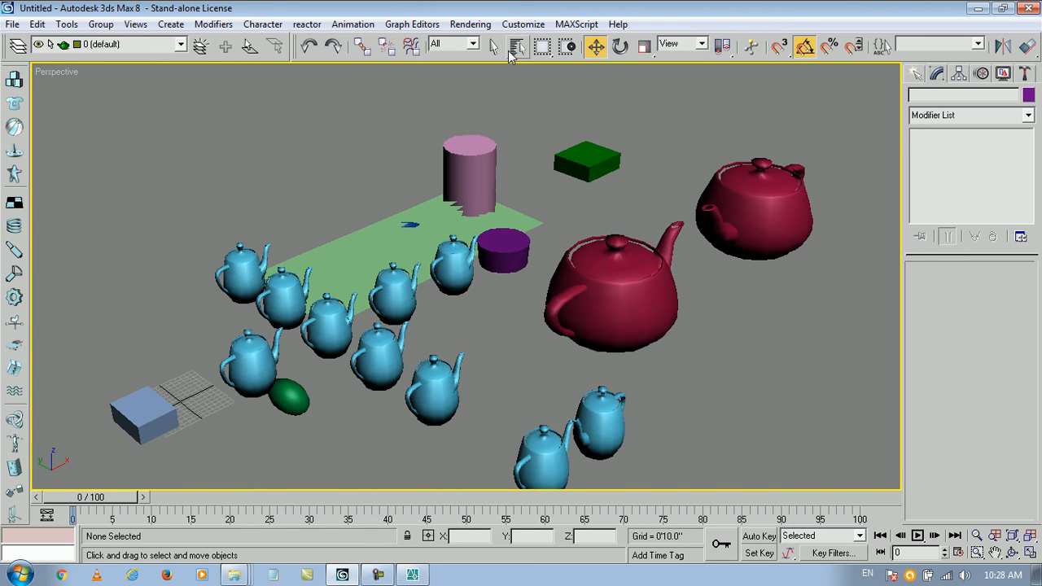
Step: Select Torus01 by name and move it off the green plane to beyond its left end
{"action": "left_click", "coordinate": [523, 46]}
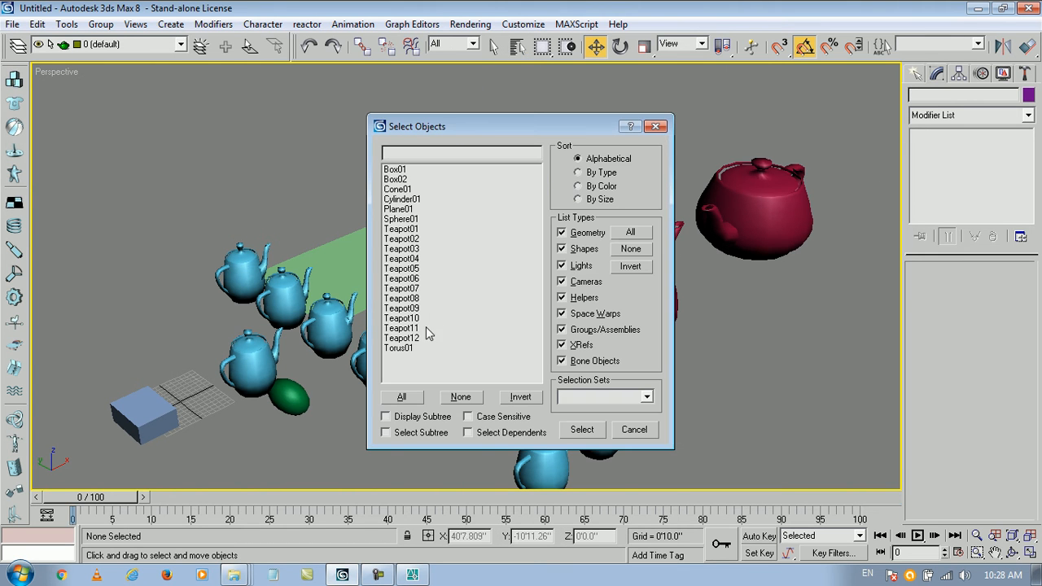
{"action": "left_click", "coordinate": [401, 327]}
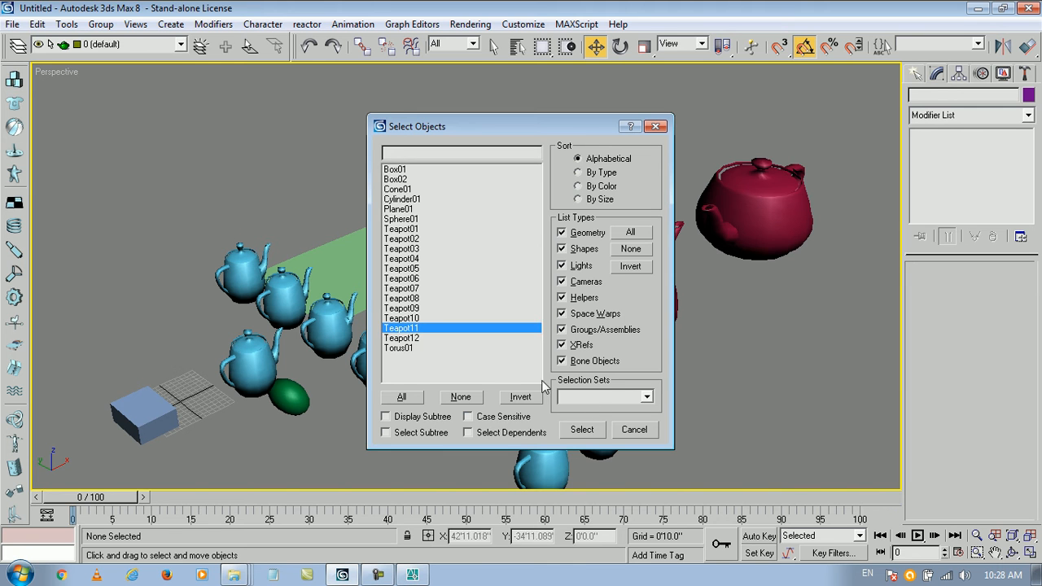
{"action": "left_click", "coordinate": [583, 430]}
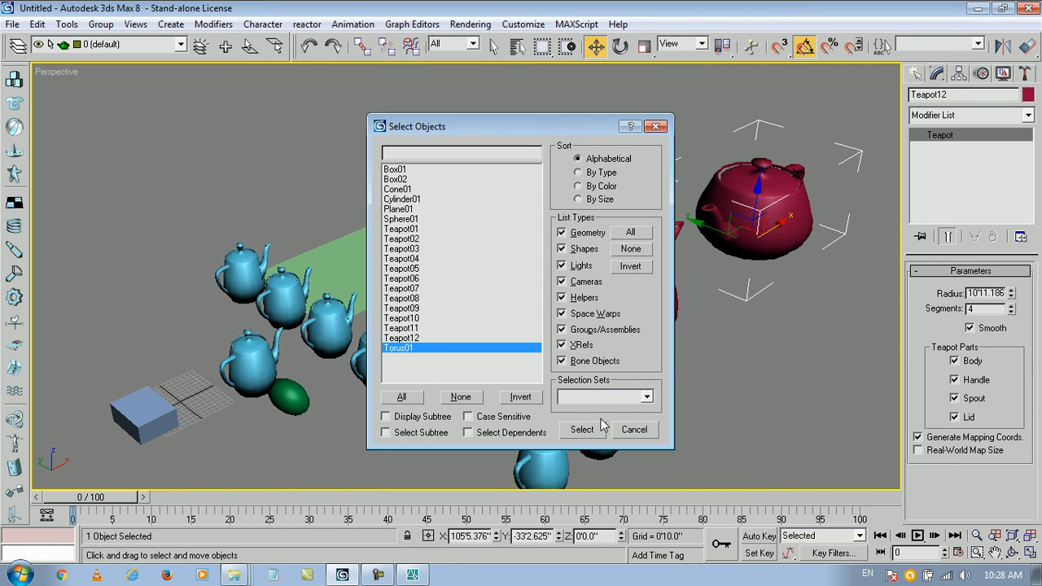
{"action": "left_click", "coordinate": [579, 430]}
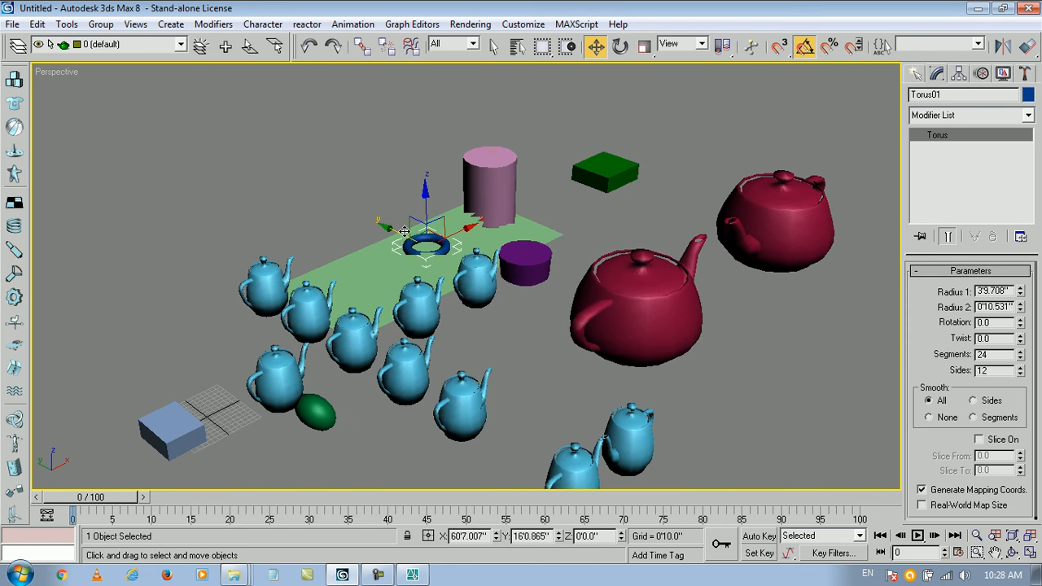
{"action": "left_click_drag", "start_coordinate": [404, 232], "coordinate": [371, 220]}
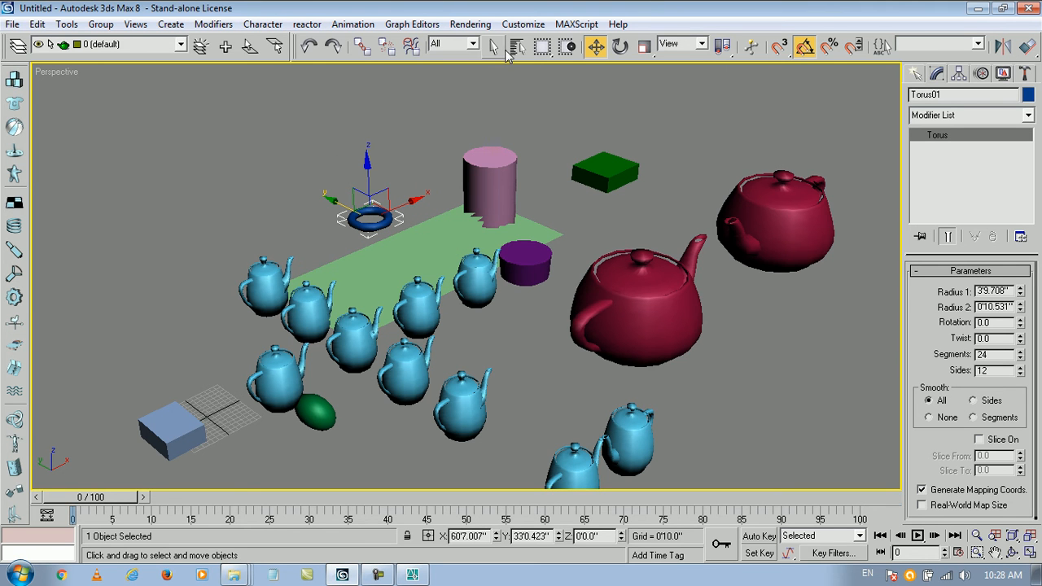
{"action": "mouse_move", "coordinate": [518, 47]}
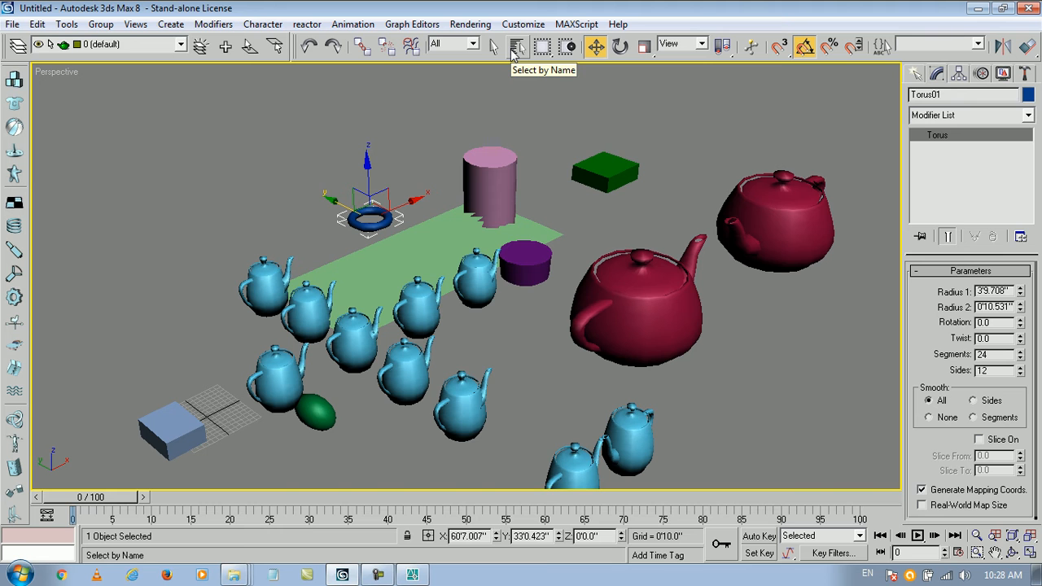
{"action": "mouse_move", "coordinate": [495, 49]}
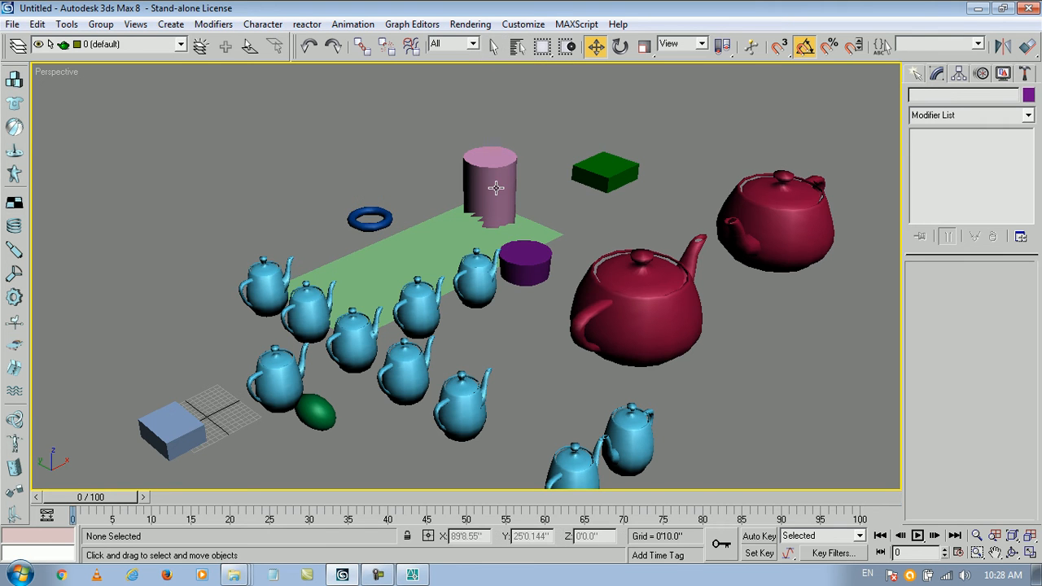
Step: Cycle the selection through the pink cylinder, red teapots and green plane with Select and Move
{"action": "left_click", "coordinate": [495, 189]}
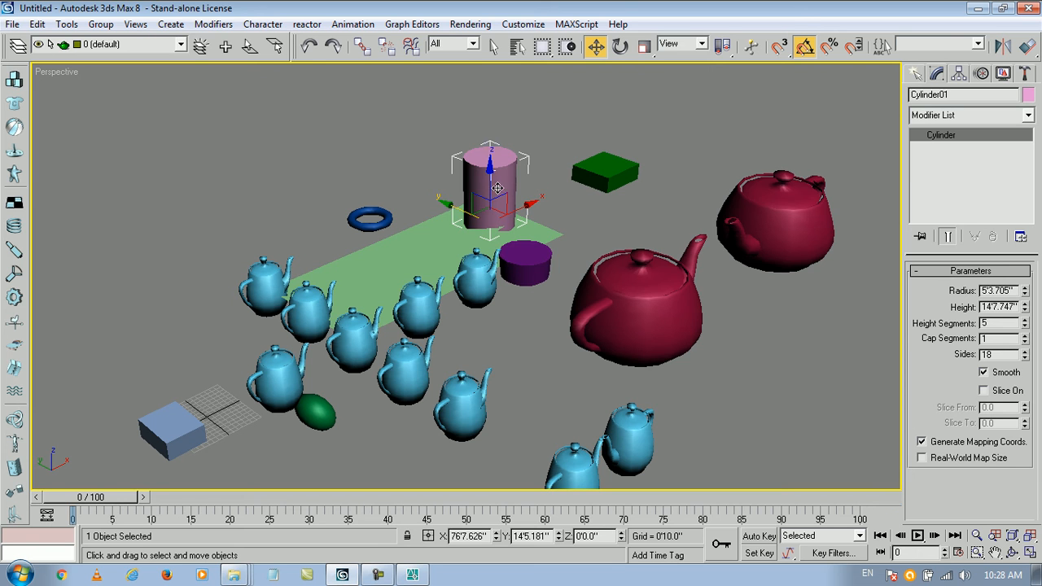
{"action": "mouse_move", "coordinate": [594, 46]}
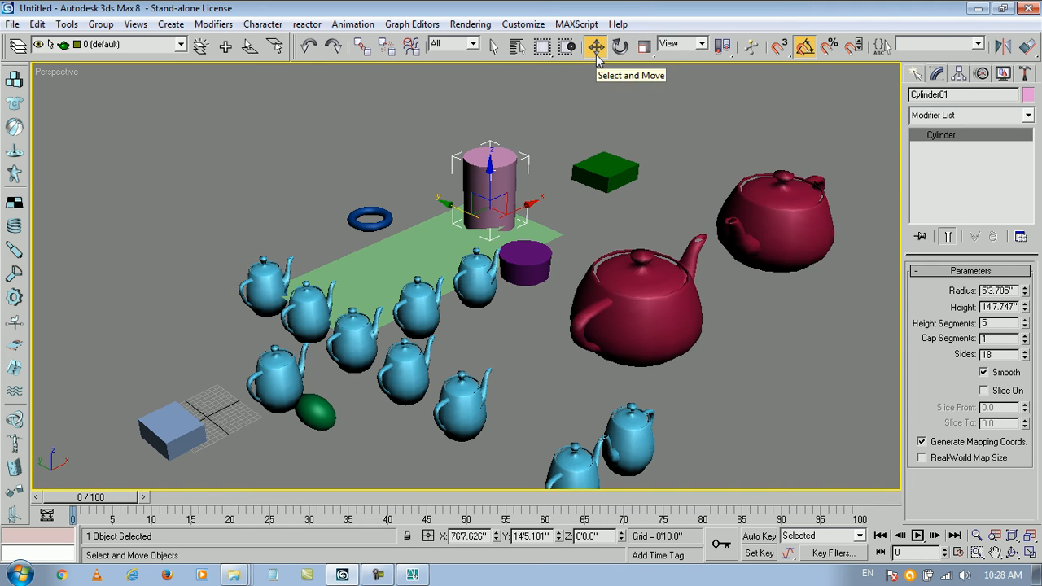
{"action": "left_click", "coordinate": [604, 171]}
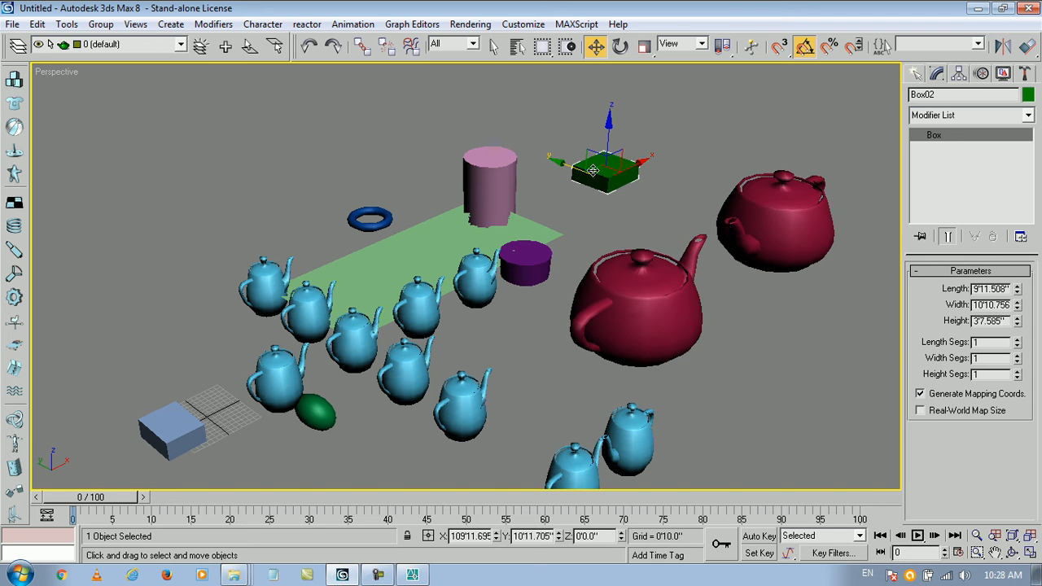
{"action": "left_click", "coordinate": [639, 317]}
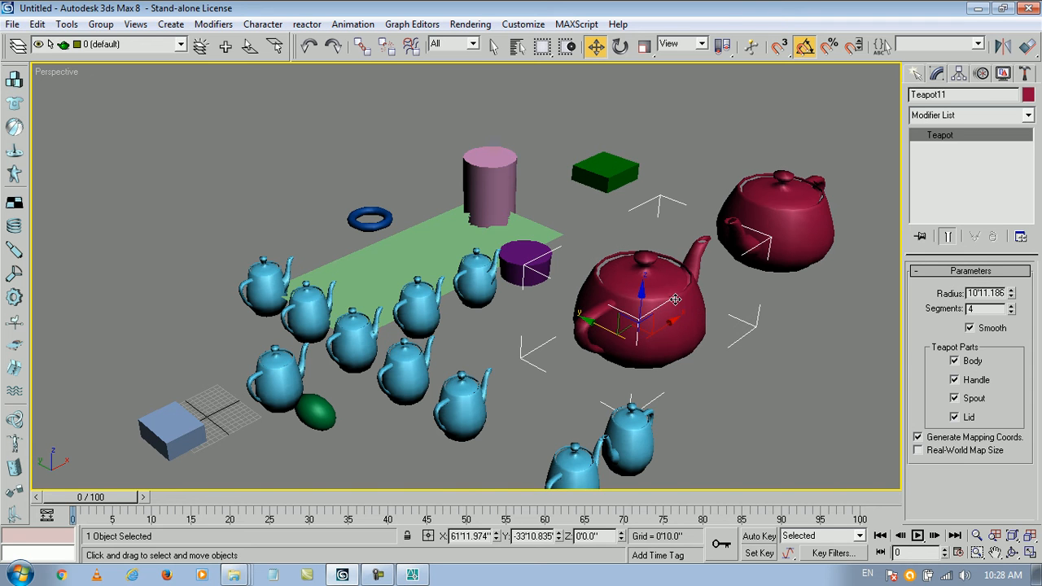
{"action": "left_click_drag", "start_coordinate": [676, 299], "coordinate": [757, 218]}
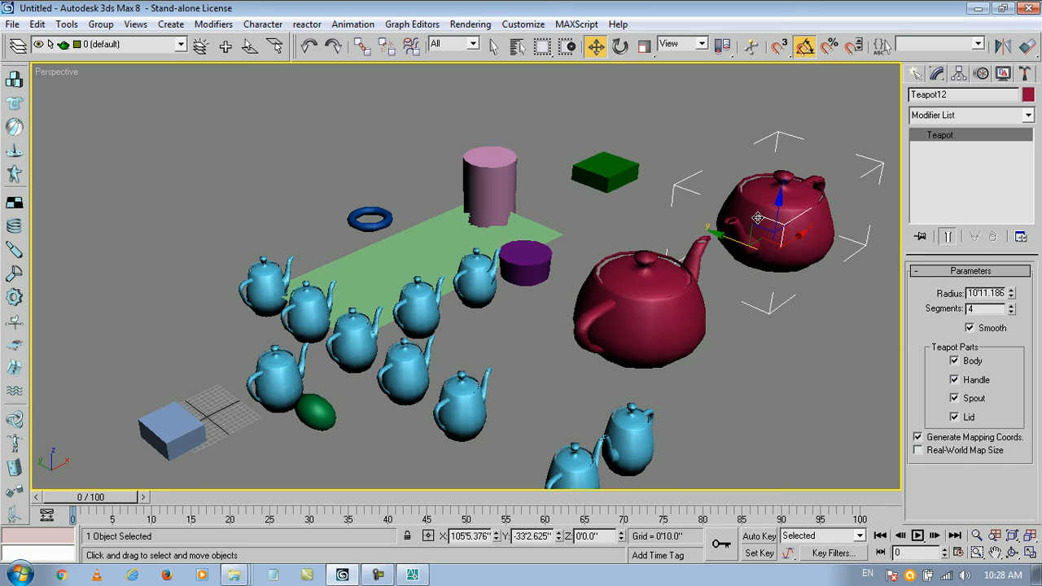
{"action": "mouse_move", "coordinate": [568, 130]}
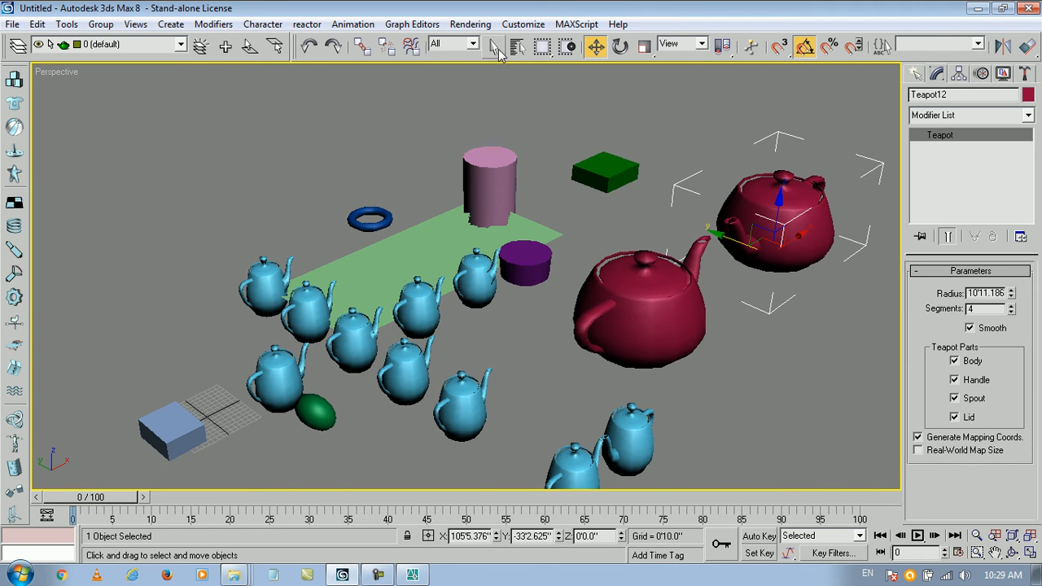
{"action": "left_click", "coordinate": [495, 46]}
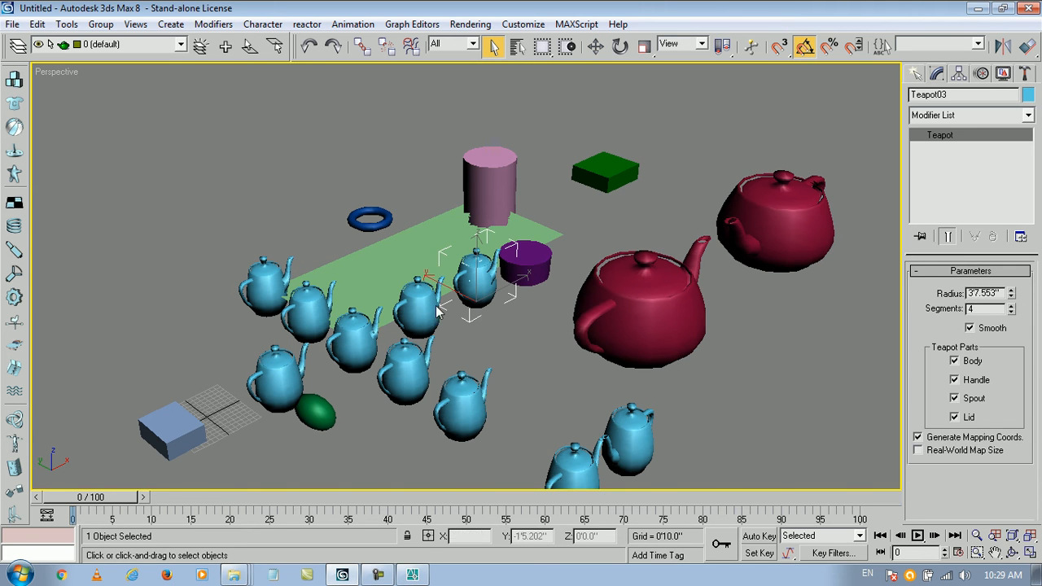
{"action": "left_click", "coordinate": [269, 285]}
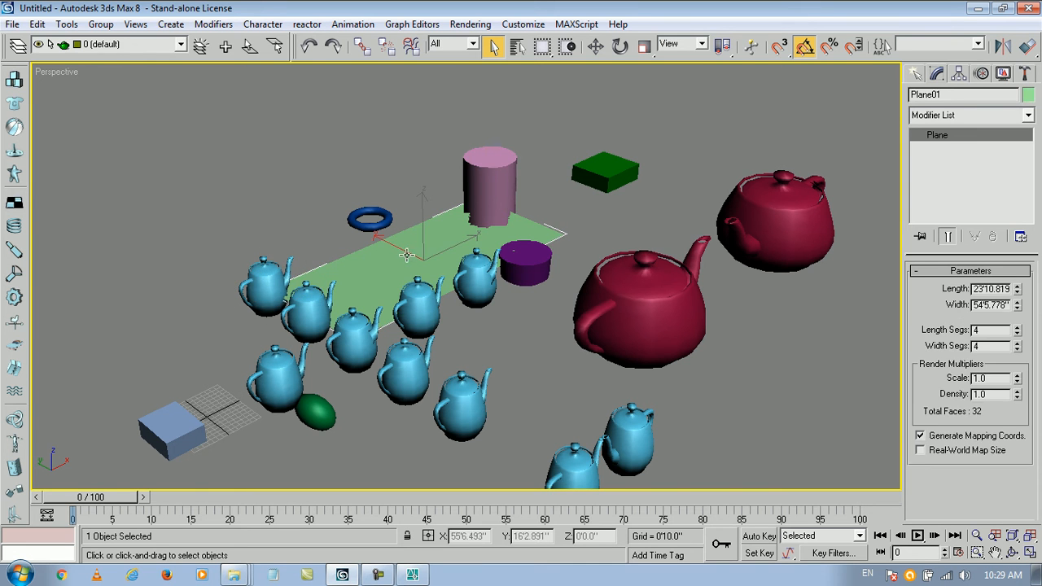
{"action": "left_click", "coordinate": [368, 216]}
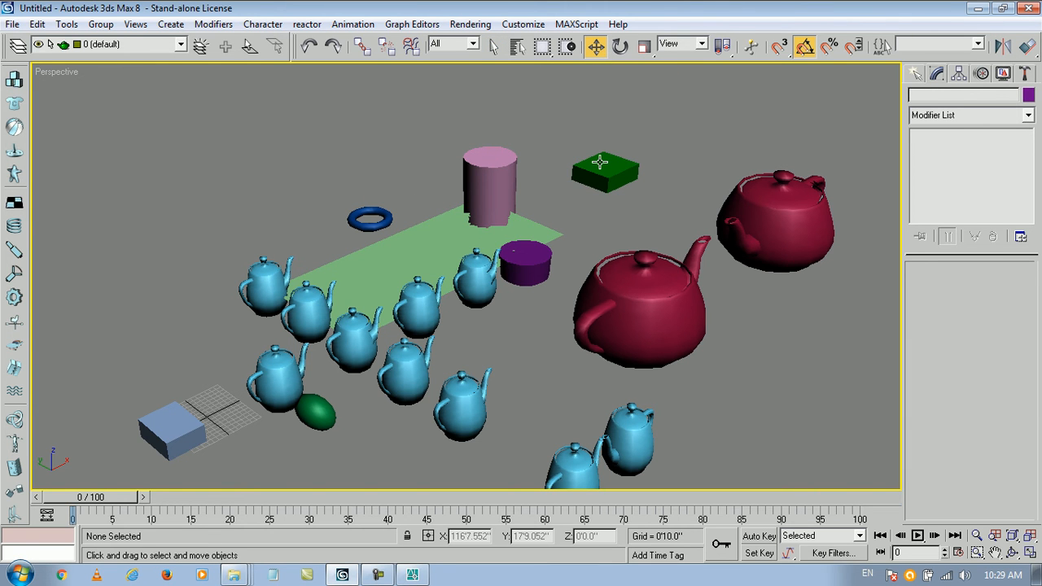
Step: Move the pink cylinder next to the green box, then select and delete the blue torus
{"action": "left_click", "coordinate": [606, 168]}
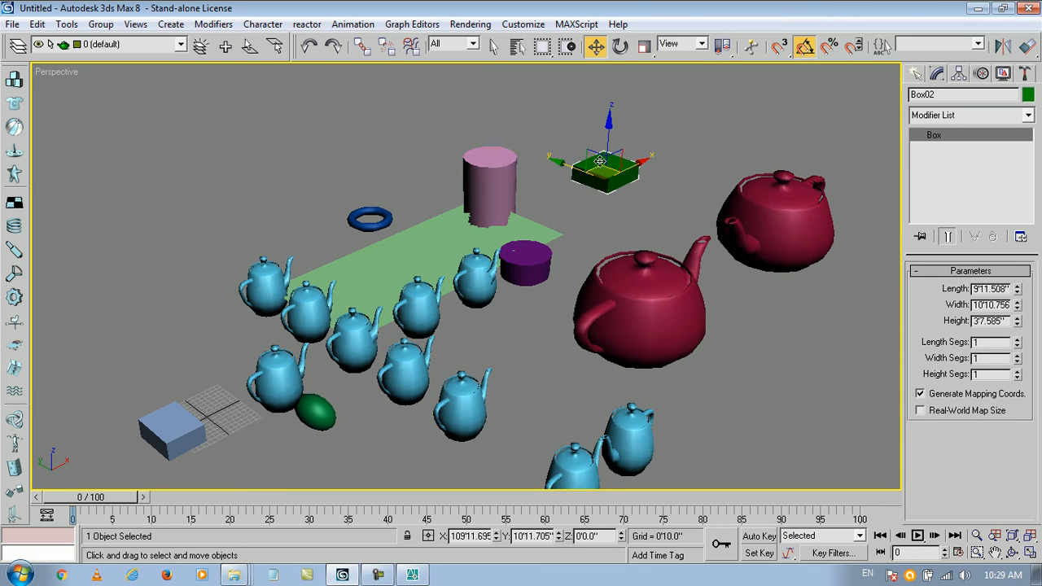
{"action": "left_click", "coordinate": [492, 46]}
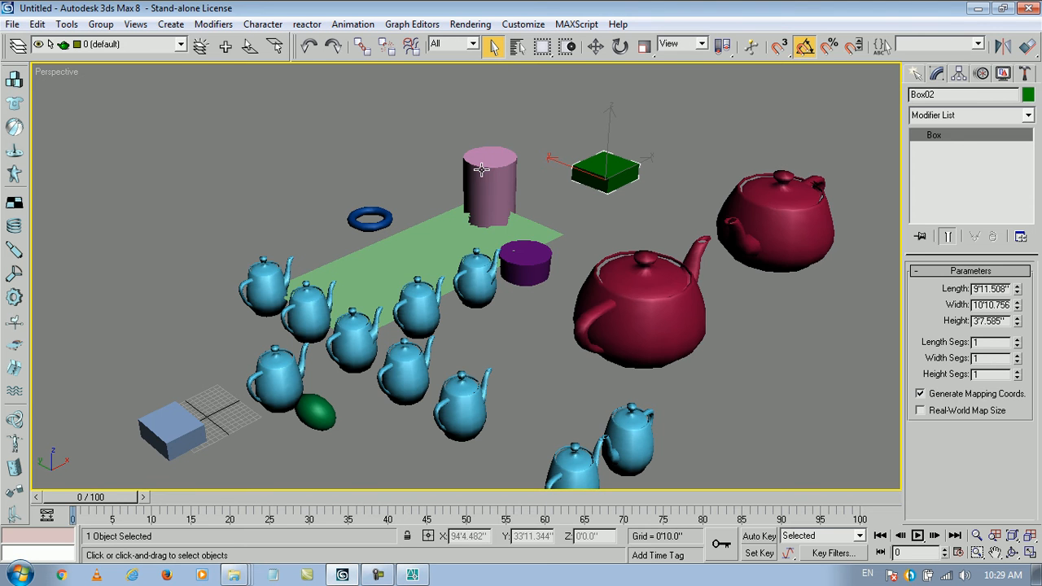
{"action": "left_click", "coordinate": [482, 171]}
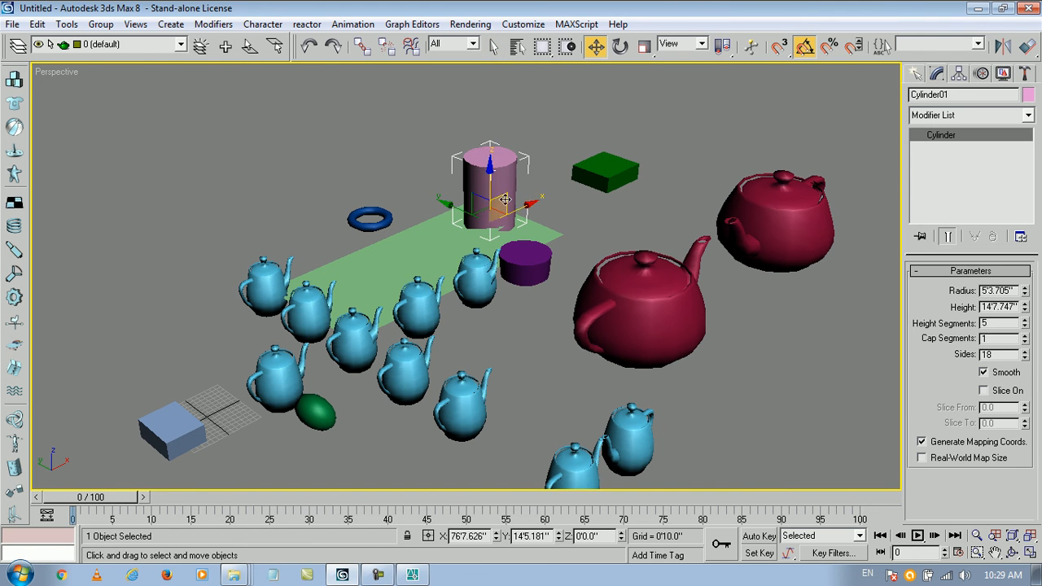
{"action": "left_click_drag", "start_coordinate": [491, 202], "coordinate": [536, 185]}
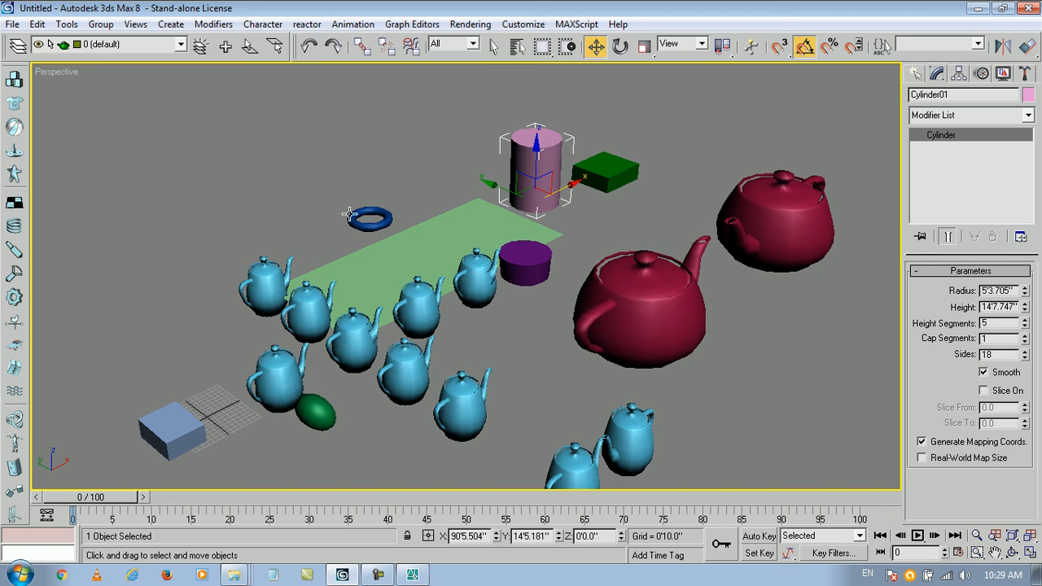
{"action": "left_click", "coordinate": [371, 218]}
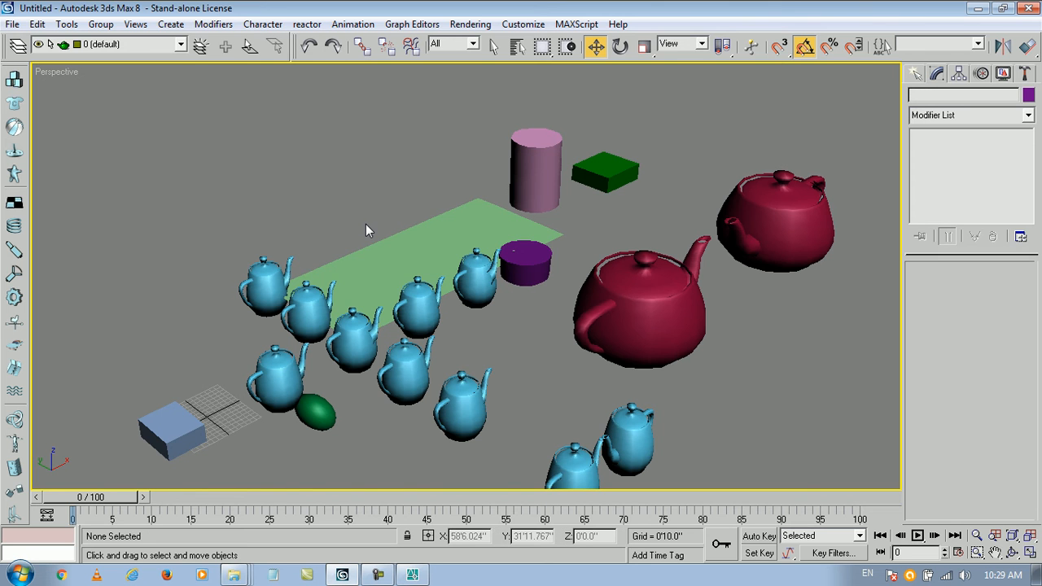
Step: Delete the leftmost blue teapot Teapot05, and undo then redo the torus deletion
{"action": "left_click", "coordinate": [271, 303]}
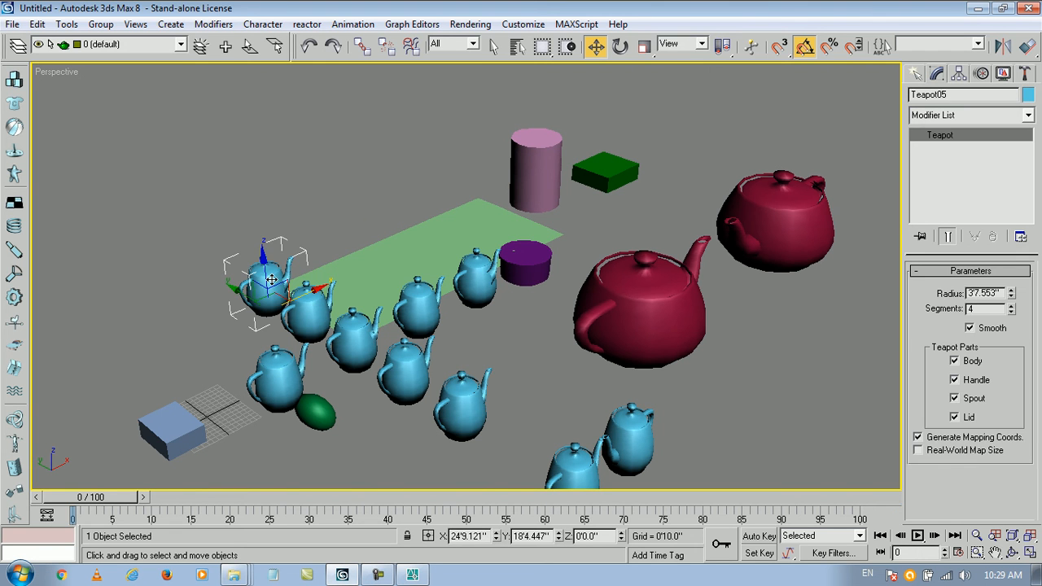
{"action": "left_click", "coordinate": [274, 285]}
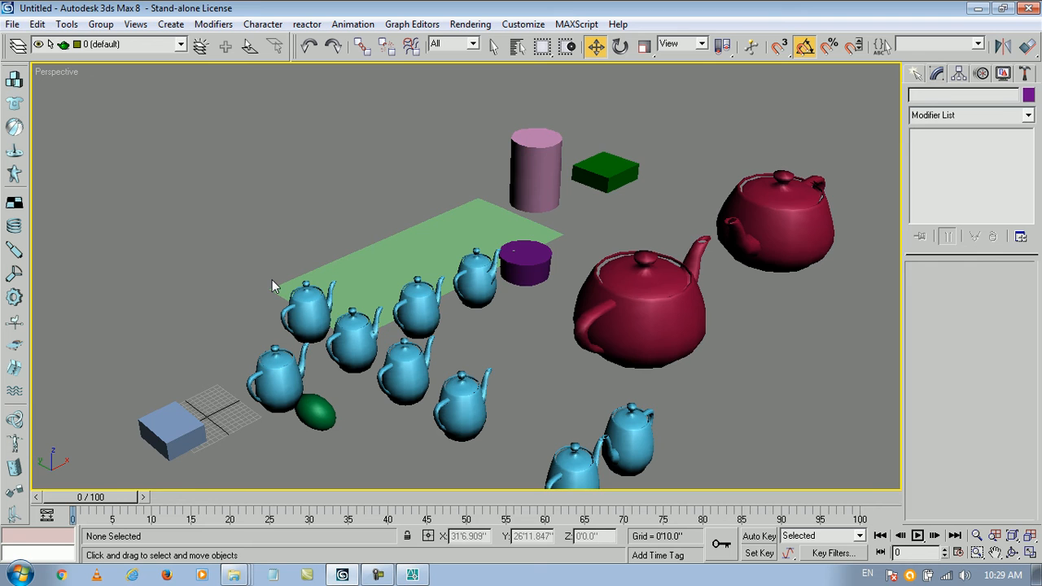
{"action": "mouse_move", "coordinate": [309, 145]}
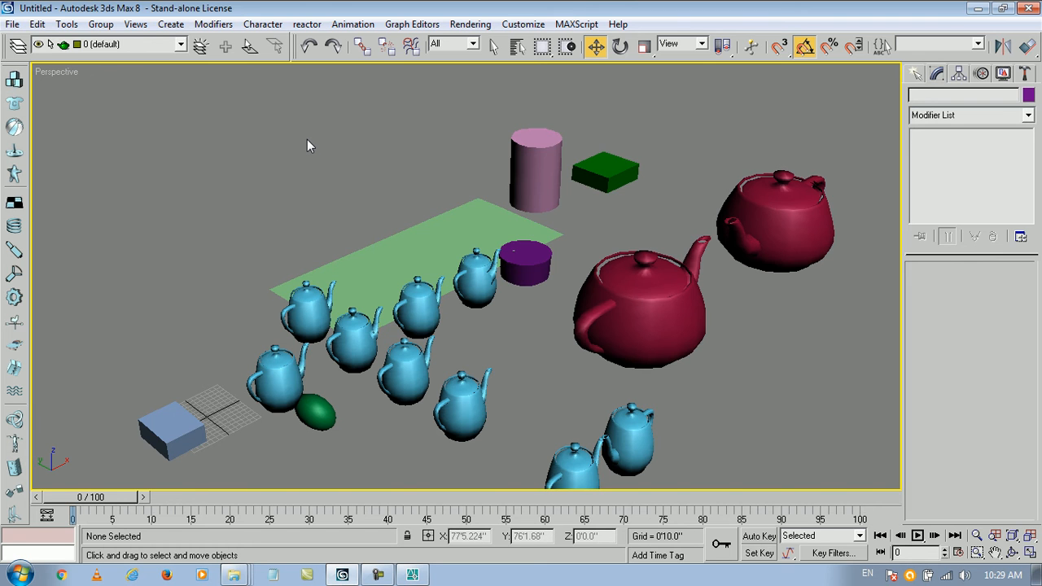
{"action": "left_click", "coordinate": [273, 301]}
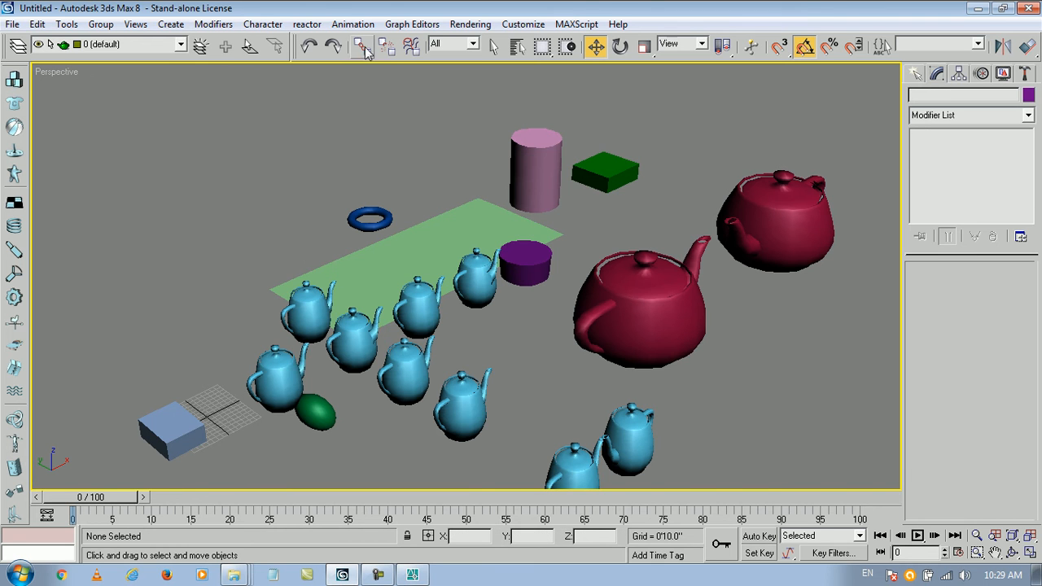
{"action": "mouse_move", "coordinate": [316, 47]}
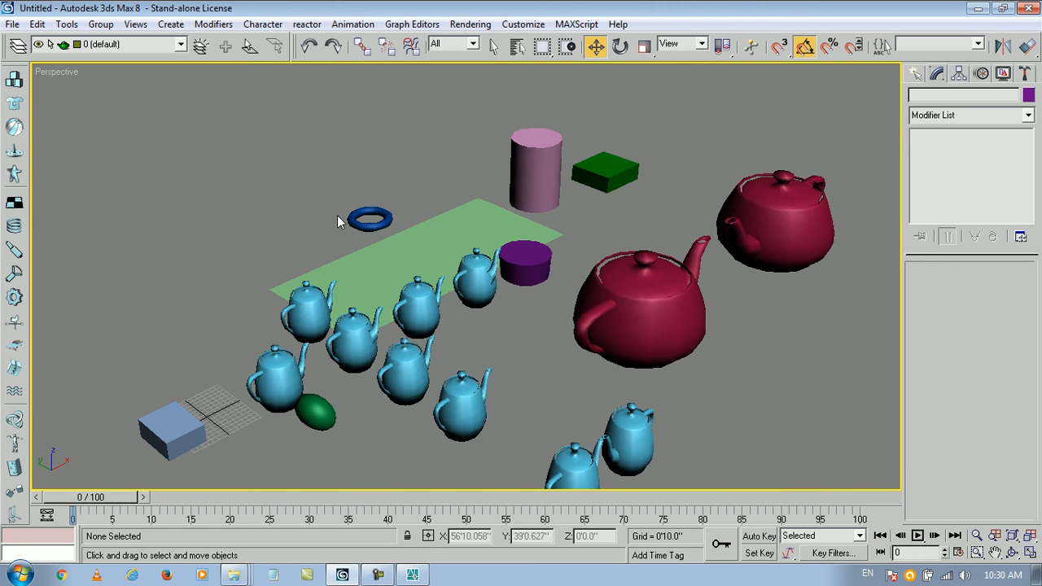
{"action": "left_click", "coordinate": [368, 221]}
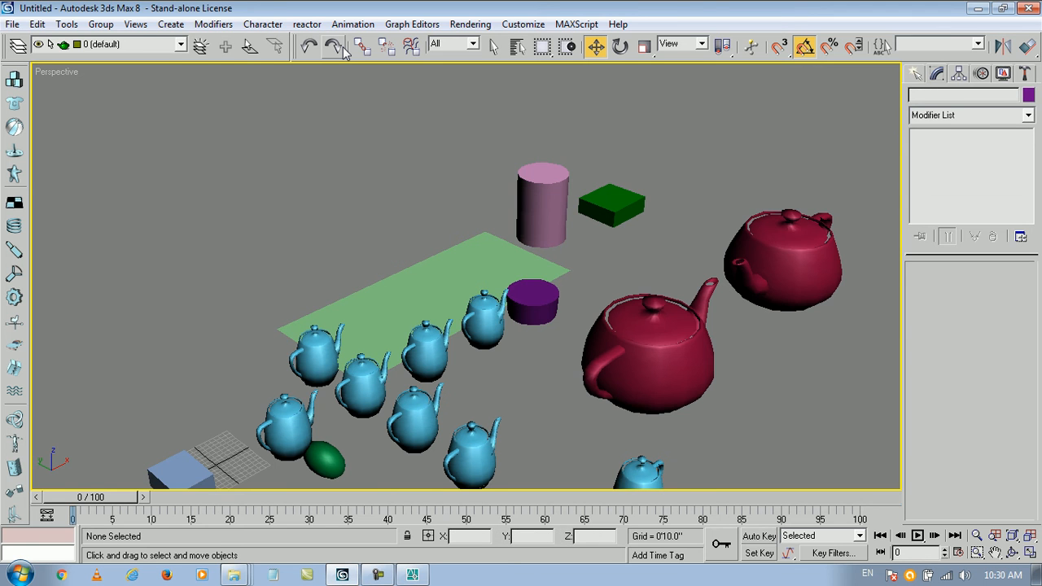
{"action": "mouse_move", "coordinate": [314, 51]}
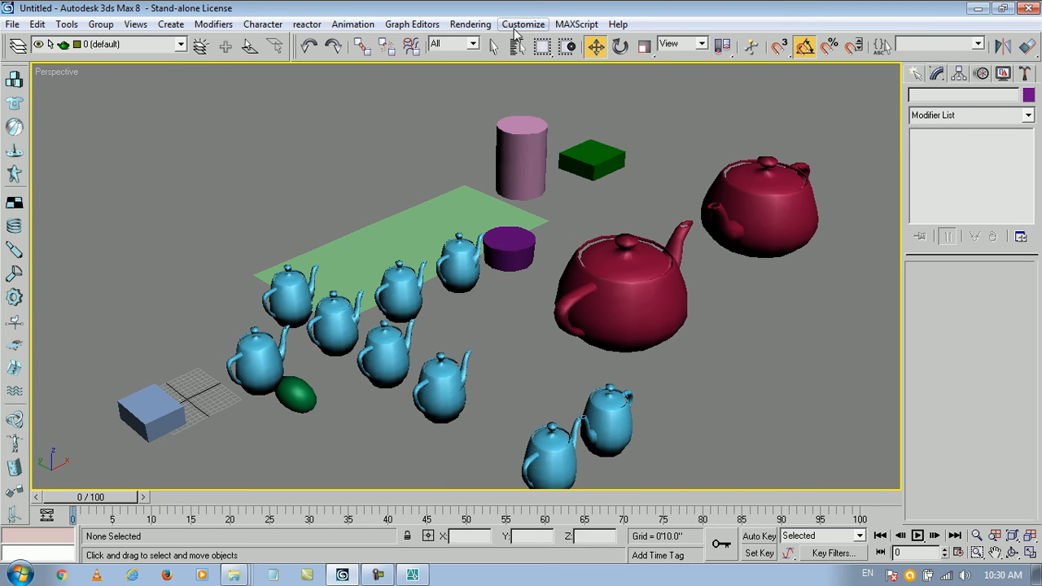
{"action": "left_click", "coordinate": [523, 25]}
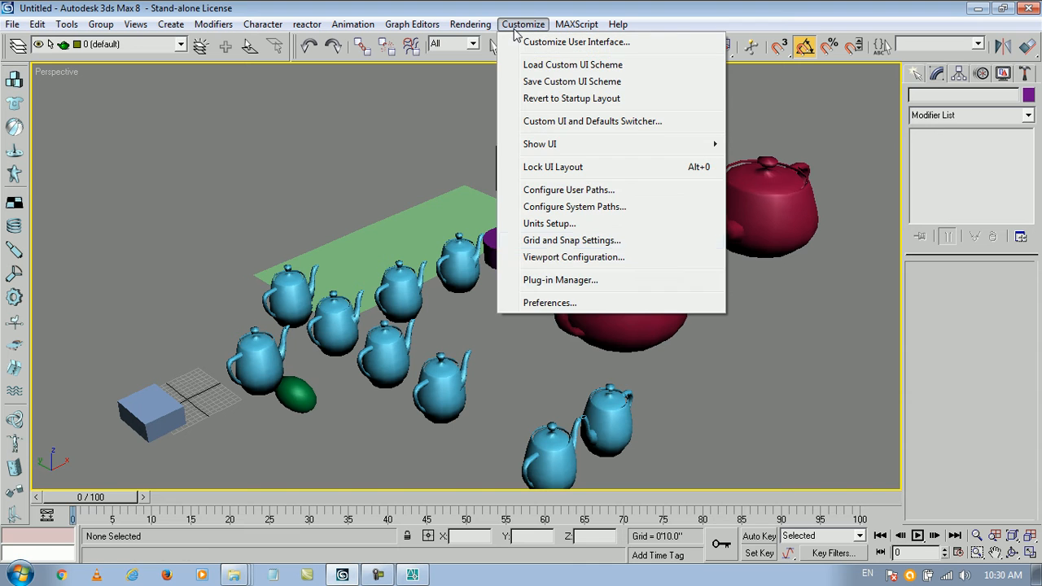
{"action": "left_click", "coordinate": [551, 301]}
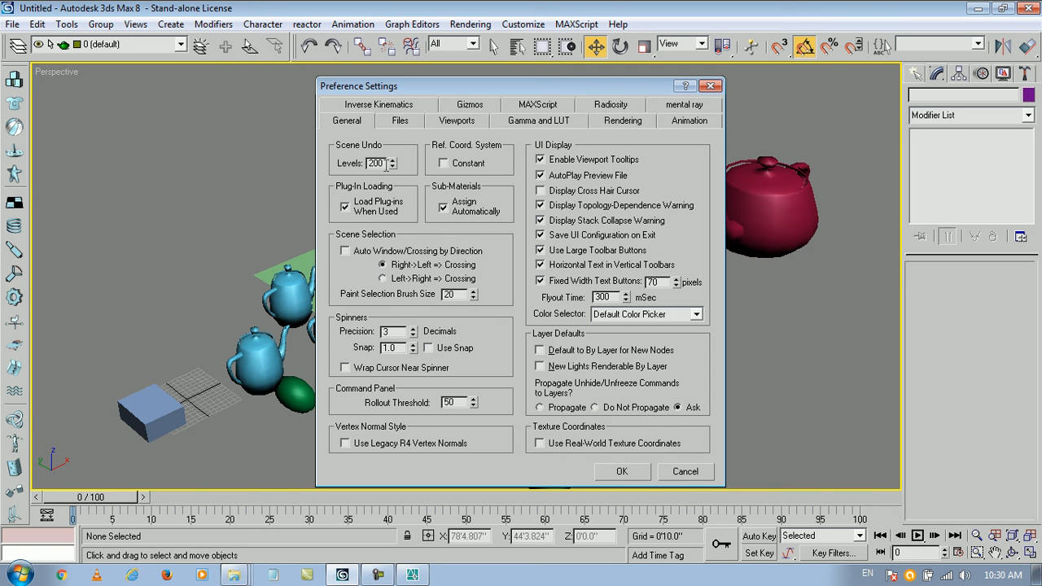
{"action": "left_click", "coordinate": [622, 472]}
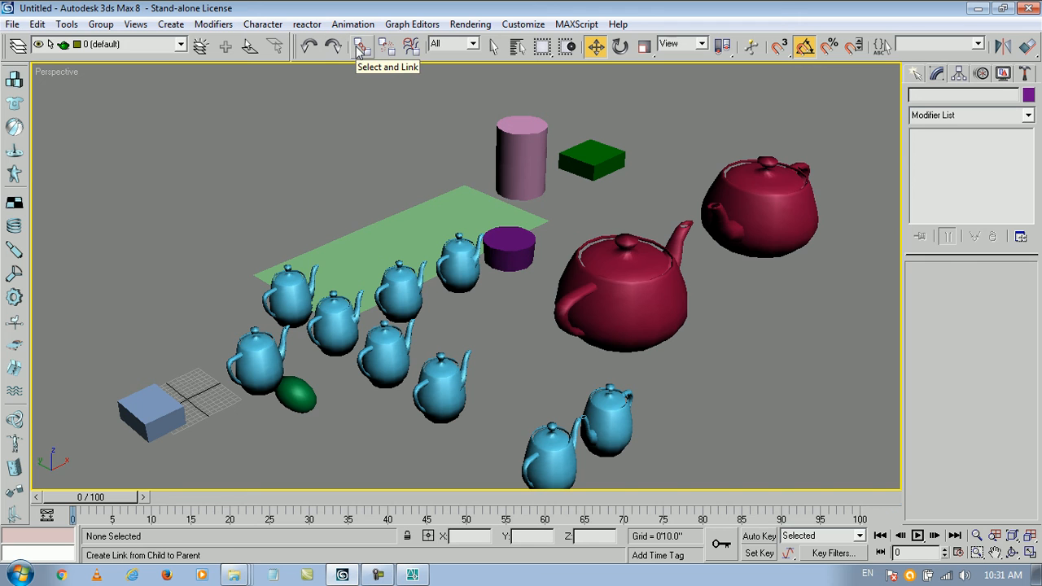
{"action": "mouse_move", "coordinate": [365, 48]}
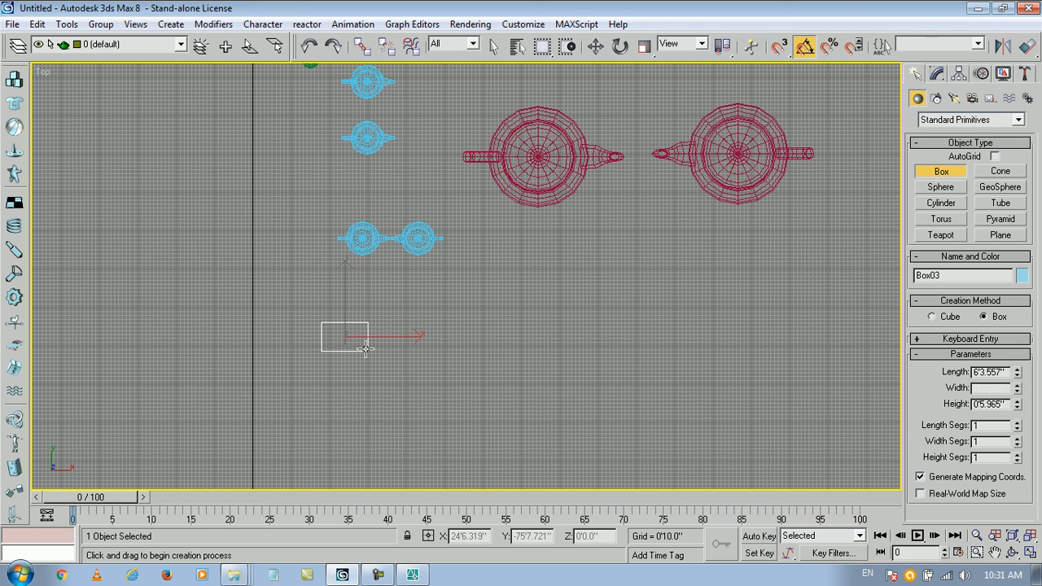
Step: Create Box03 and a light-blue sphere side by side in the Top viewport in front of the teapots
{"action": "left_click", "coordinate": [941, 188]}
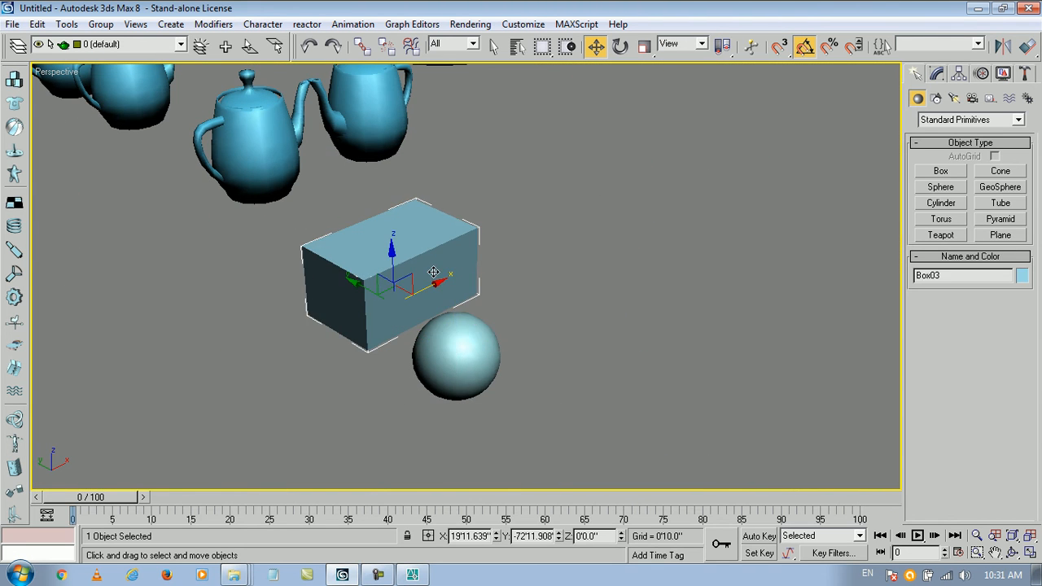
Step: Colour the sphere red from the swatch and move it right beside the box
{"action": "left_click", "coordinate": [1023, 274]}
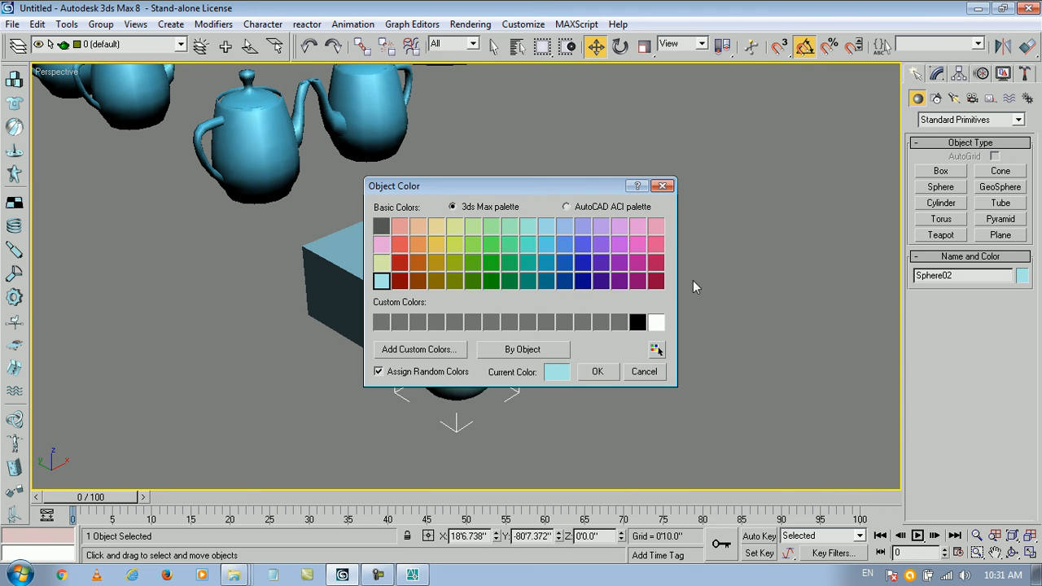
{"action": "left_click", "coordinate": [598, 371]}
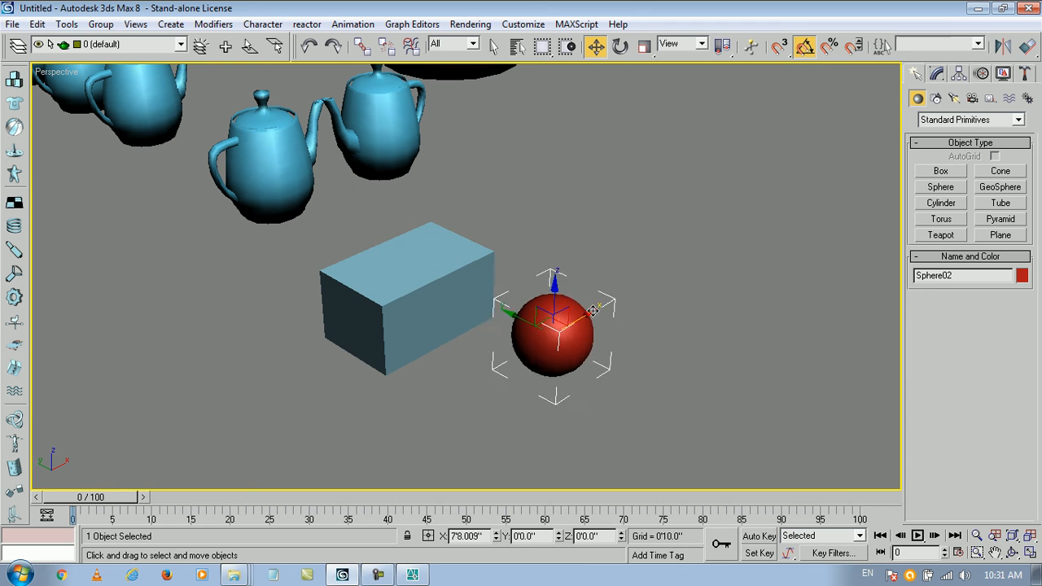
{"action": "left_click_drag", "start_coordinate": [554, 312], "coordinate": [513, 355]}
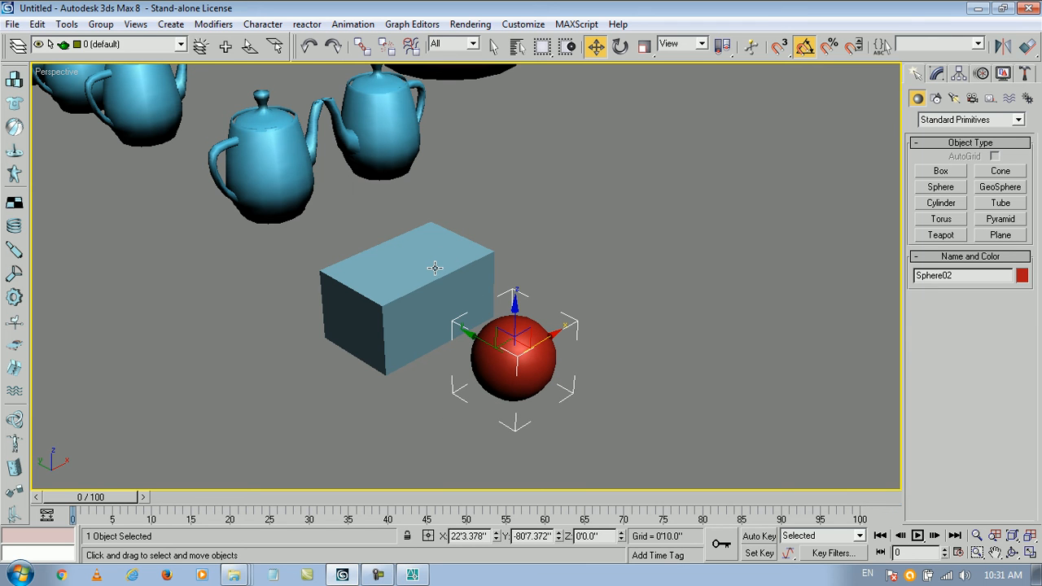
{"action": "left_click", "coordinate": [551, 297]}
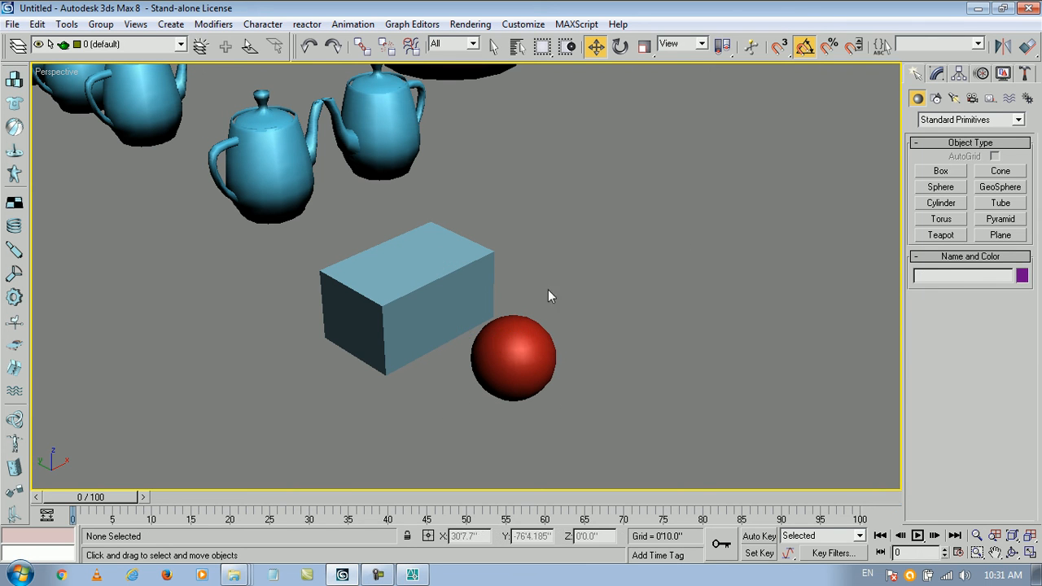
Step: Toggle selection between the red sphere and the box to set up Select and Link
{"action": "left_click", "coordinate": [513, 358]}
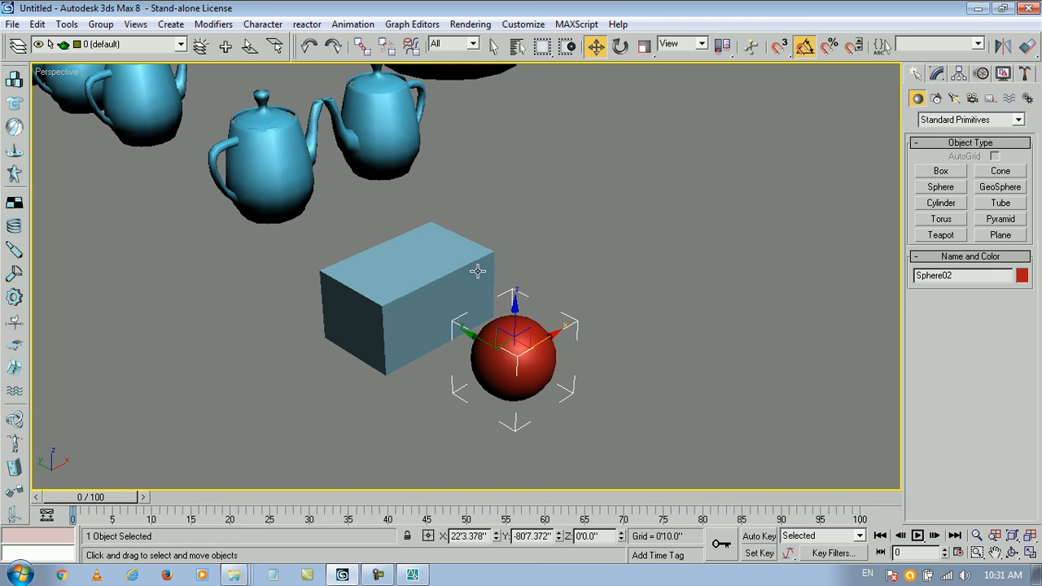
{"action": "mouse_move", "coordinate": [409, 284]}
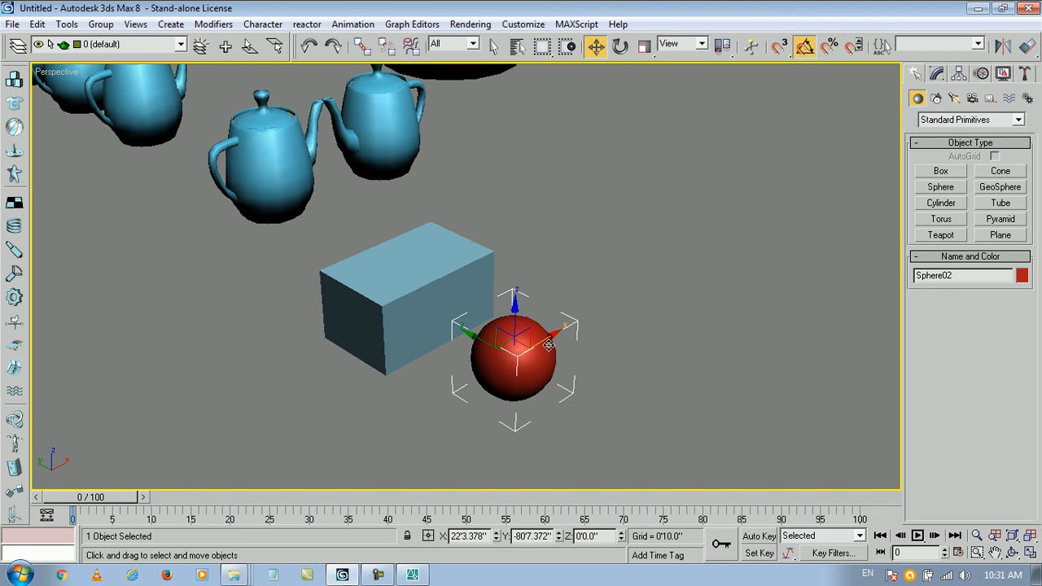
{"action": "left_click", "coordinate": [541, 333]}
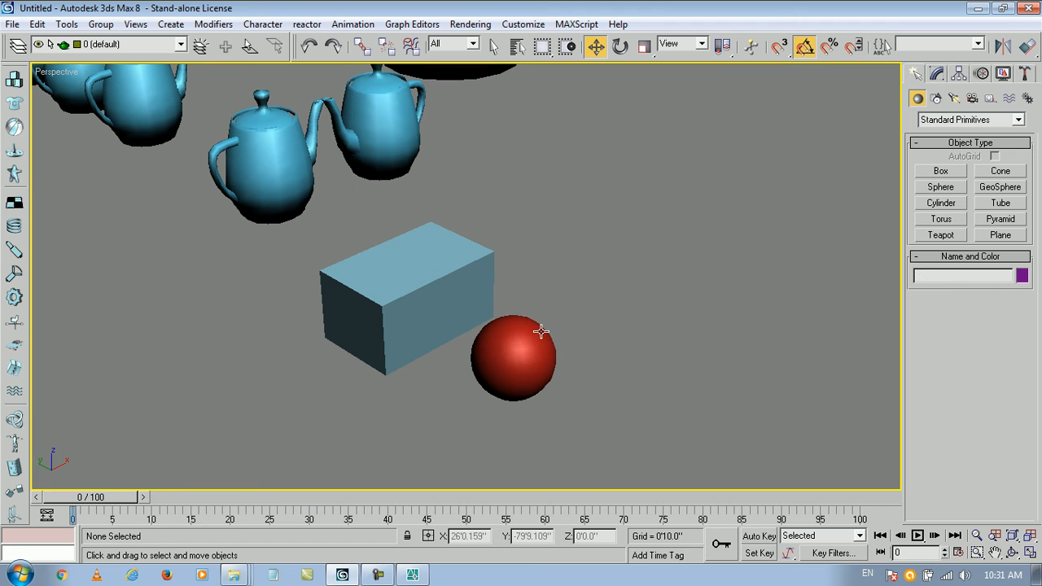
{"action": "left_click", "coordinate": [513, 359]}
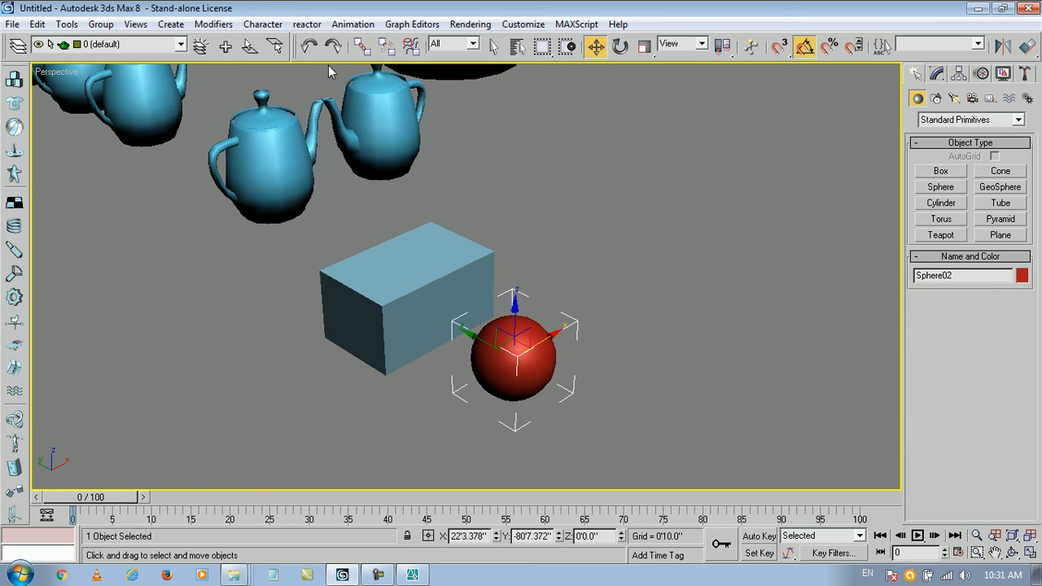
{"action": "mouse_move", "coordinate": [363, 49]}
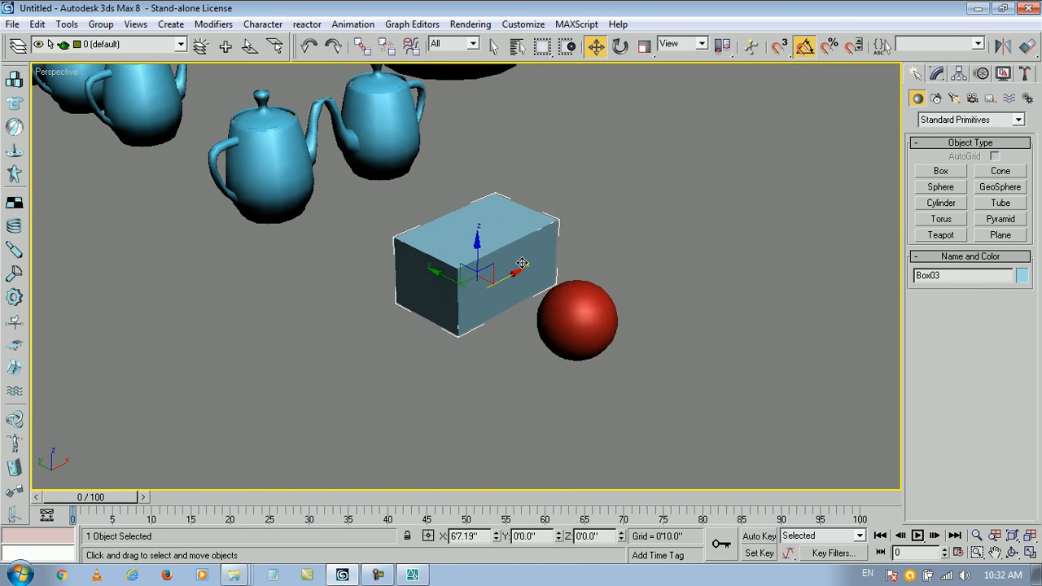
{"action": "left_click", "coordinate": [669, 283]}
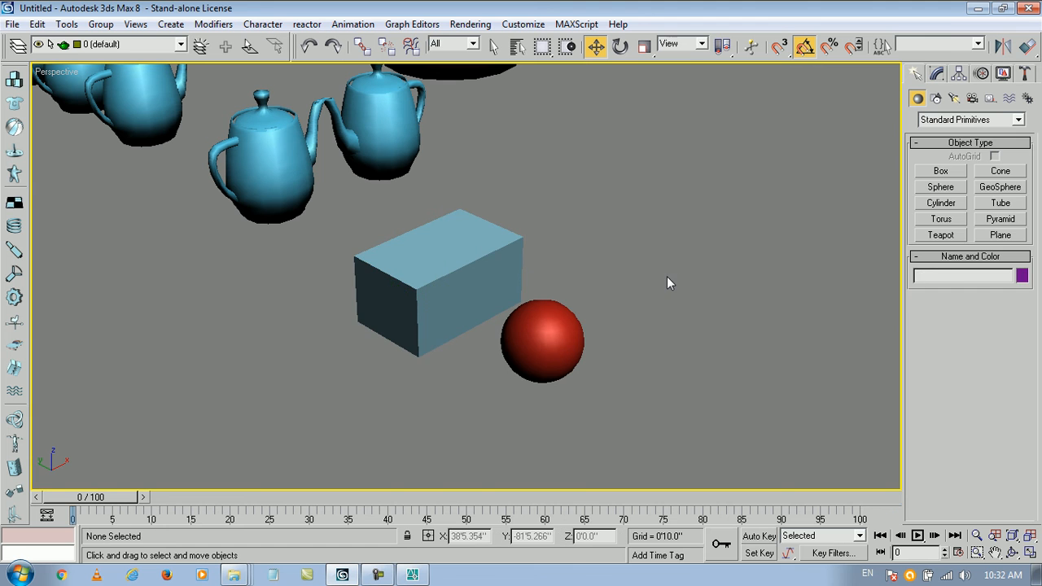
{"action": "left_click", "coordinate": [541, 350]}
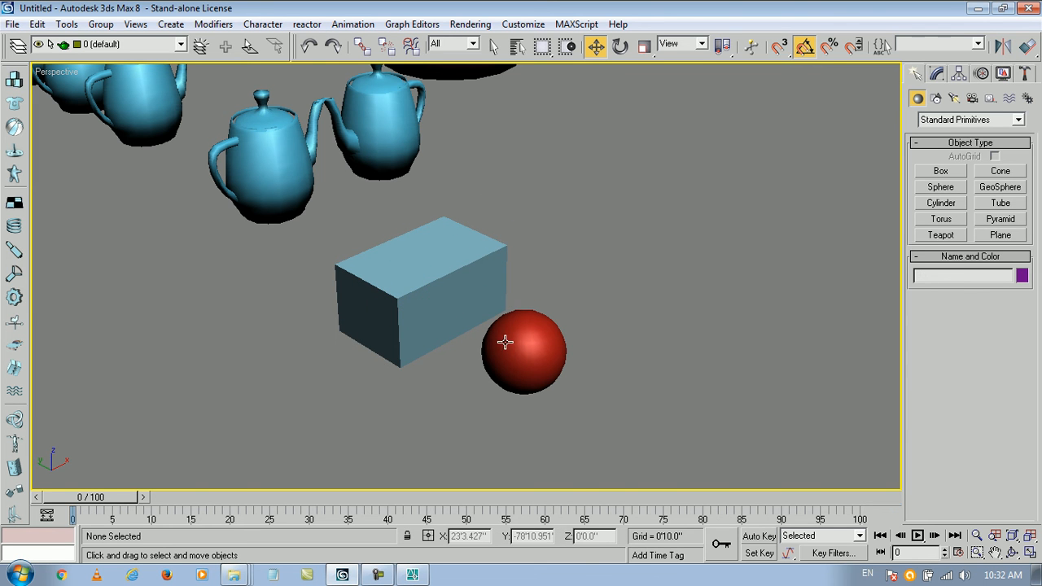
{"action": "left_click", "coordinate": [506, 344]}
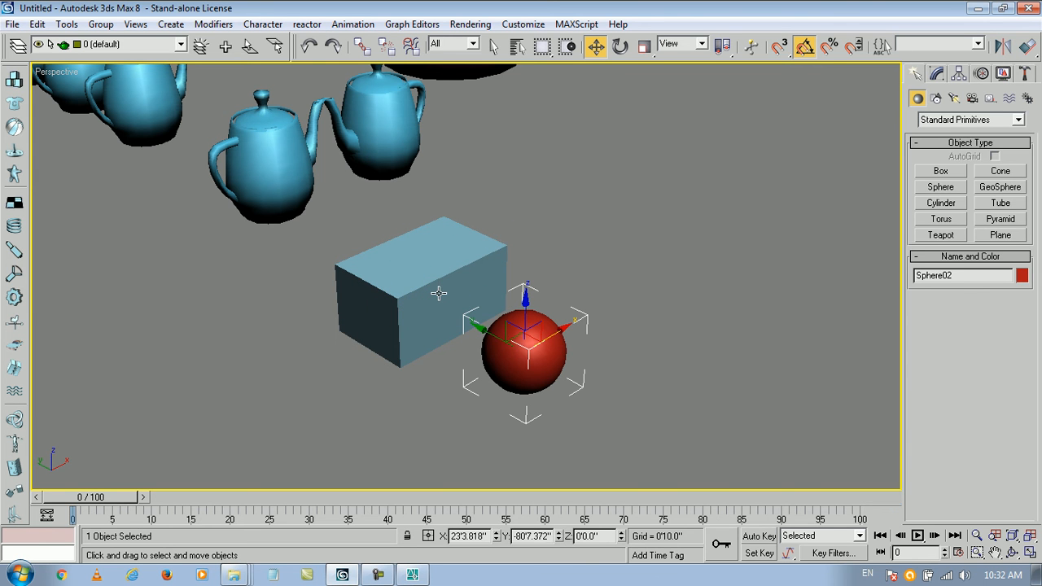
{"action": "mouse_move", "coordinate": [438, 295]}
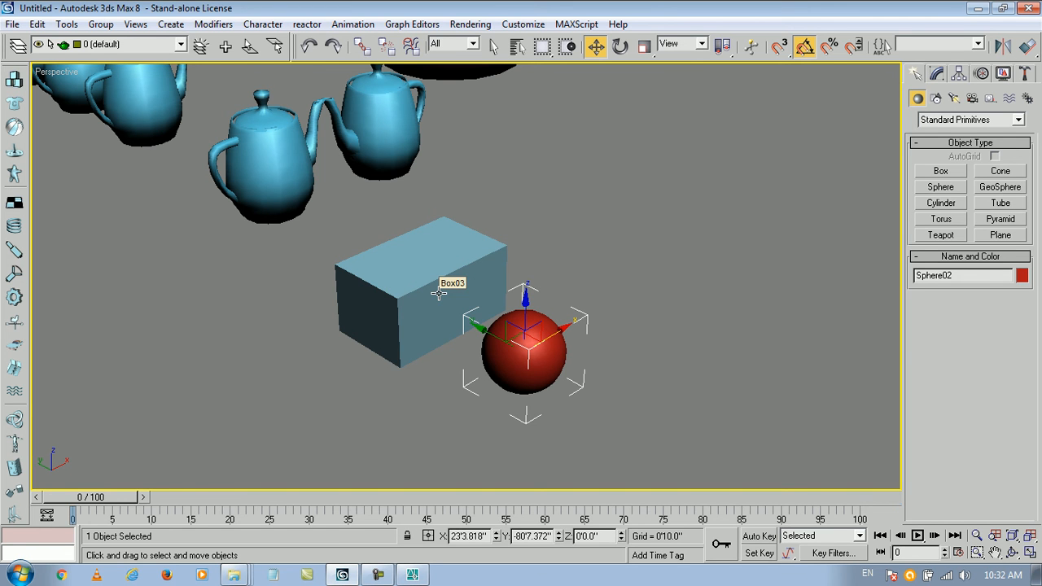
{"action": "left_click", "coordinate": [508, 349]}
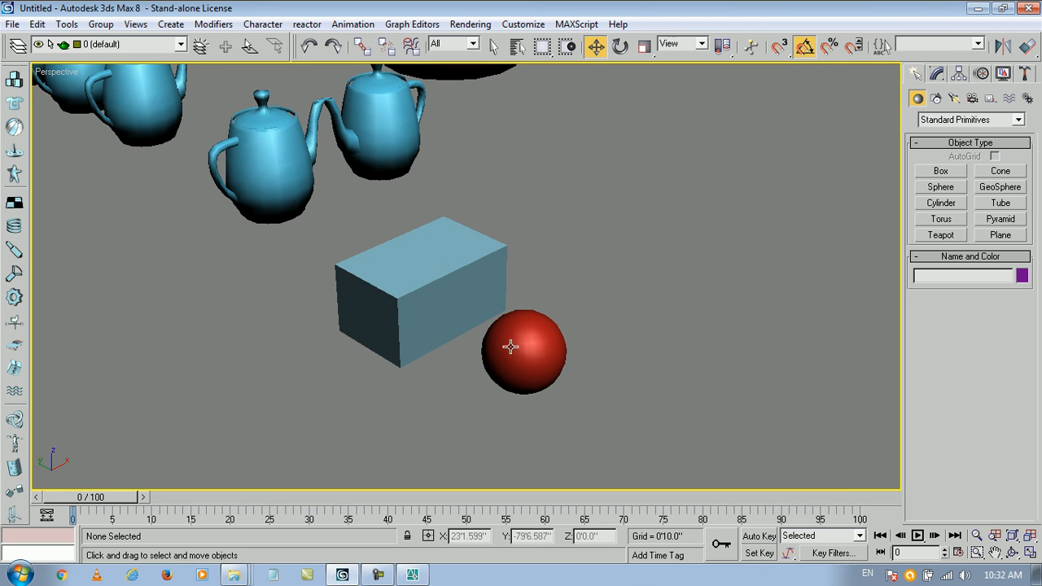
{"action": "mouse_move", "coordinate": [439, 295]}
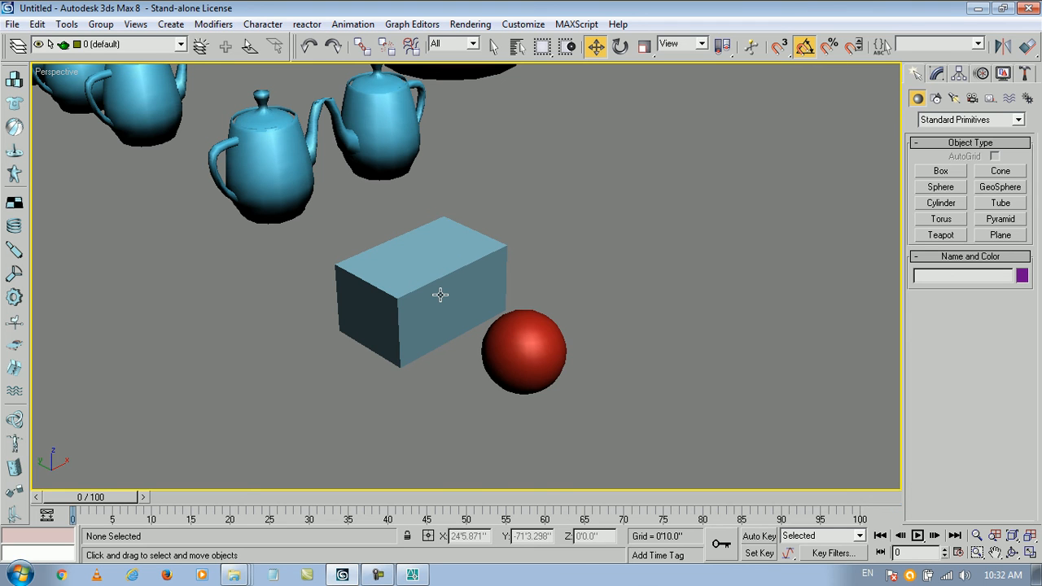
{"action": "mouse_move", "coordinate": [437, 297]}
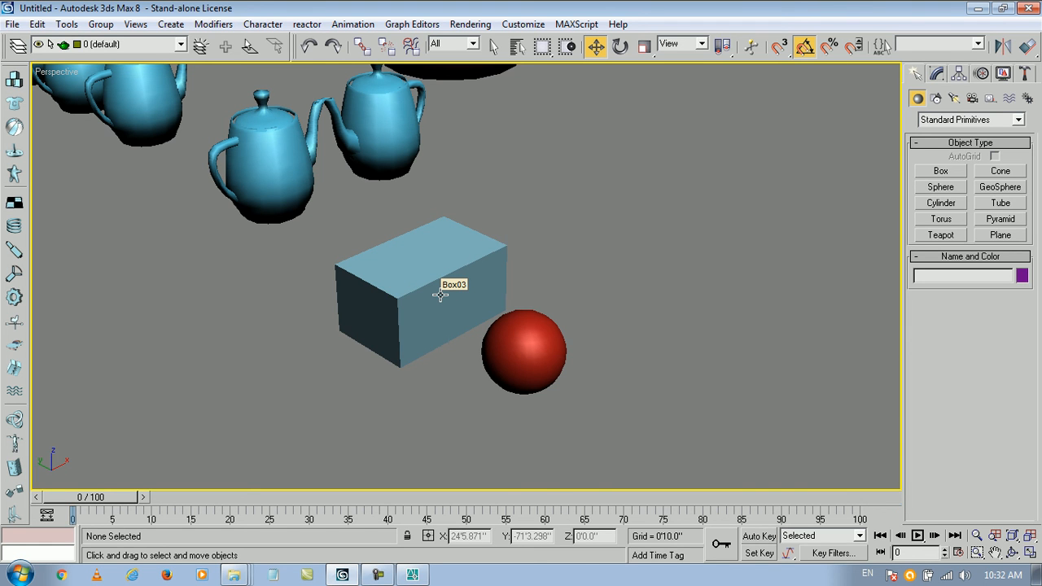
{"action": "mouse_move", "coordinate": [507, 334]}
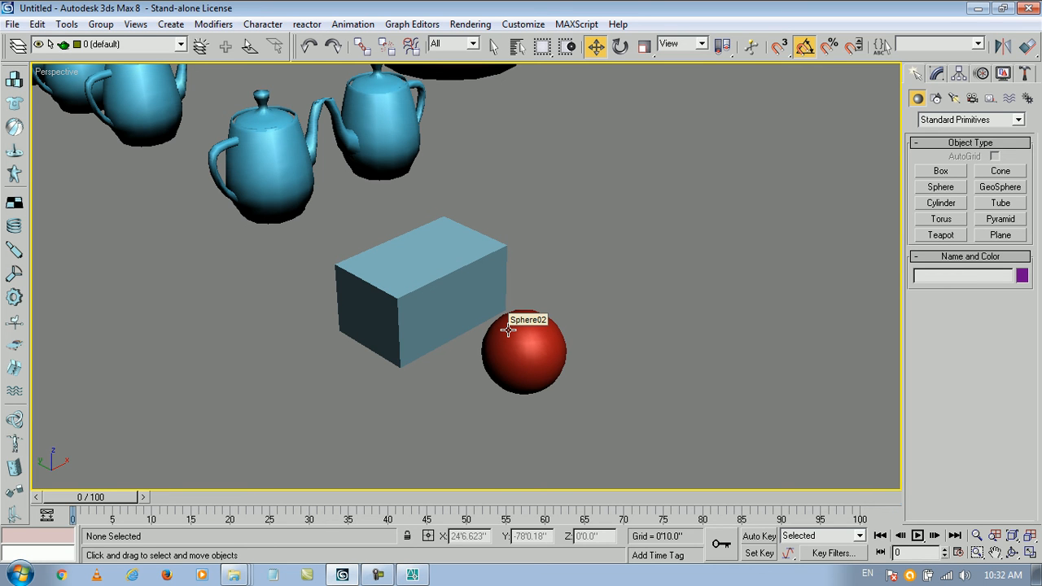
Step: Link Box03 to the red Sphere02 so the box becomes its child
{"action": "left_click", "coordinate": [521, 361]}
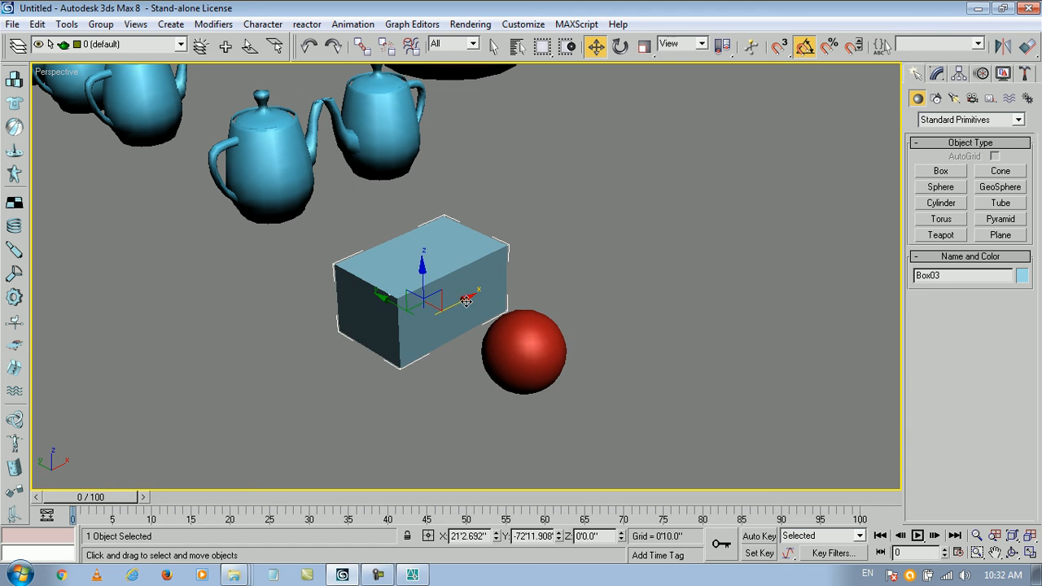
{"action": "left_click", "coordinate": [530, 365]}
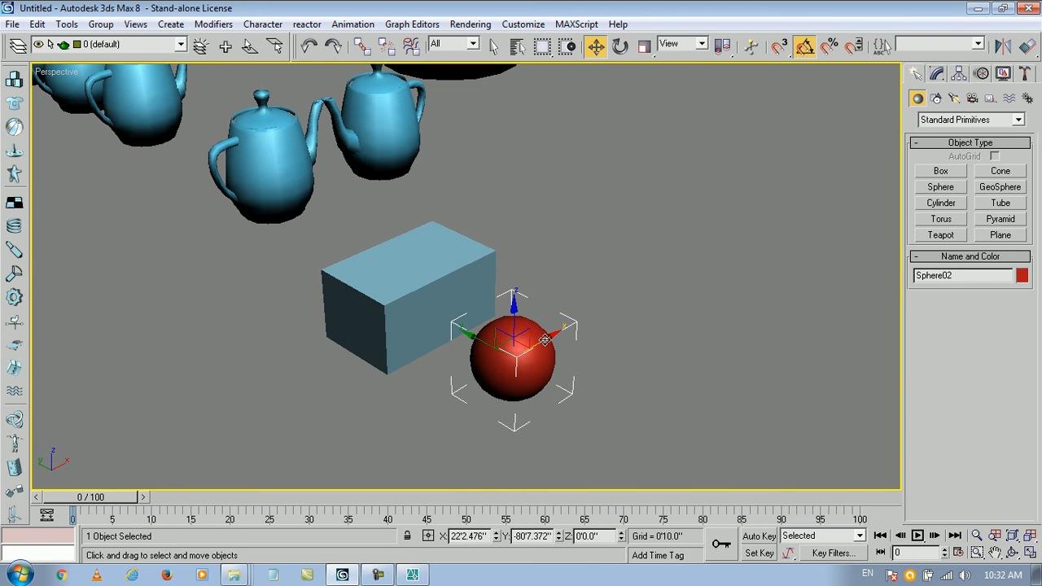
{"action": "left_click_drag", "start_coordinate": [513, 337], "coordinate": [524, 334]}
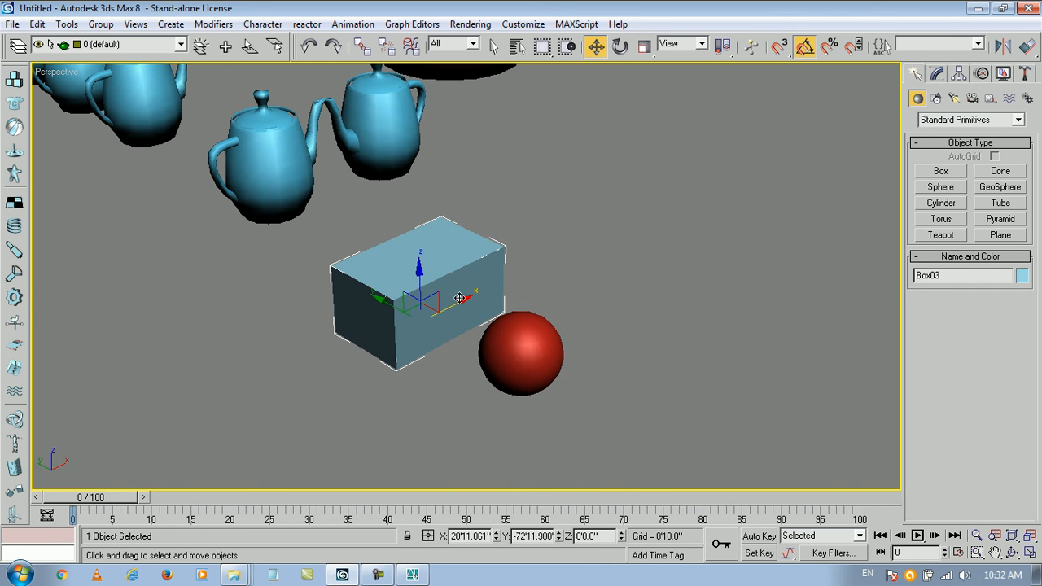
{"action": "mouse_move", "coordinate": [378, 46]}
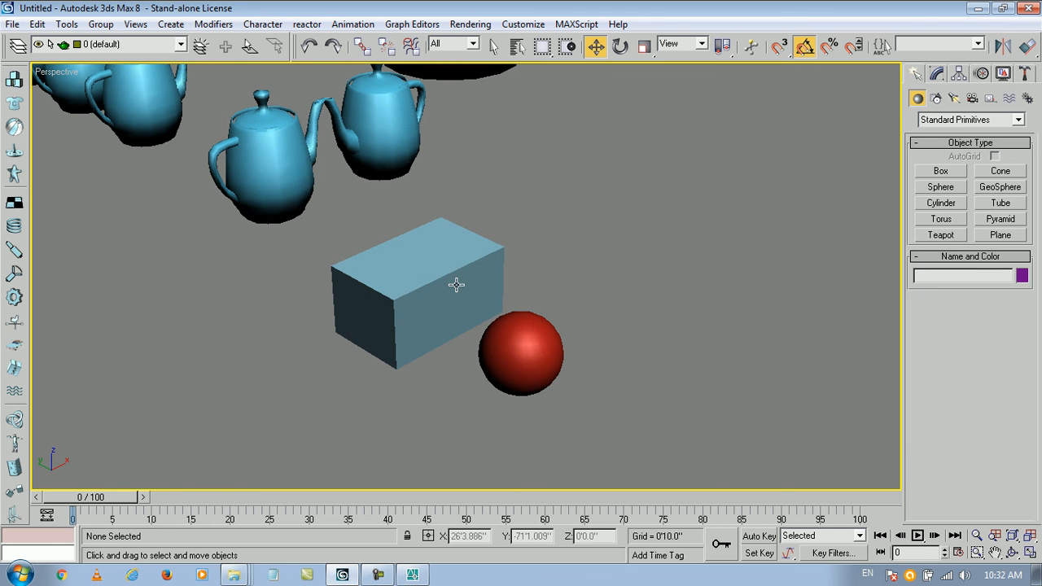
{"action": "mouse_move", "coordinate": [635, 319]}
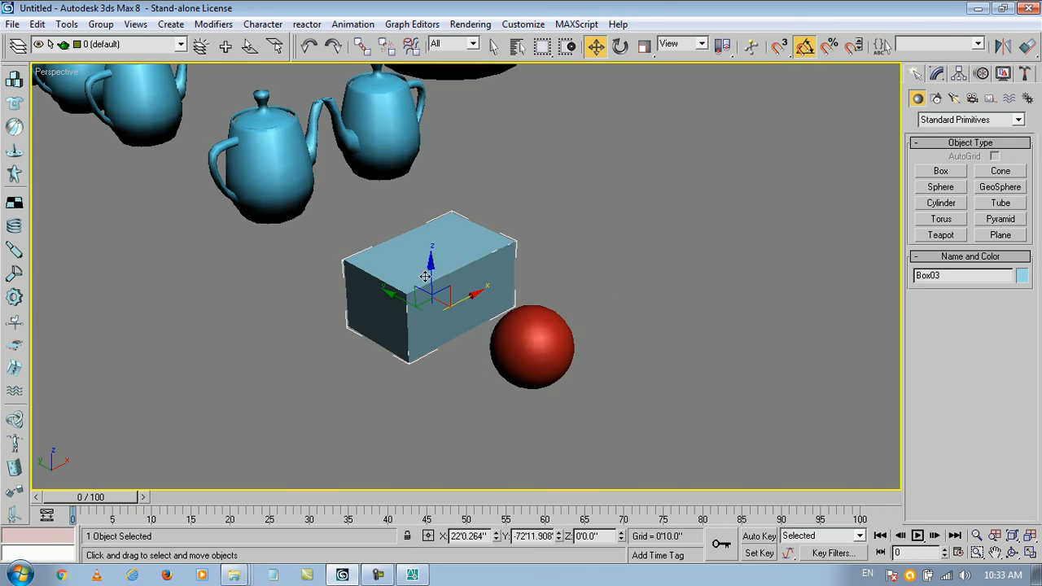
Step: Select Box03 and the red Sphere02 together as a two-object selection
{"action": "left_click", "coordinate": [554, 295]}
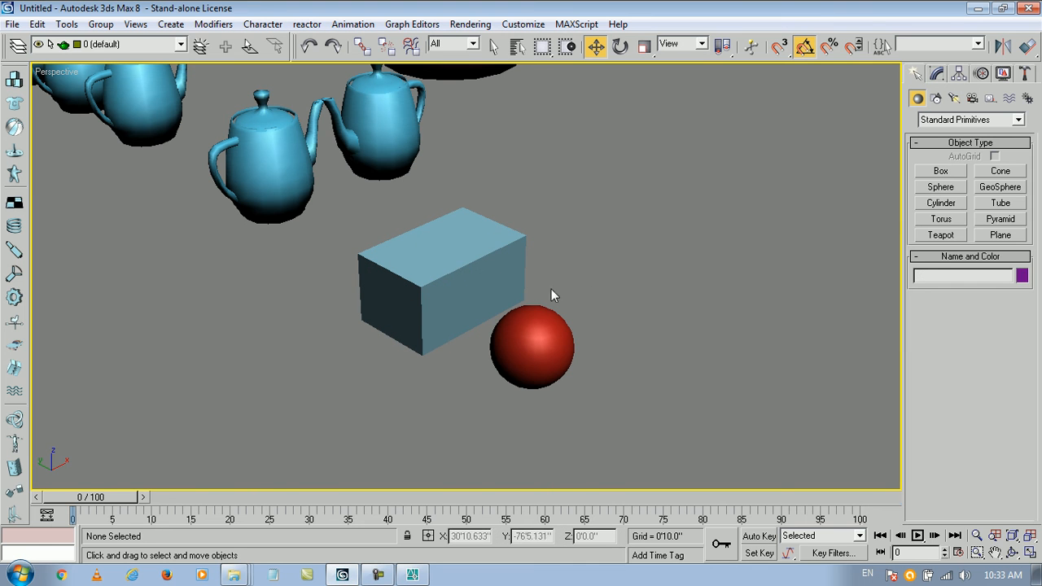
{"action": "left_click", "coordinate": [440, 285]}
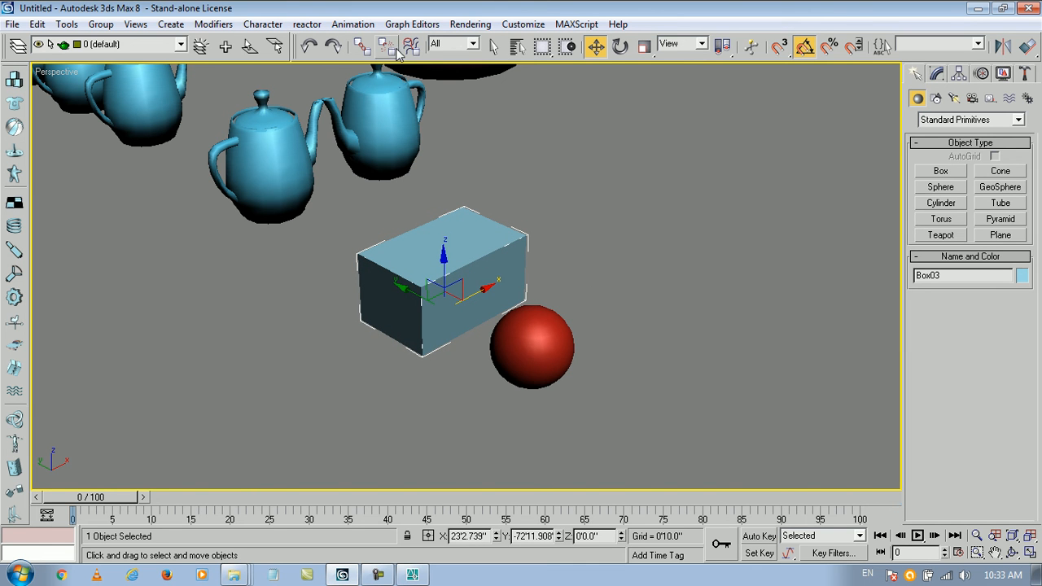
{"action": "left_click", "coordinate": [603, 211]}
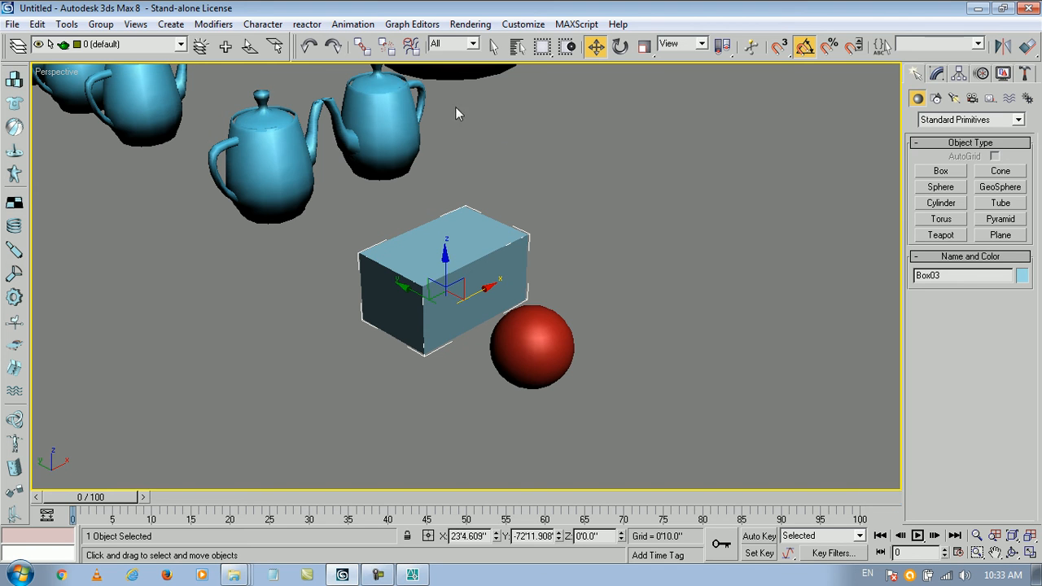
{"action": "mouse_move", "coordinate": [384, 49]}
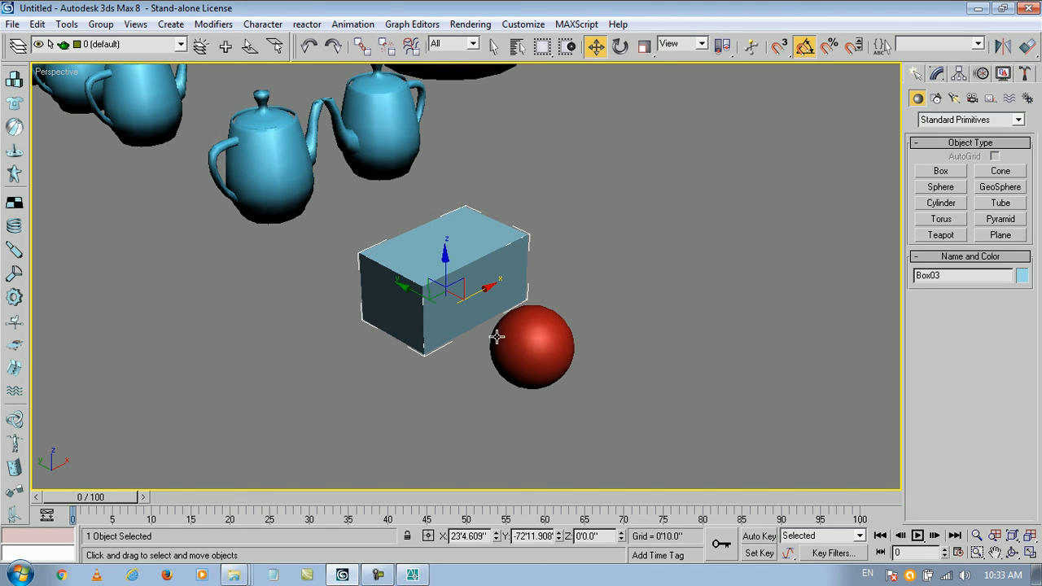
{"action": "left_click", "coordinate": [538, 342]}
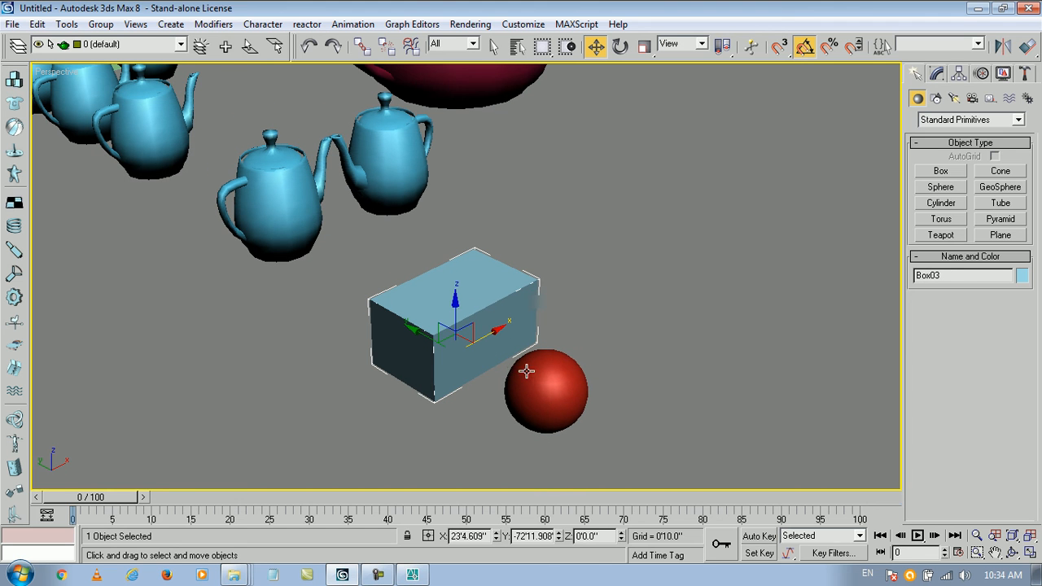
{"action": "mouse_move", "coordinate": [762, 335]}
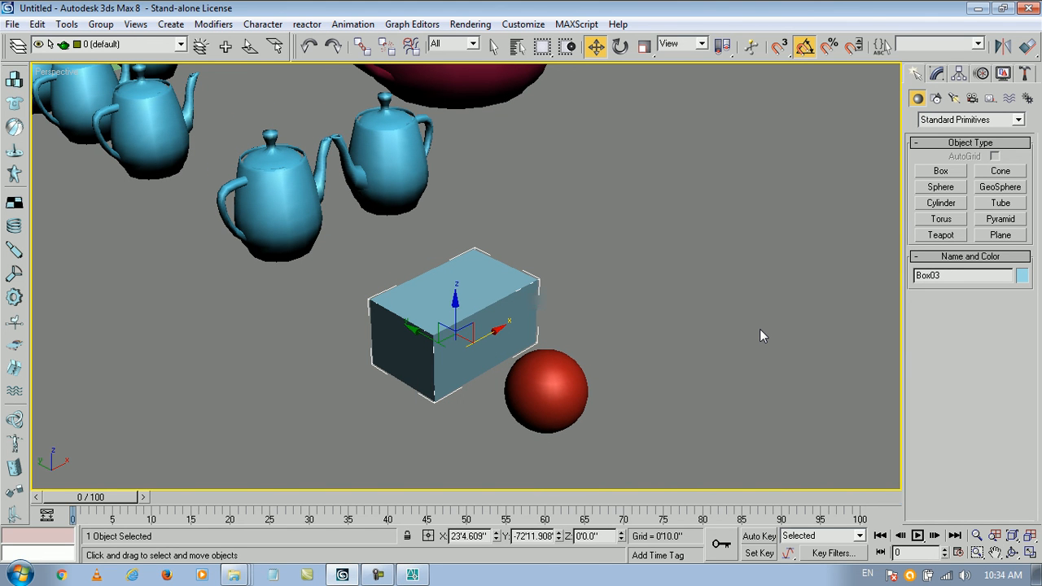
{"action": "left_click", "coordinate": [717, 329]}
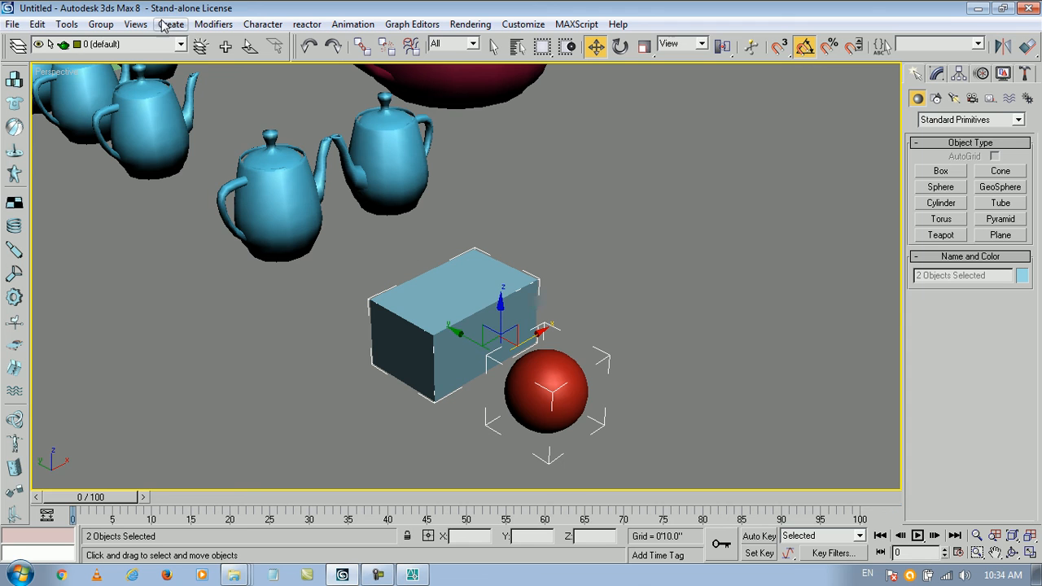
Step: Group the box and sphere as Group01 with the default name and check it in Modify and the object list
{"action": "left_click", "coordinate": [101, 24]}
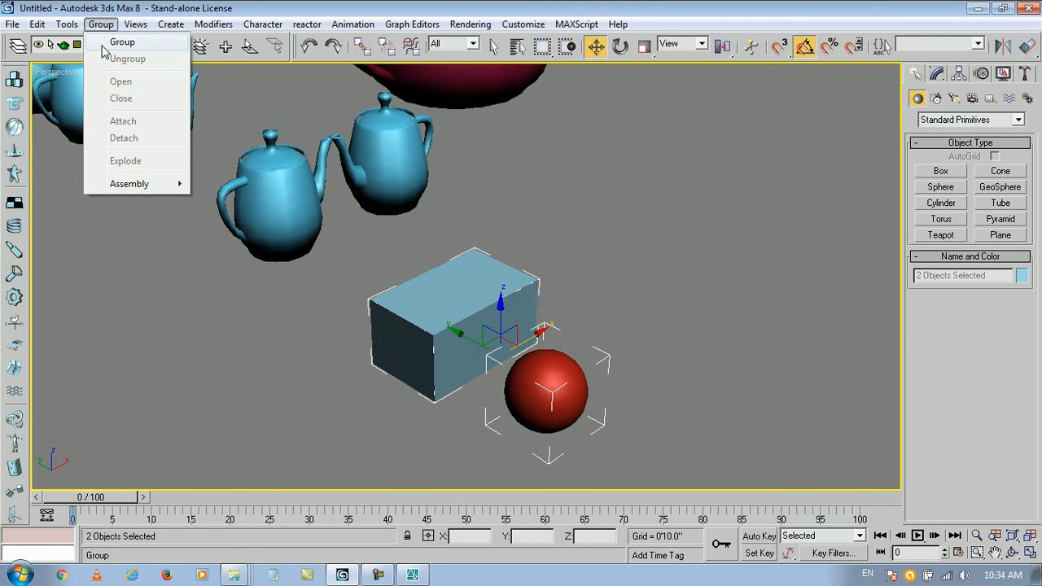
{"action": "left_click", "coordinate": [124, 42]}
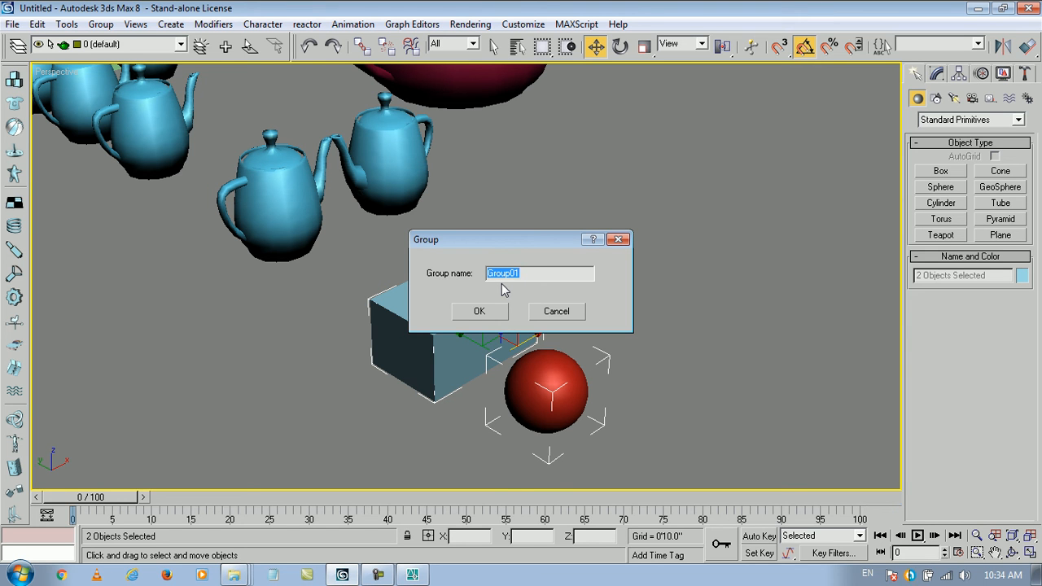
{"action": "left_click", "coordinate": [478, 312]}
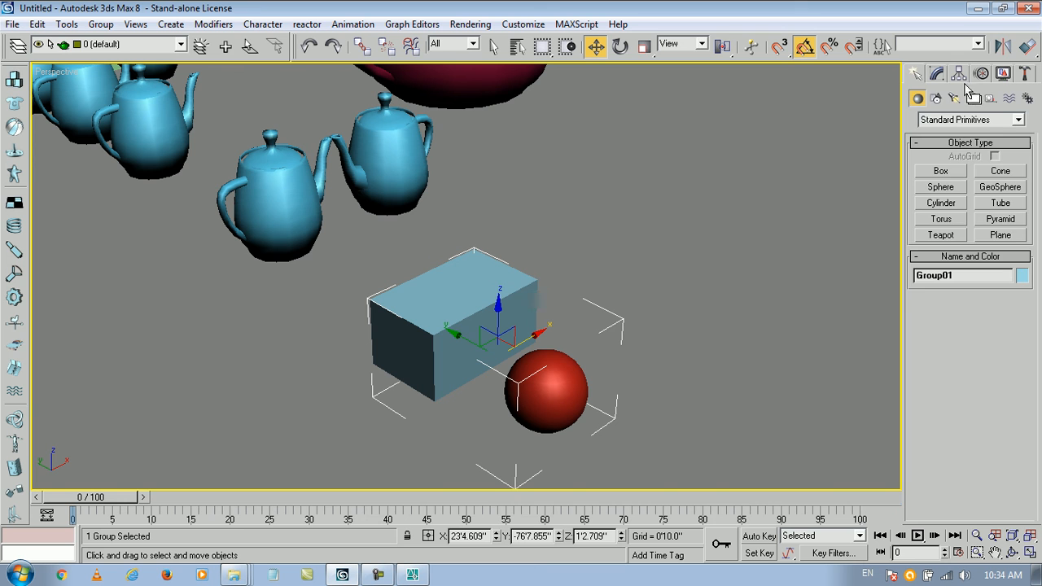
{"action": "left_click", "coordinate": [938, 73]}
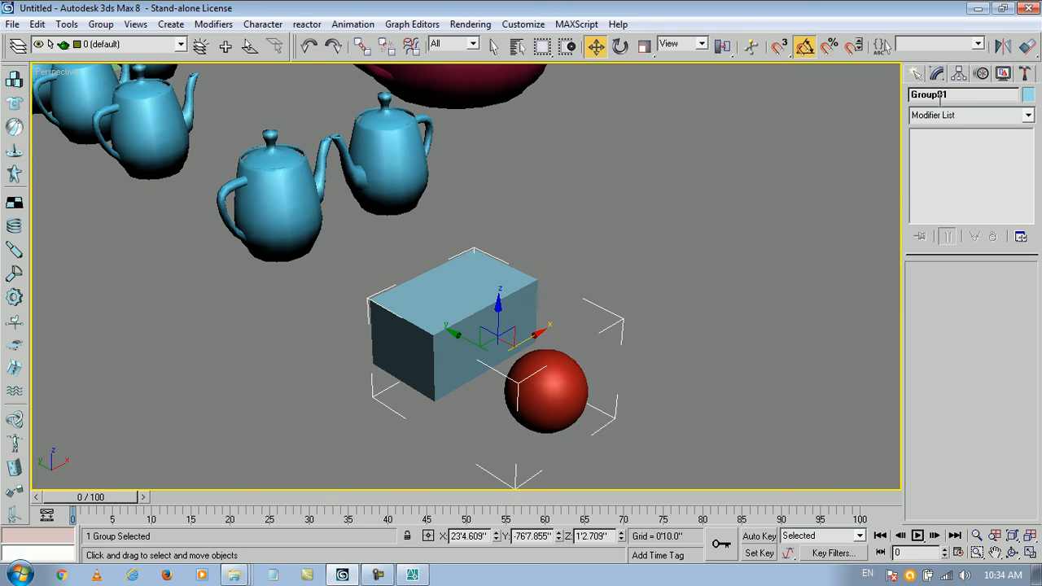
{"action": "left_click", "coordinate": [518, 45]}
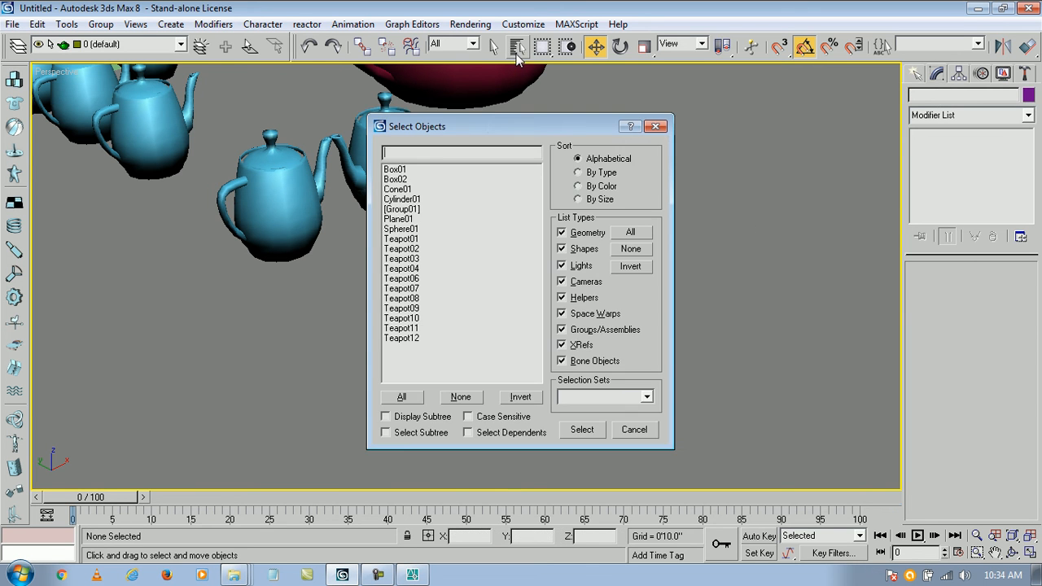
Step: Pick Group01 by name, then group the two large red teapots under the default group name
{"action": "left_click", "coordinate": [400, 209]}
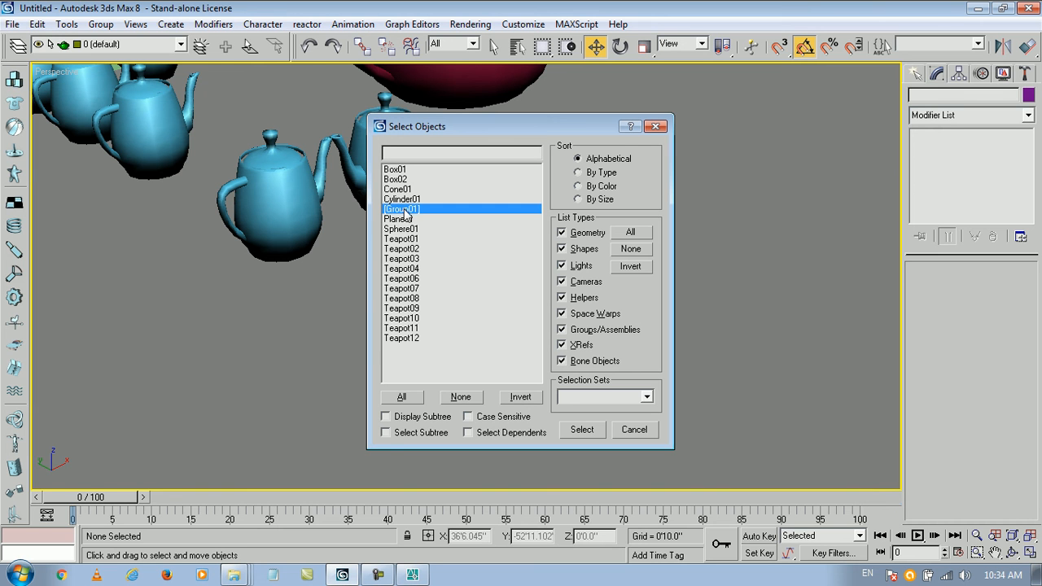
{"action": "left_click", "coordinate": [581, 430]}
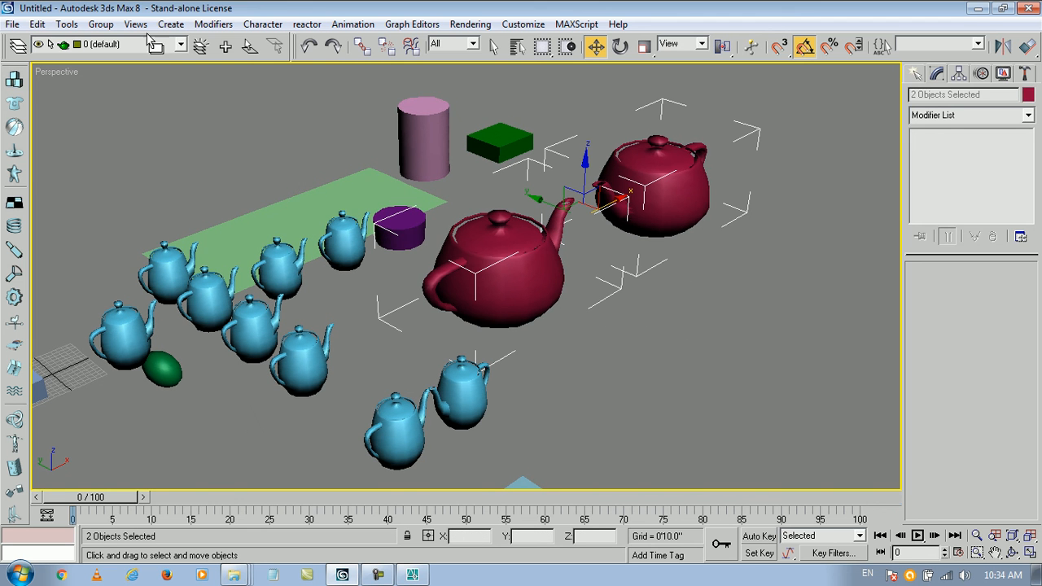
{"action": "left_click", "coordinate": [93, 22]}
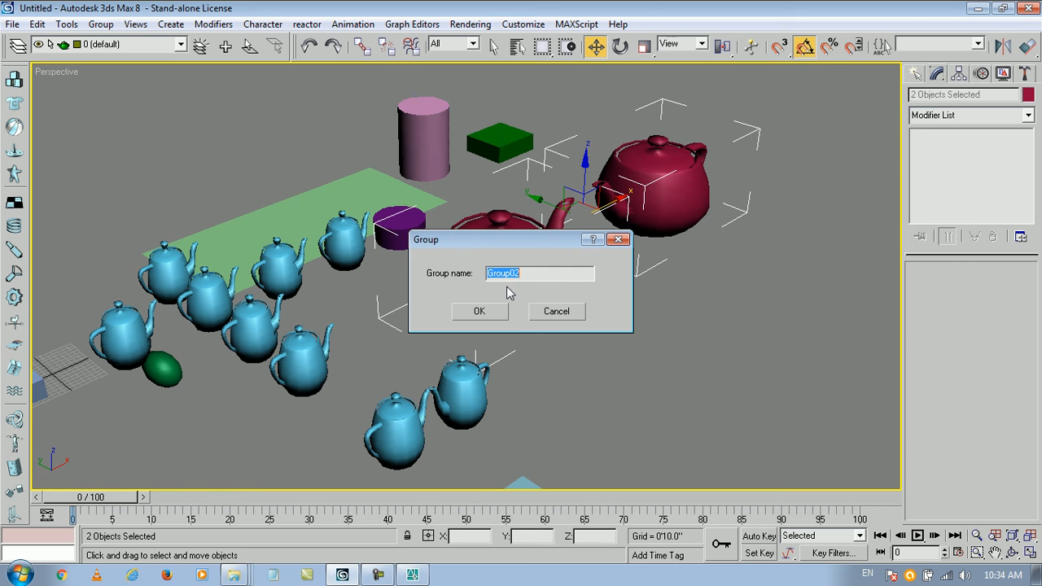
{"action": "left_click", "coordinate": [557, 312]}
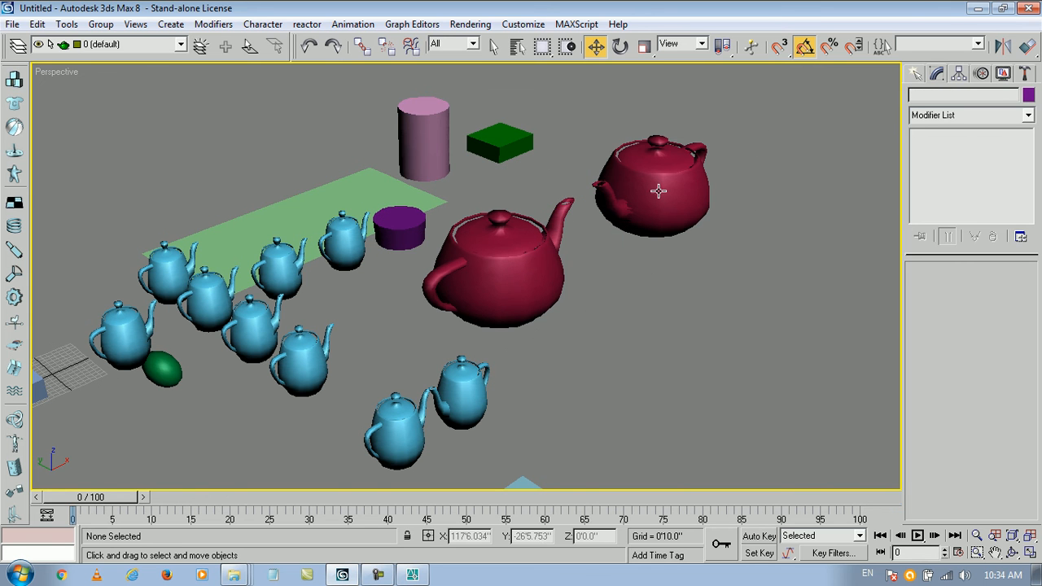
Step: Group the two front blue teapots, accepting the default group name
{"action": "left_click", "coordinate": [654, 192]}
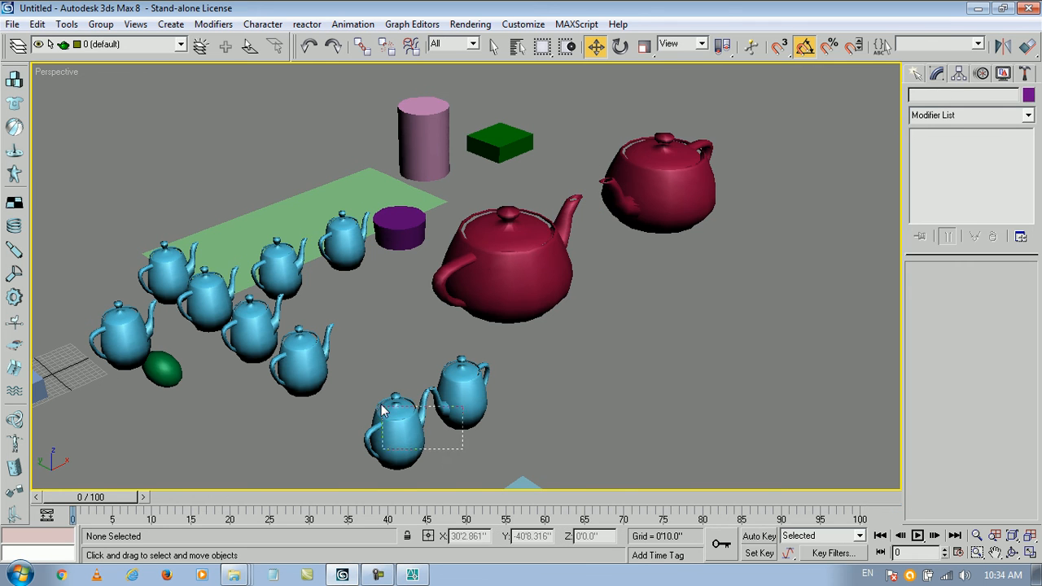
{"action": "left_click", "coordinate": [94, 23]}
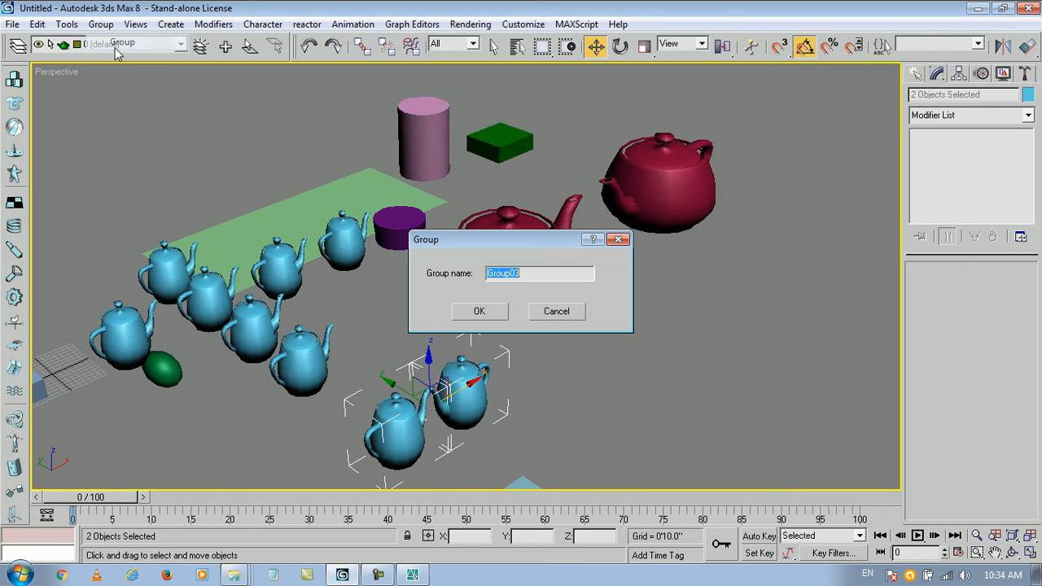
{"action": "left_click", "coordinate": [479, 311]}
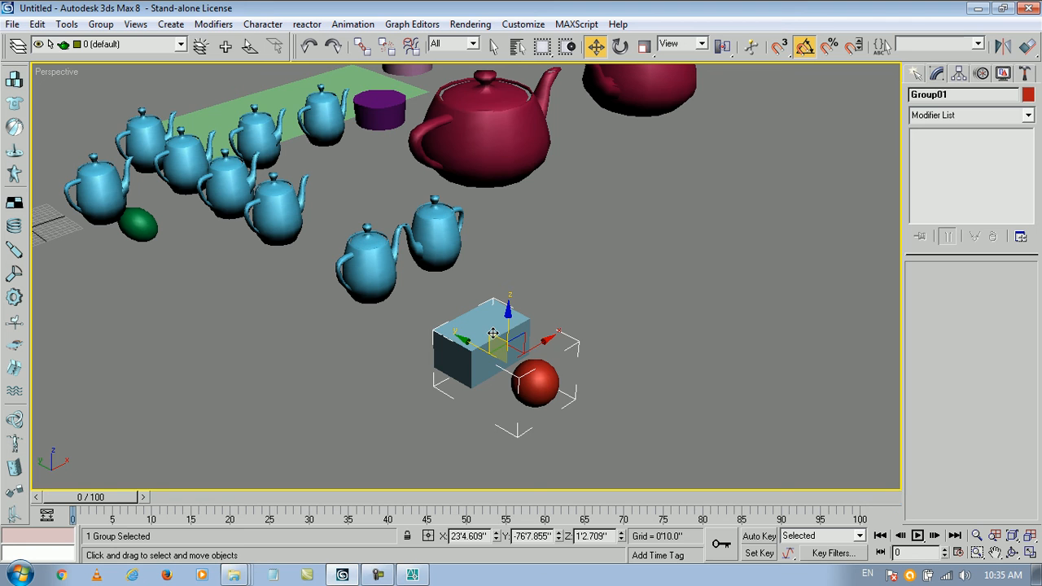
{"action": "mouse_move", "coordinate": [550, 391]}
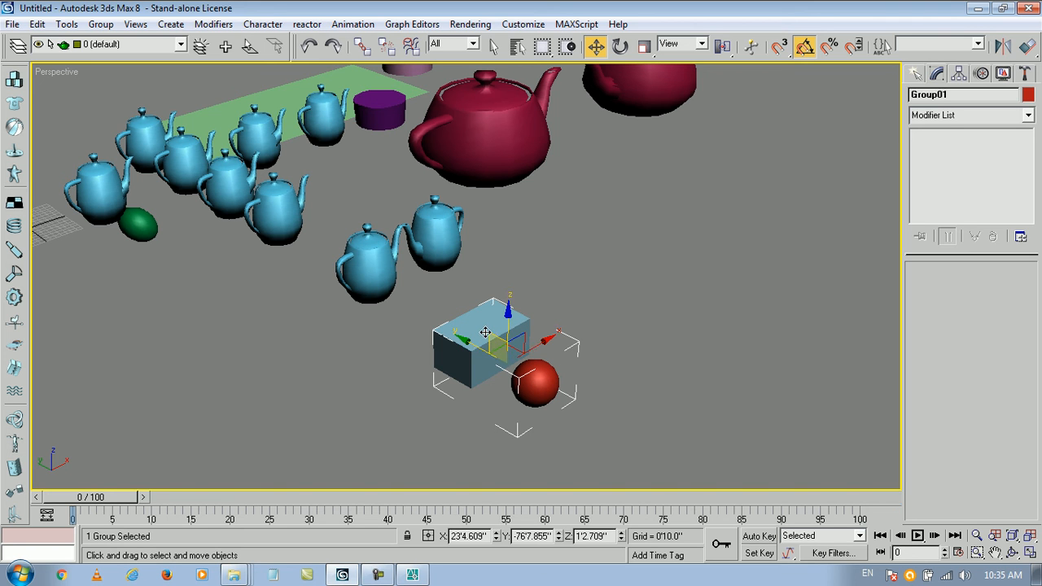
{"action": "mouse_move", "coordinate": [508, 349]}
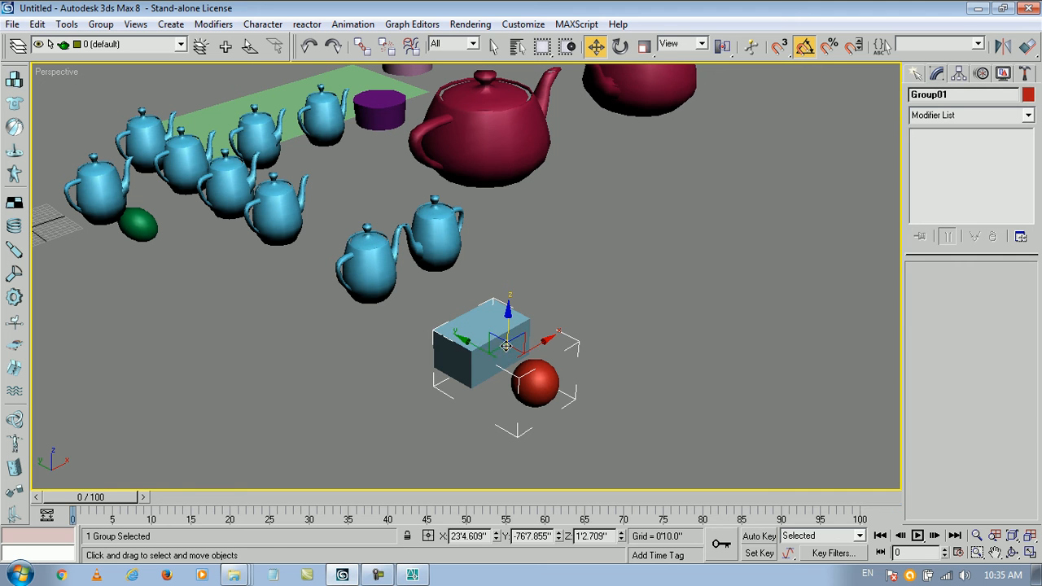
Step: Shrink Group01 uniformly to about 85% with Select and Uniform Scale
{"action": "left_click", "coordinate": [642, 44]}
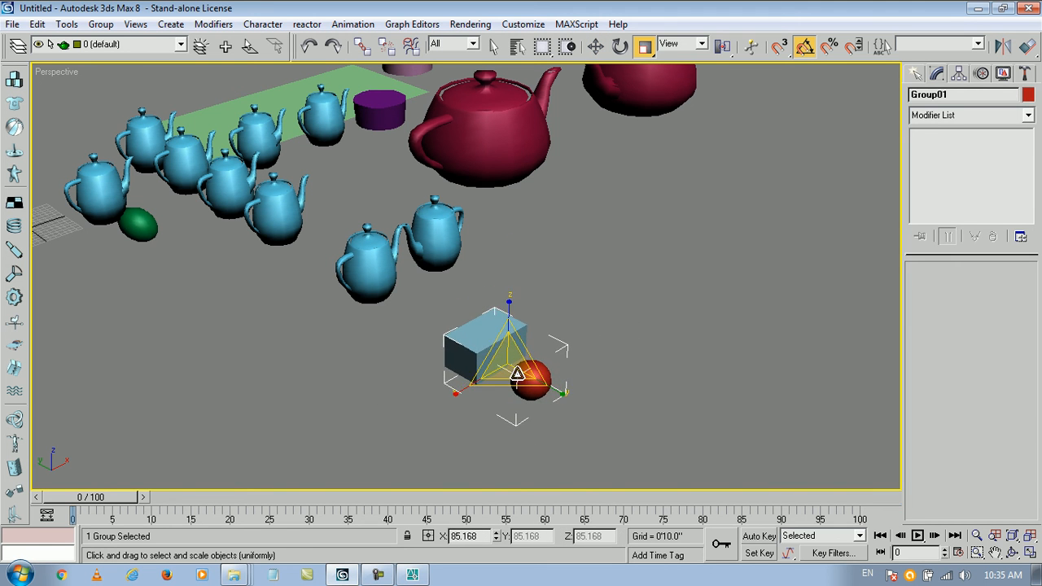
{"action": "mouse_move", "coordinate": [649, 352]}
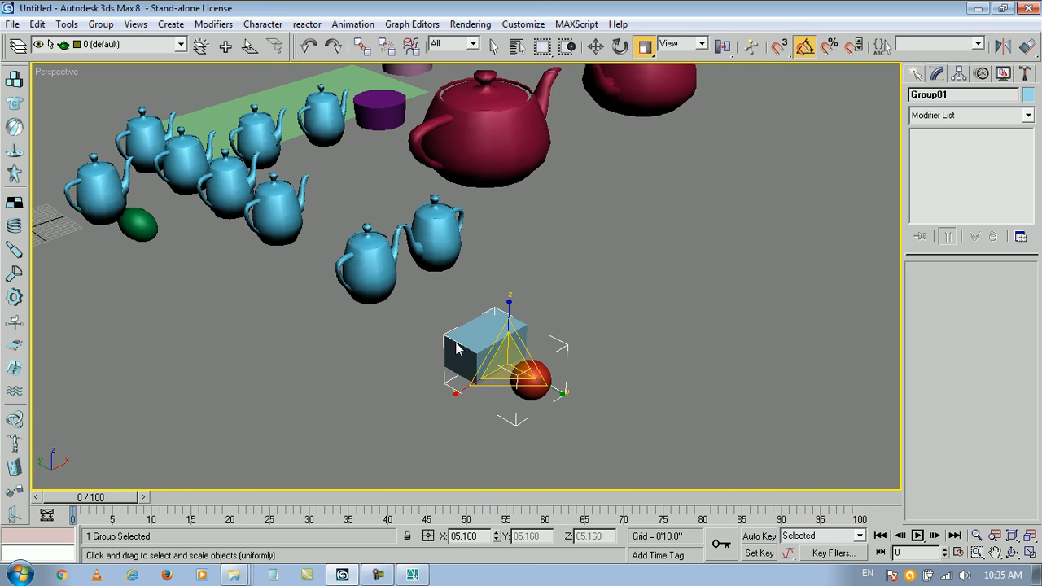
{"action": "mouse_move", "coordinate": [856, 238]}
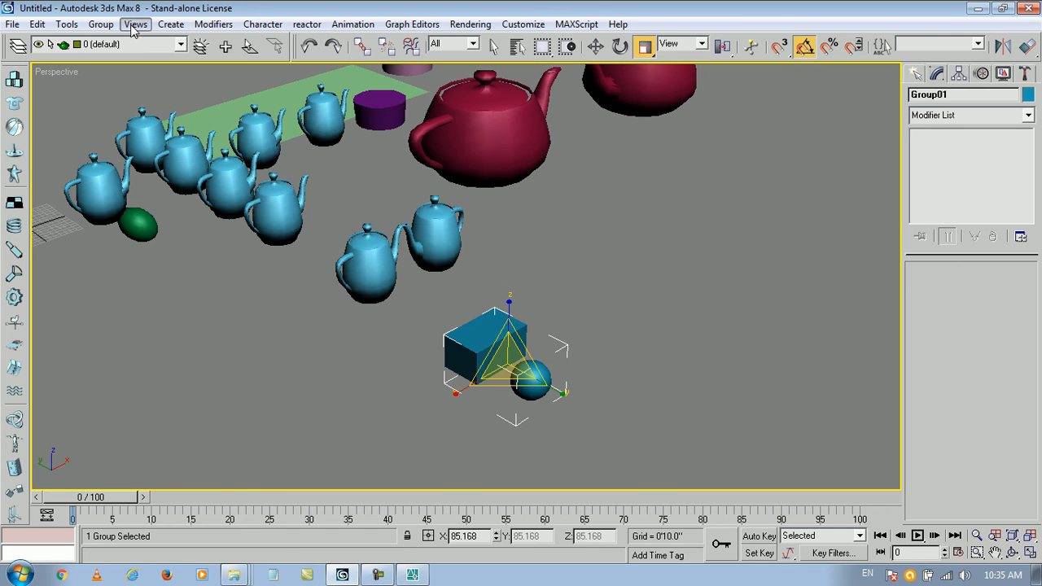
Step: Ungroup Group01 so the box and sphere are separate objects again
{"action": "left_click", "coordinate": [101, 25]}
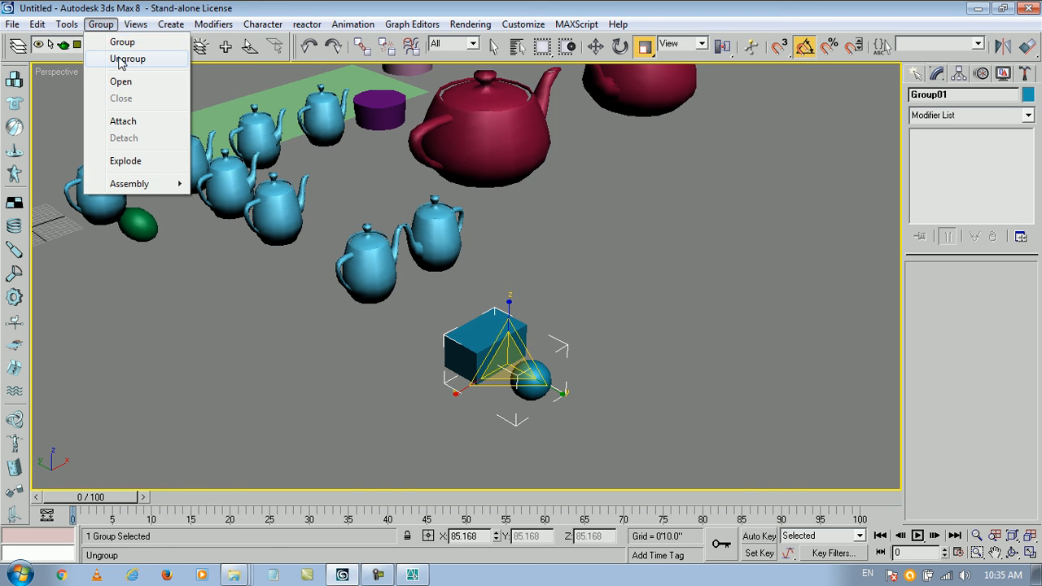
{"action": "left_click", "coordinate": [127, 59]}
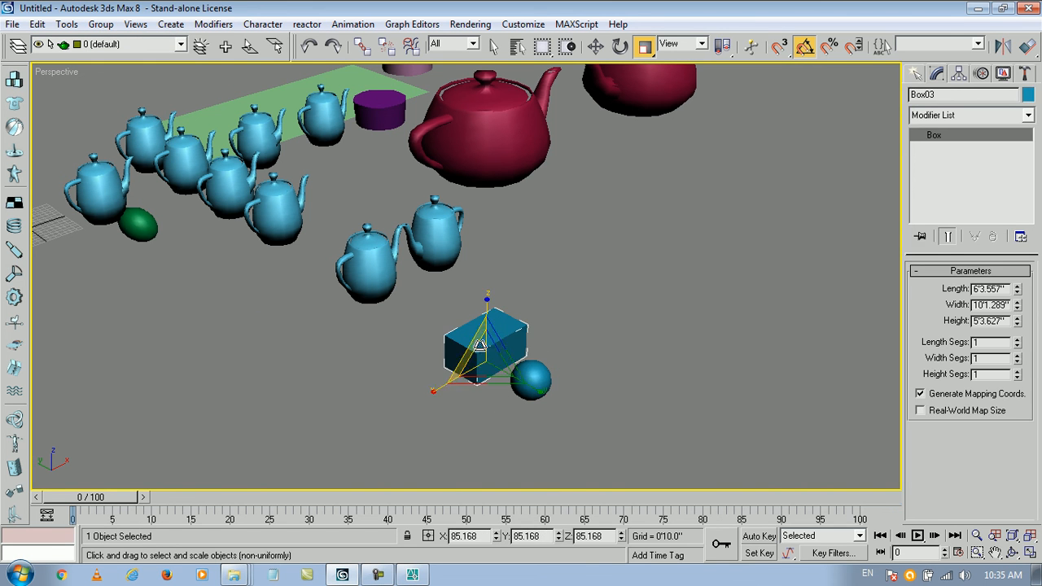
{"action": "left_click", "coordinate": [540, 381]}
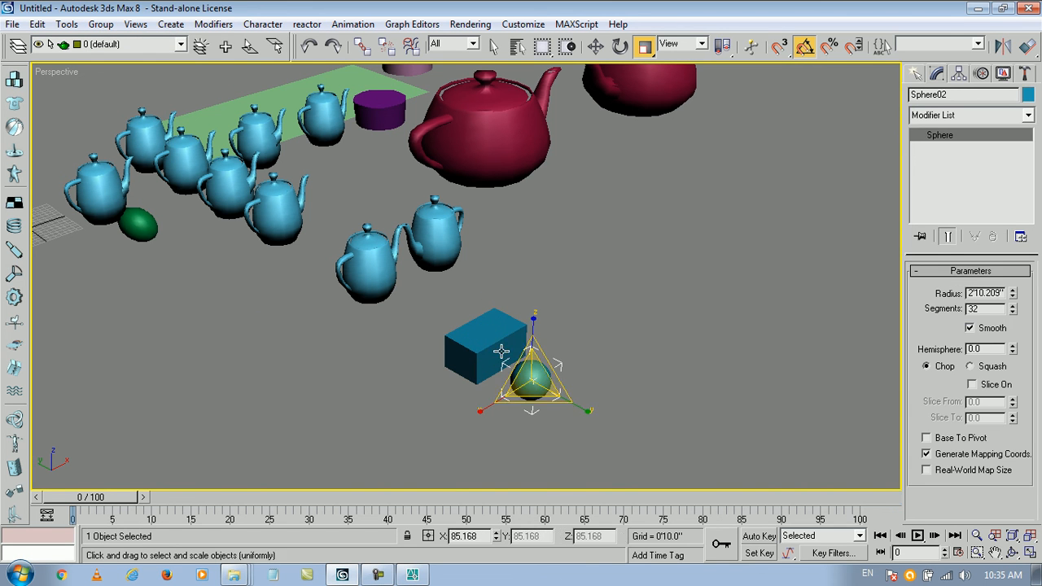
{"action": "mouse_move", "coordinate": [231, 283]}
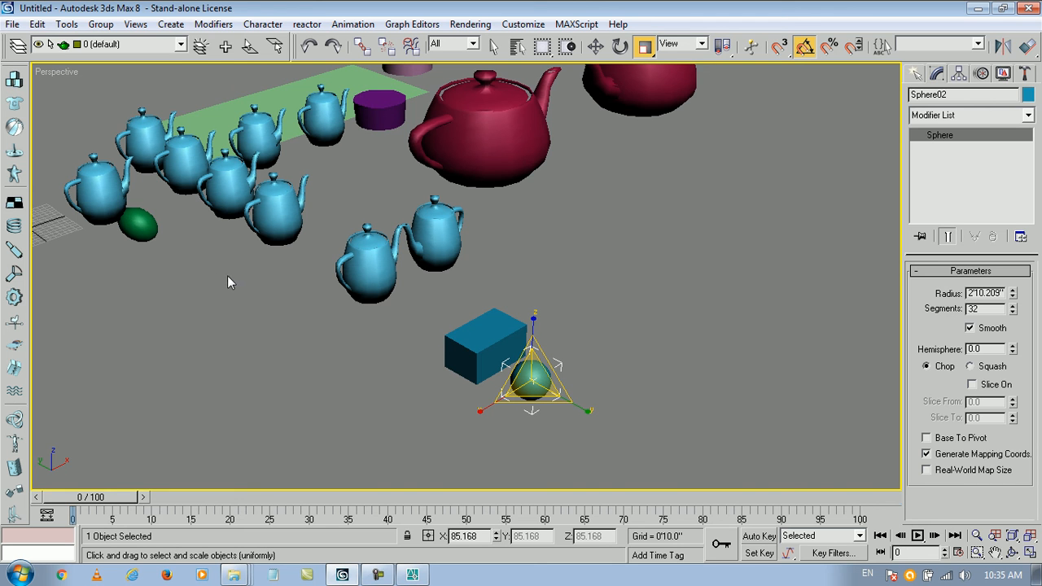
{"action": "mouse_move", "coordinate": [270, 305]}
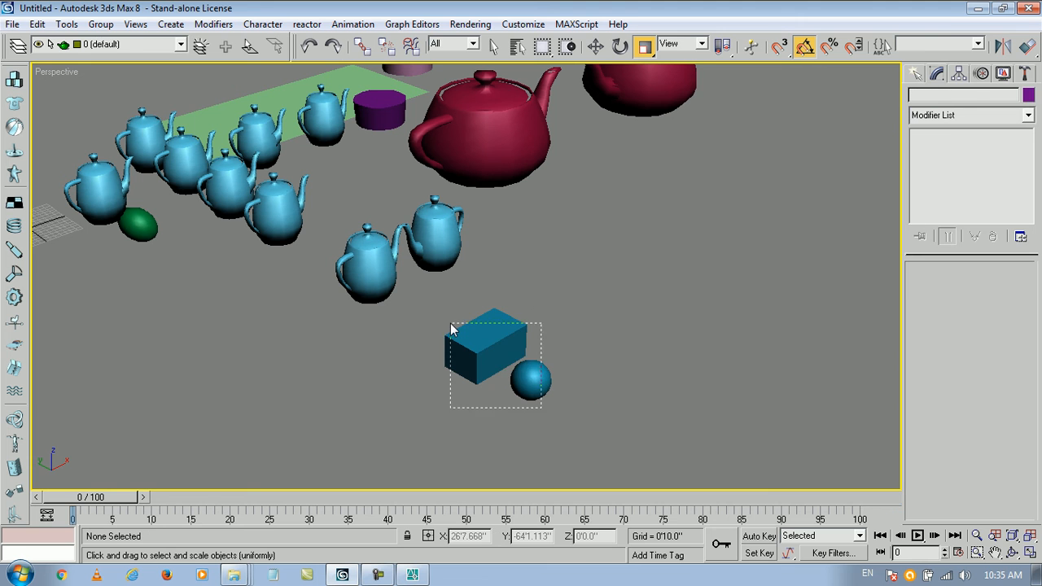
Step: Ungroup Group02, leaving the two red teapots individually selectable for moving
{"action": "left_click", "coordinate": [100, 25]}
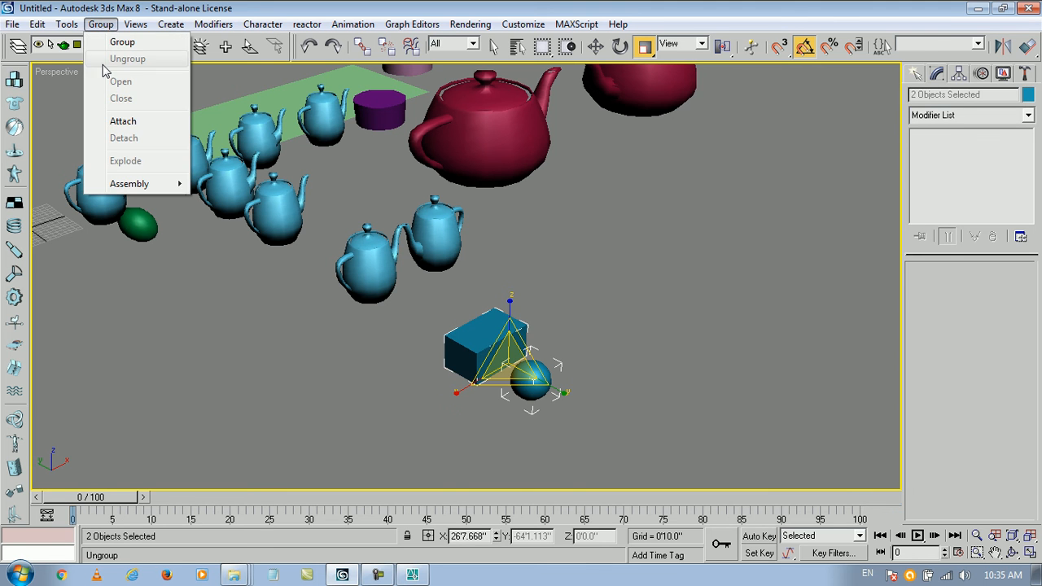
{"action": "left_click", "coordinate": [127, 43]}
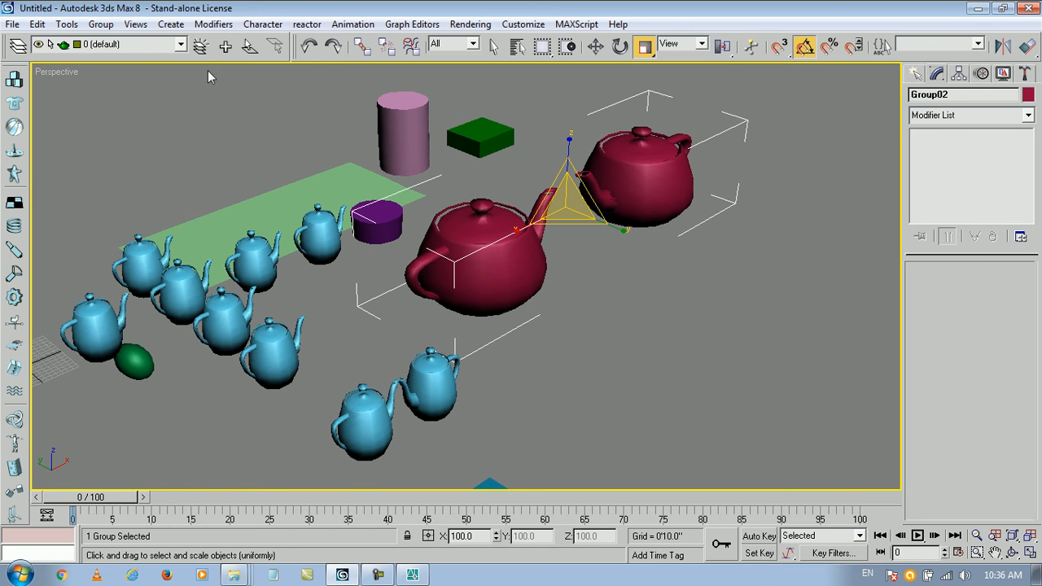
{"action": "left_click", "coordinate": [94, 23]}
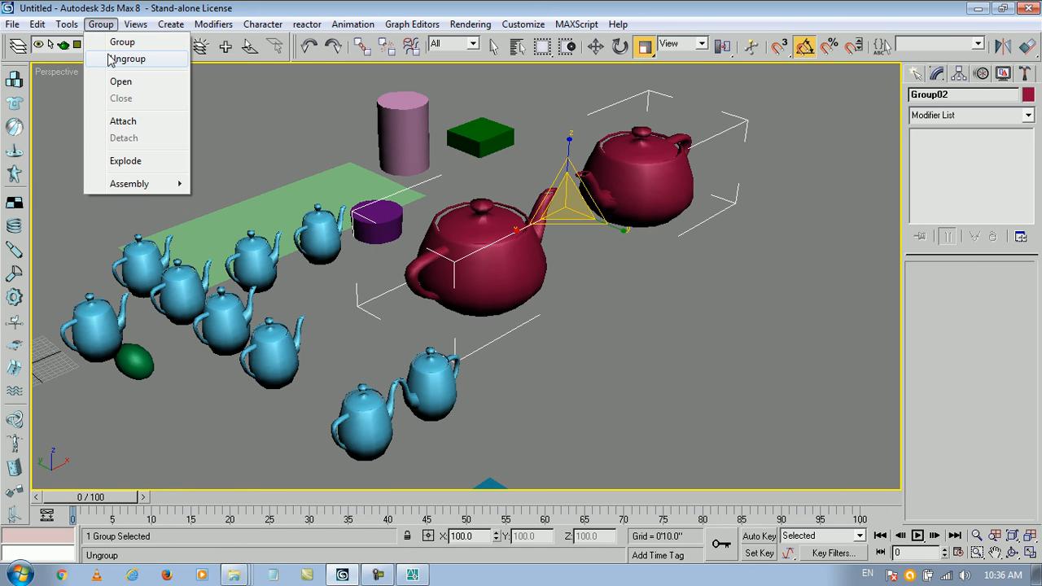
{"action": "left_click", "coordinate": [127, 58]}
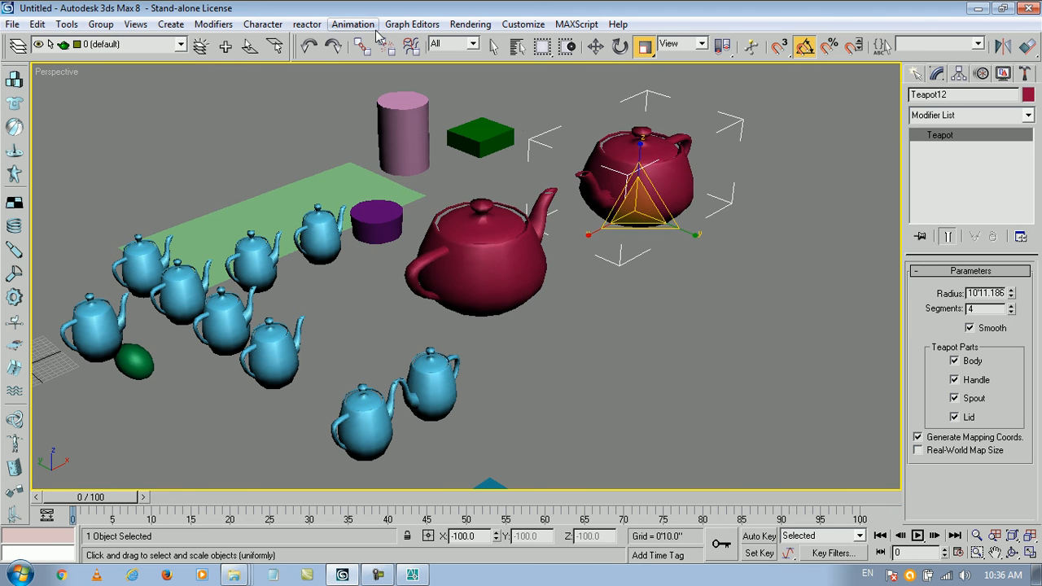
{"action": "left_click", "coordinate": [596, 45]}
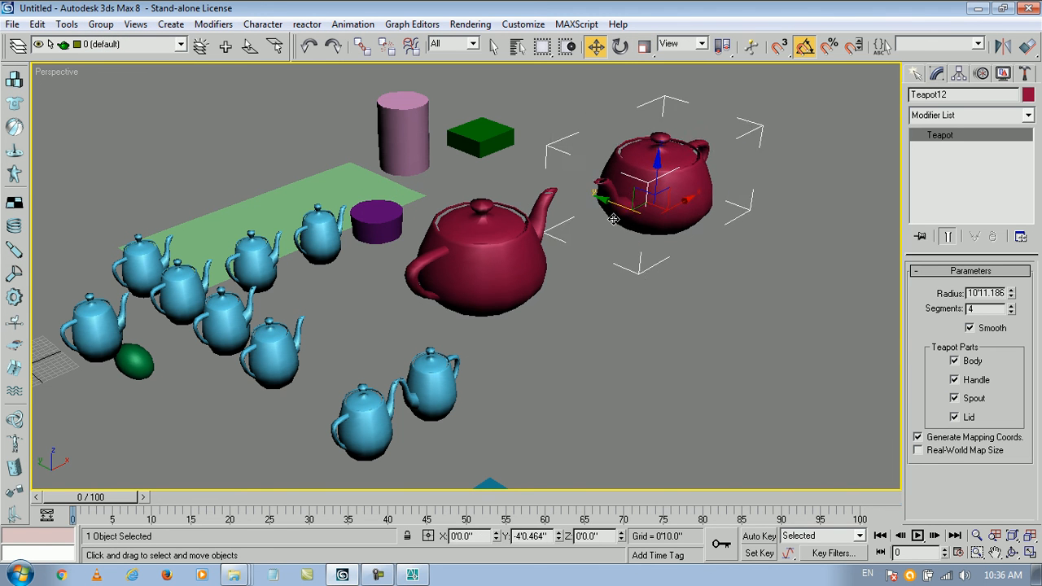